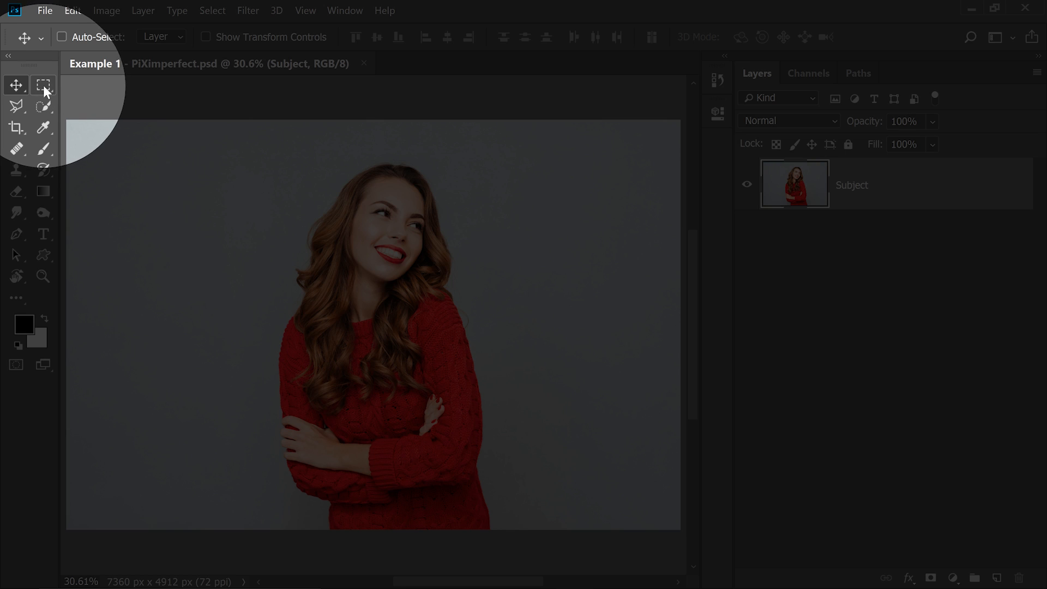
# Activate the Rectangular Marquee Tool and head to Select and Mask.
pyautogui.click(42, 85)
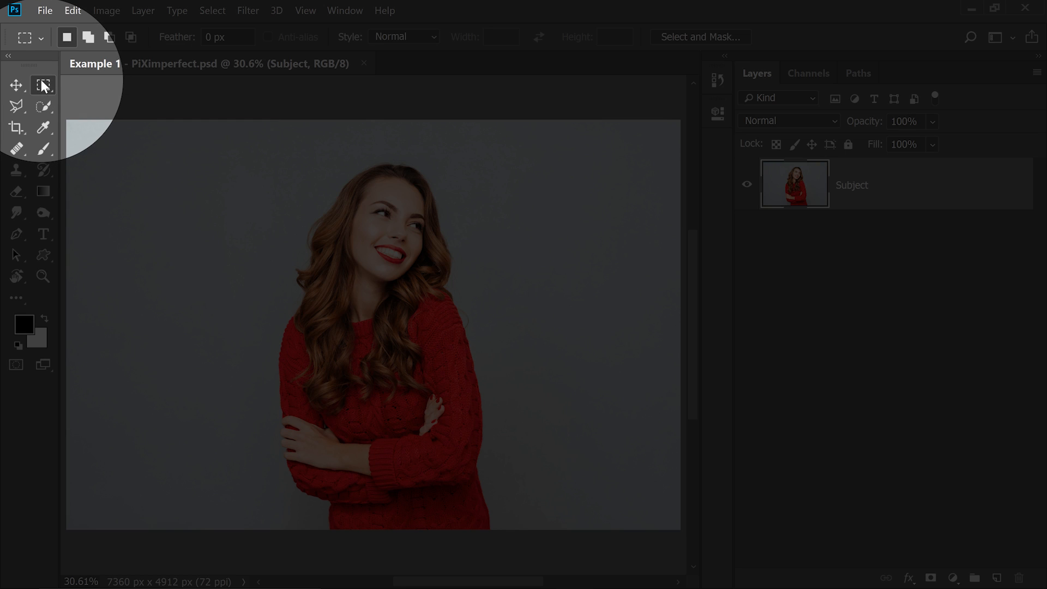
pyautogui.moveTo(43, 85)
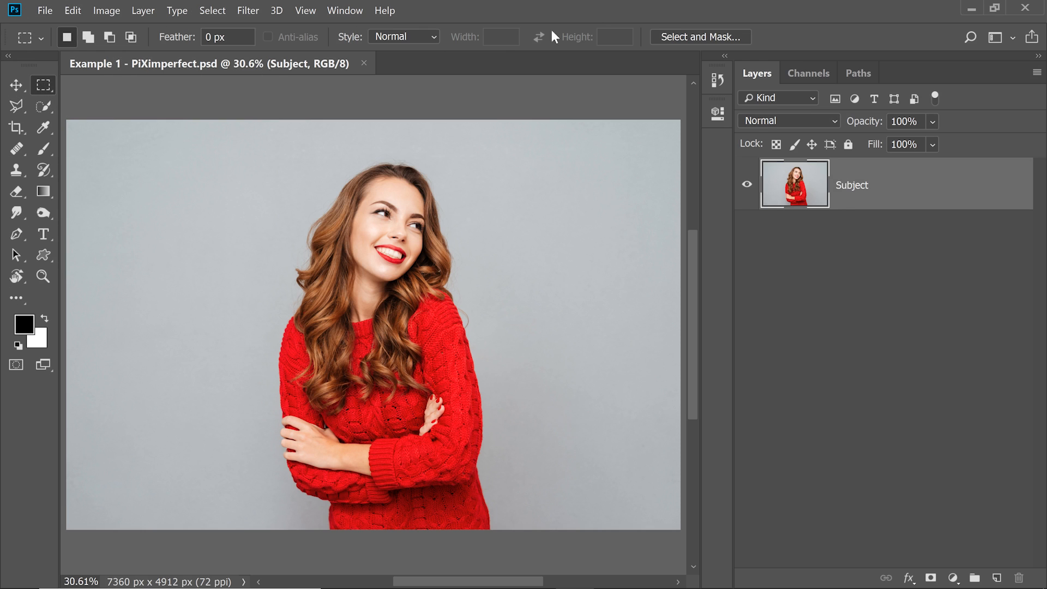
pyautogui.click(700, 37)
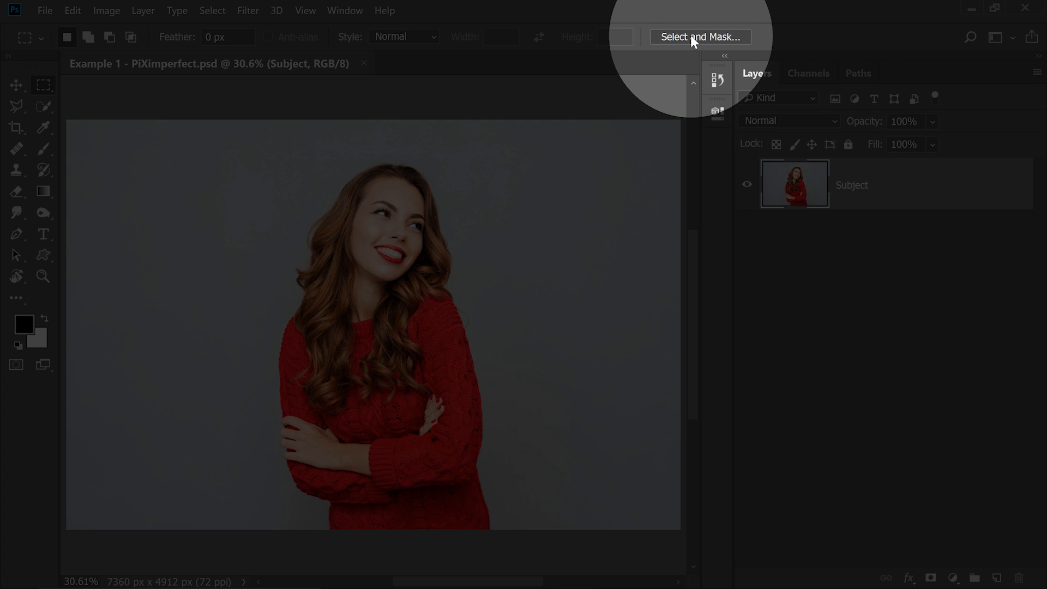
# Enter Select and Mask and preview the selection as an Overlay at 0% opacity.
pyautogui.click(700, 37)
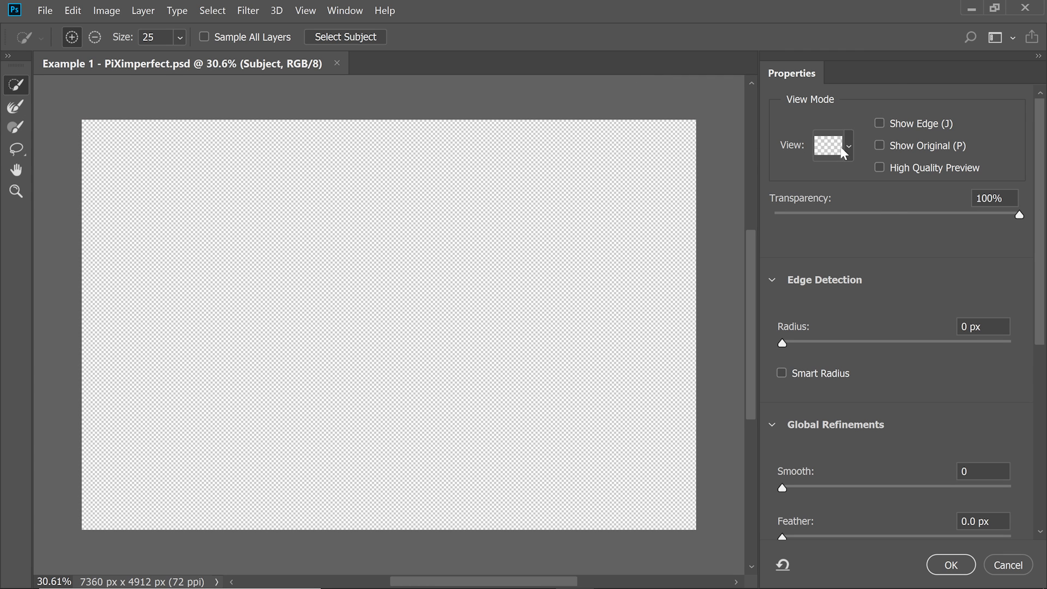
pyautogui.click(831, 145)
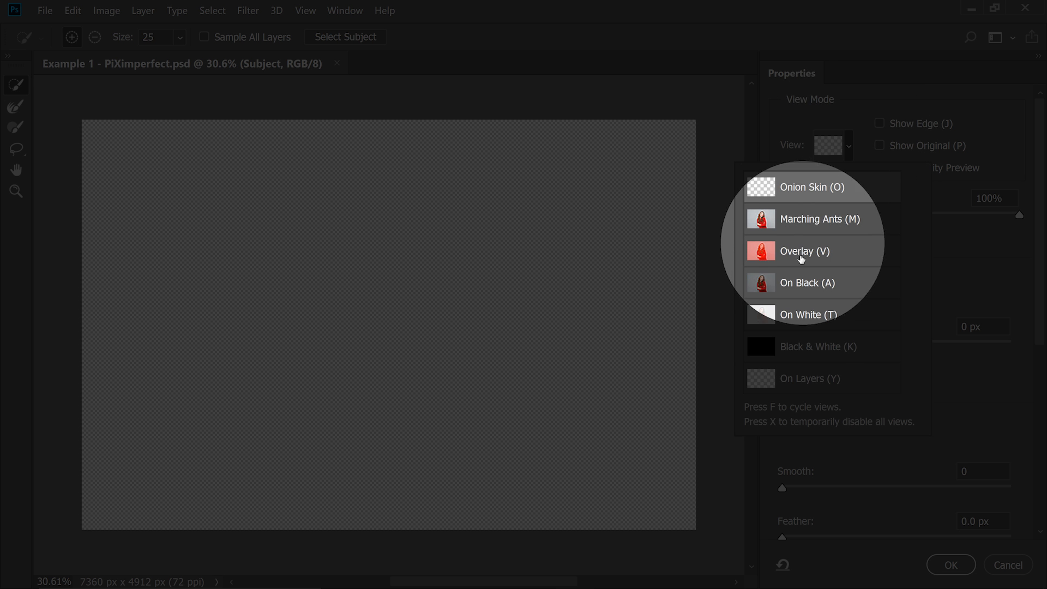
pyautogui.click(807, 282)
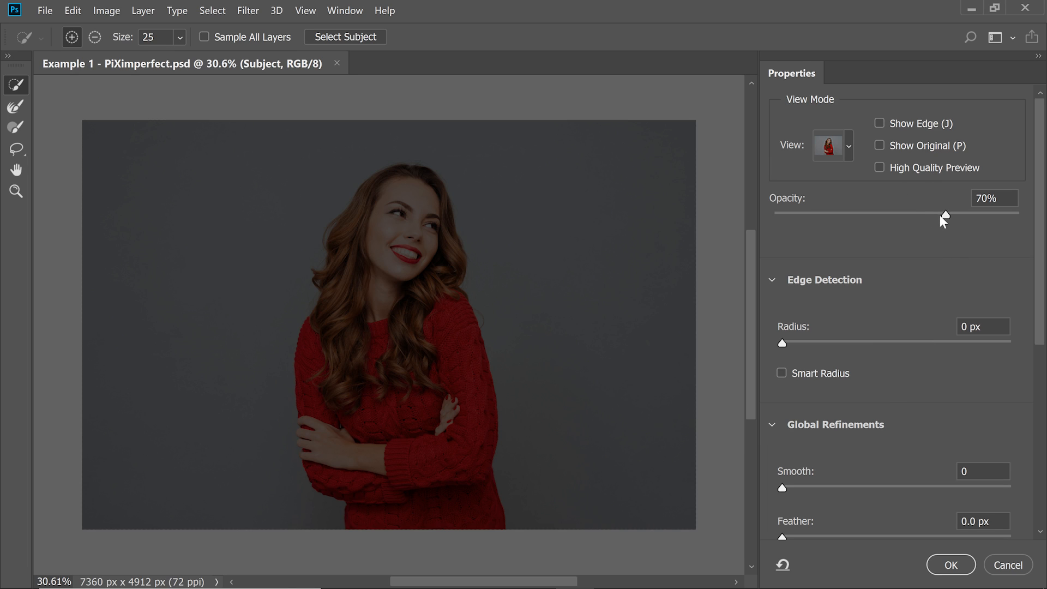
pyautogui.moveTo(941, 214); pyautogui.dragTo(773, 214)
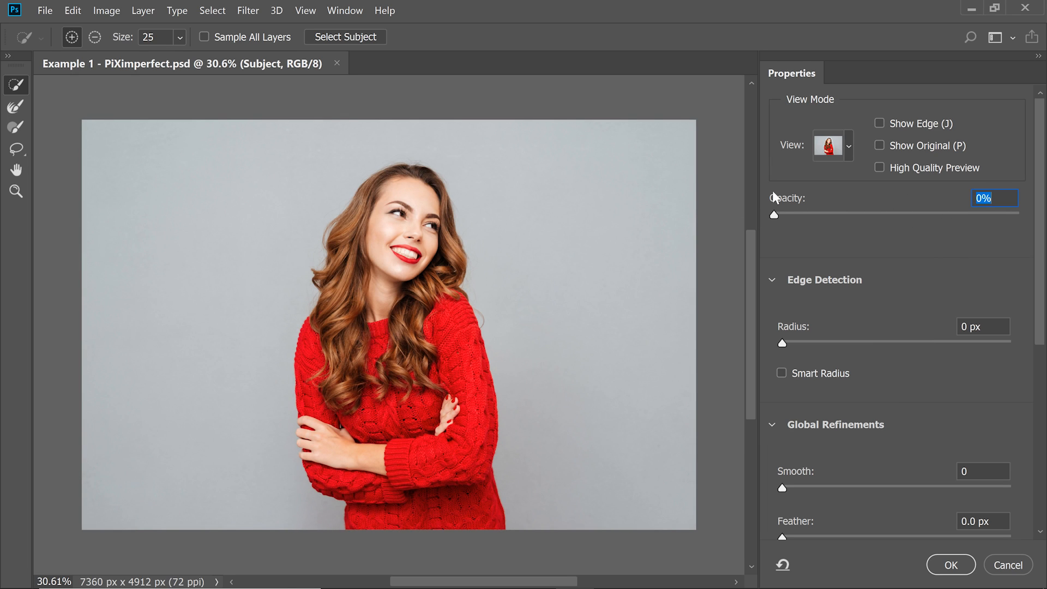
pyautogui.moveTo(774, 197)
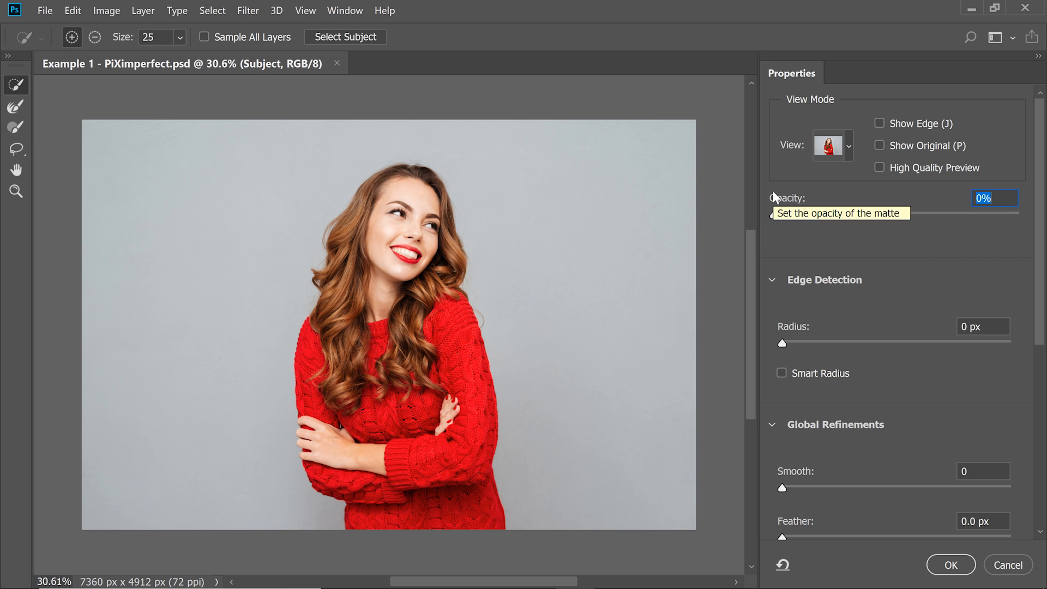
pyautogui.moveTo(829, 169)
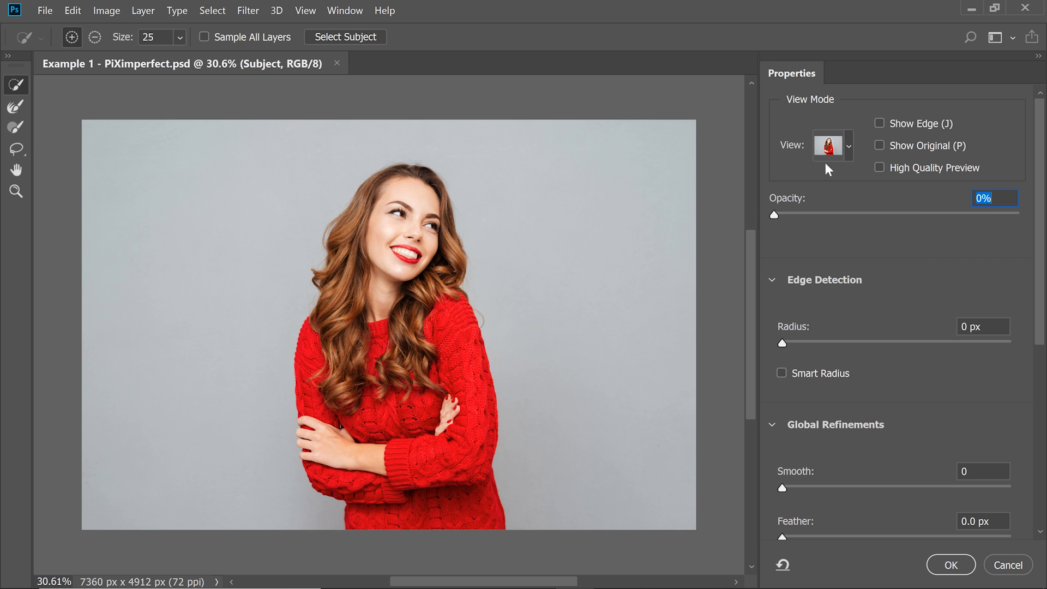
# Switch the preview to On Black and adjust its opacity toward full strength.
pyautogui.moveTo(774, 215); pyautogui.dragTo(1019, 215)
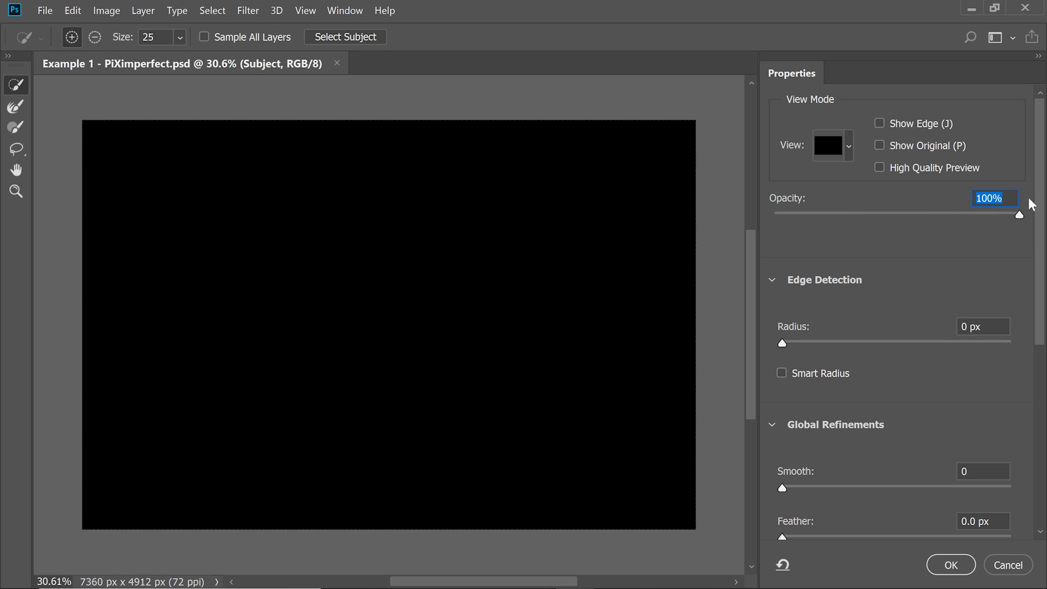
pyautogui.moveTo(940, 221)
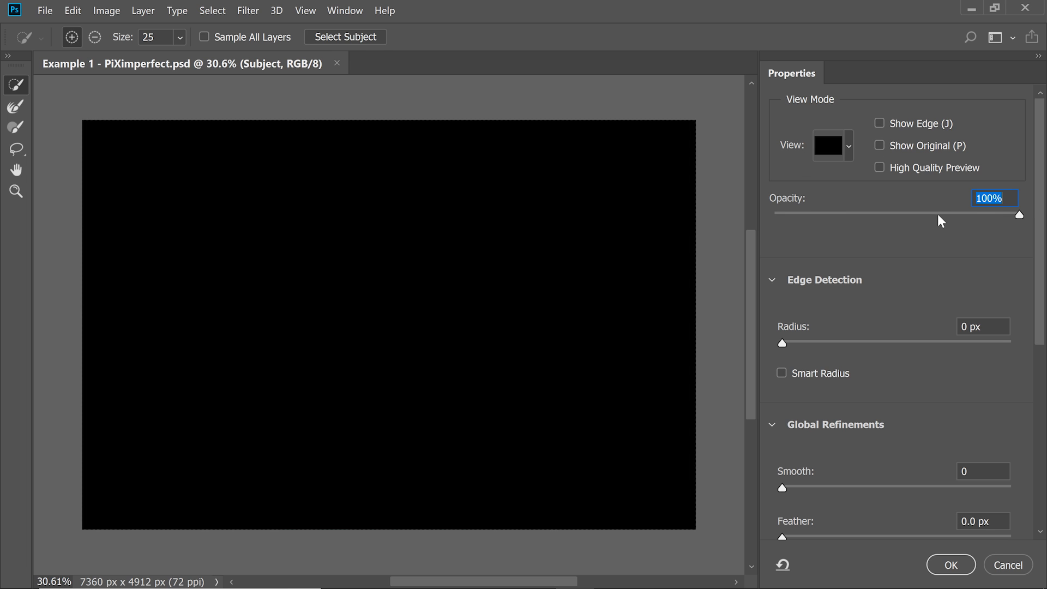
pyautogui.moveTo(1019, 215); pyautogui.dragTo(939, 215)
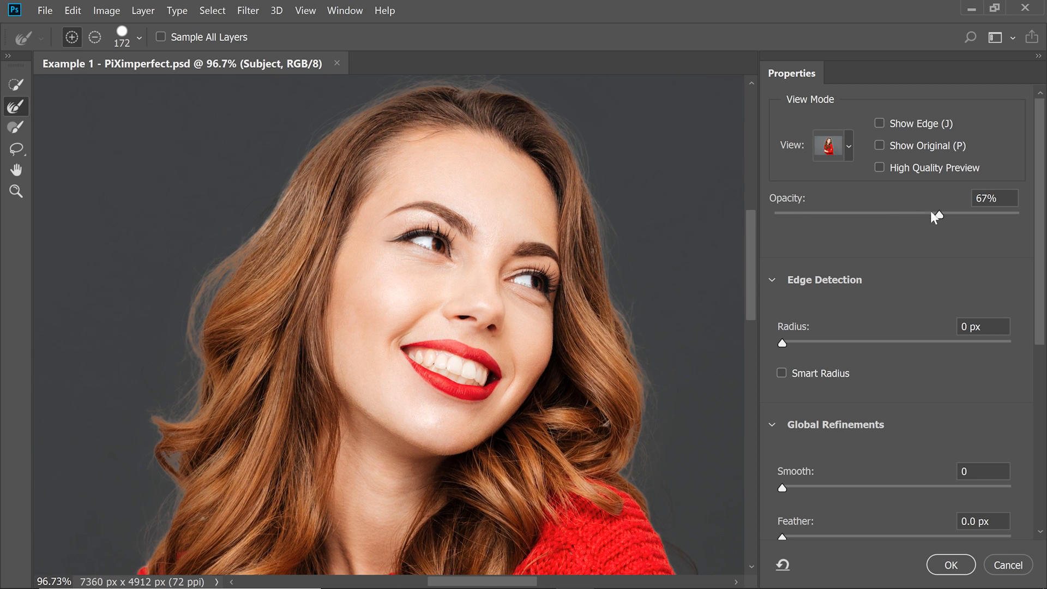
# Refine the selection edge around the hand and sweater and bring the lower sweater into view.
pyautogui.moveTo(913, 214); pyautogui.dragTo(1019, 213)
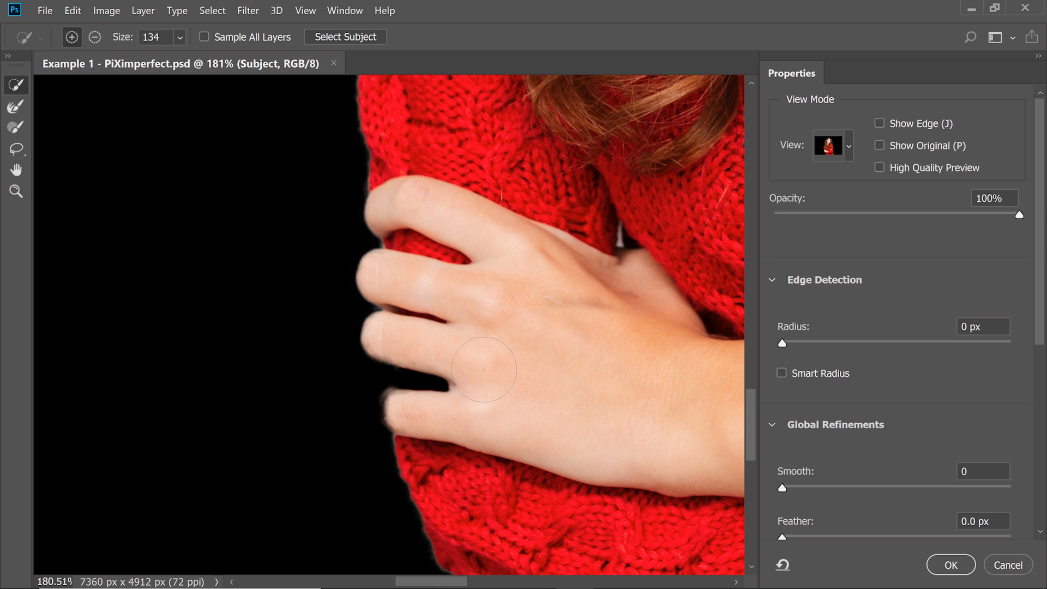
pyautogui.moveTo(481, 370); pyautogui.dragTo(522, 453)
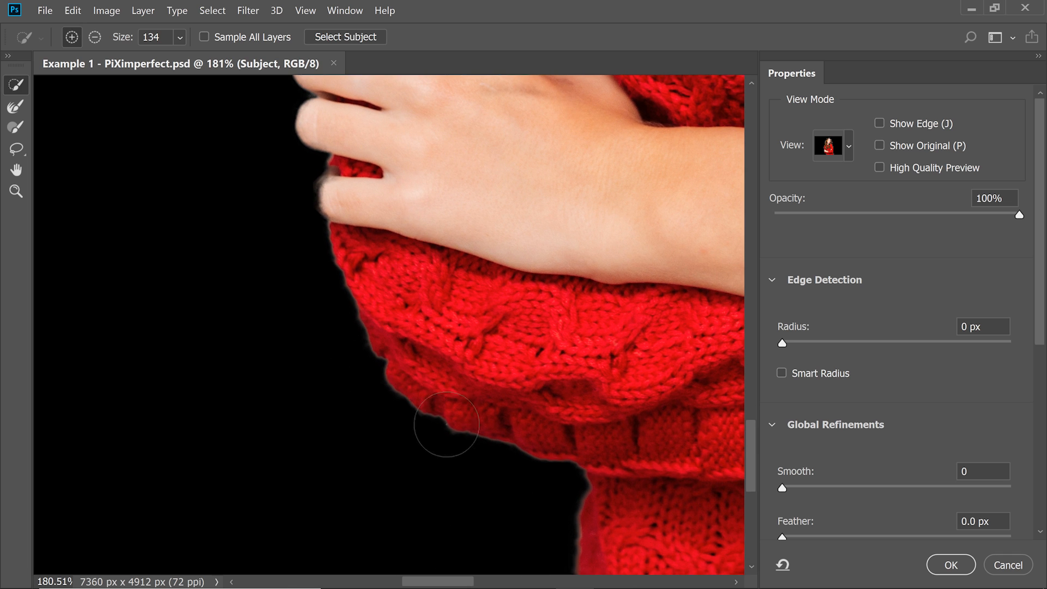
pyautogui.moveTo(445, 424); pyautogui.dragTo(579, 353)
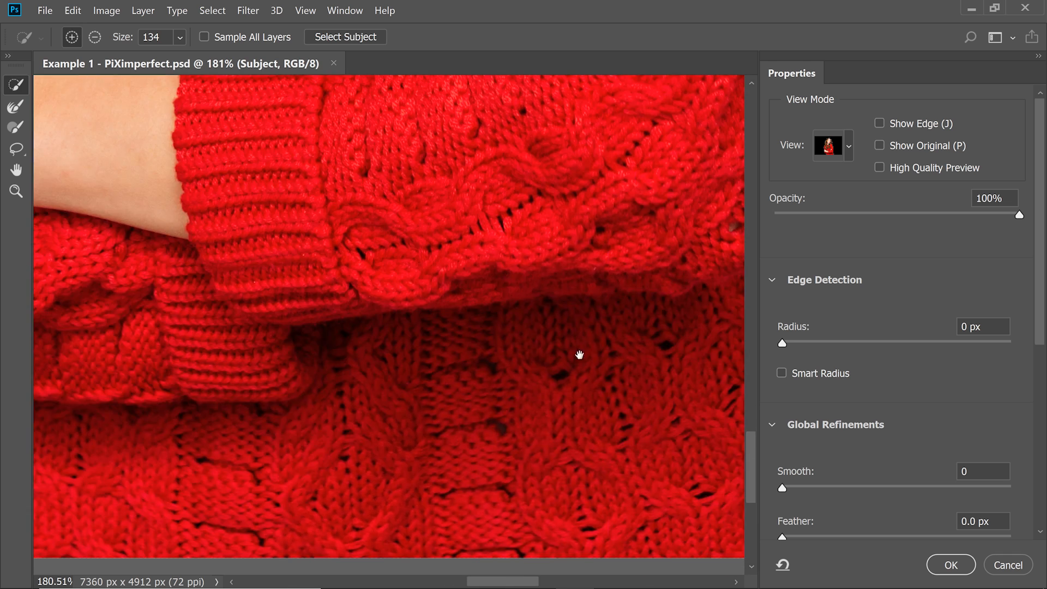
pyautogui.moveTo(579, 353); pyautogui.dragTo(248, 407)
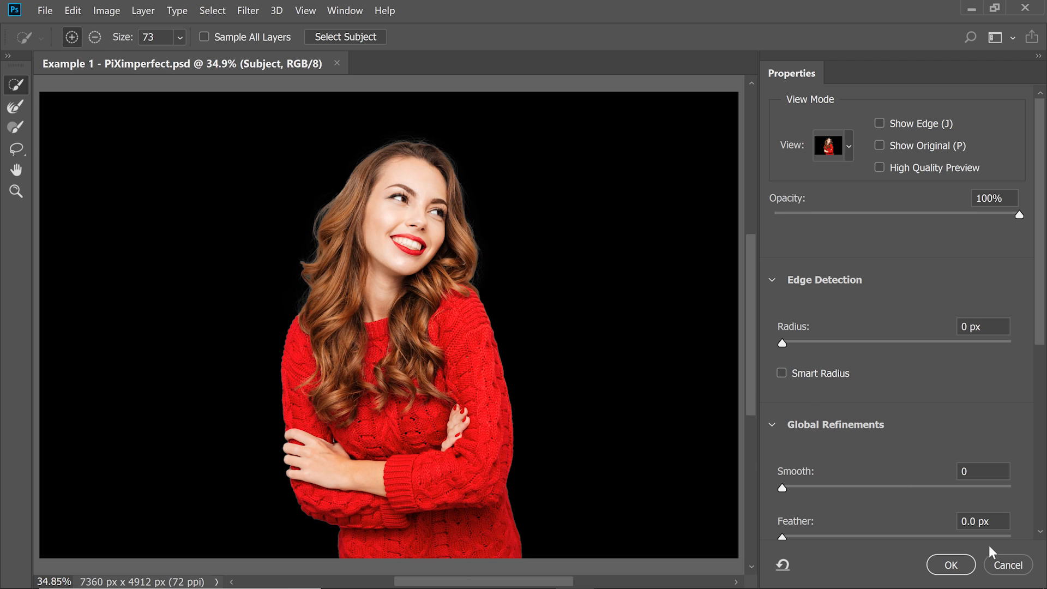
# Output the refined selection to a Layer Mask and confirm with OK.
pyautogui.scroll(-3)
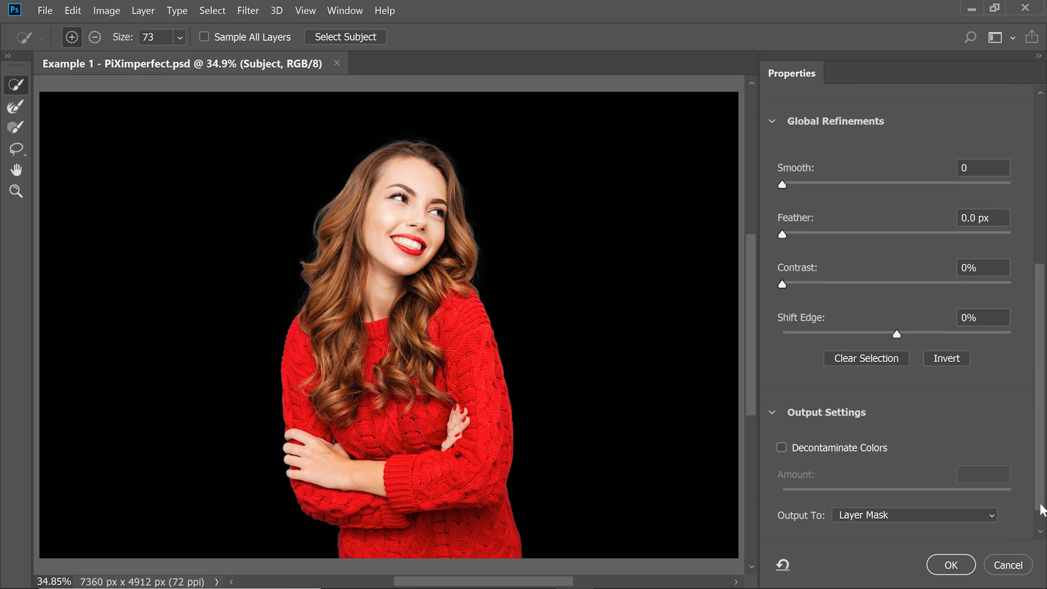
pyautogui.scroll(-3)
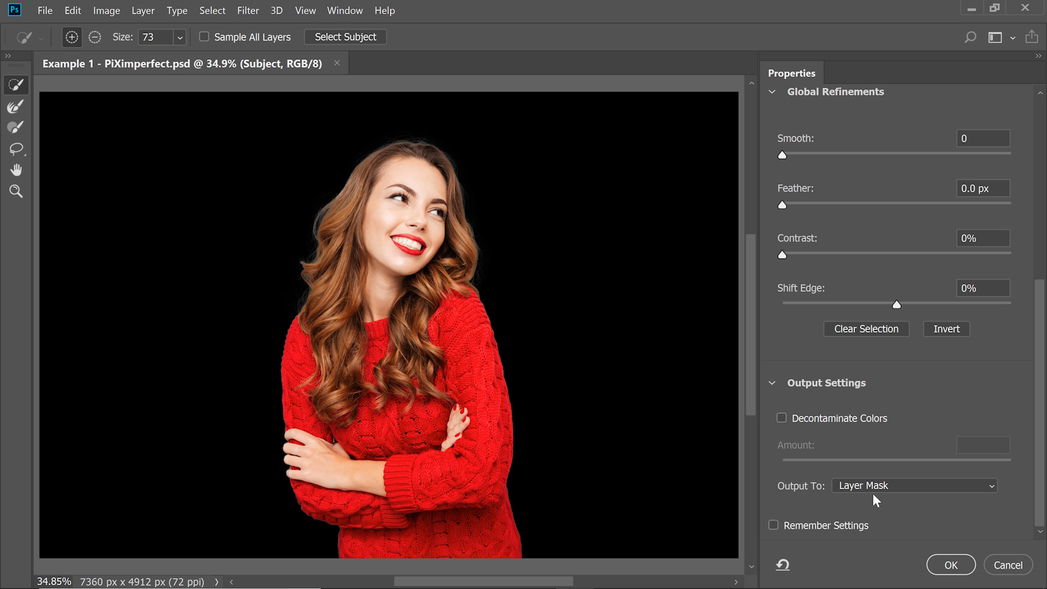
pyautogui.moveTo(796, 427)
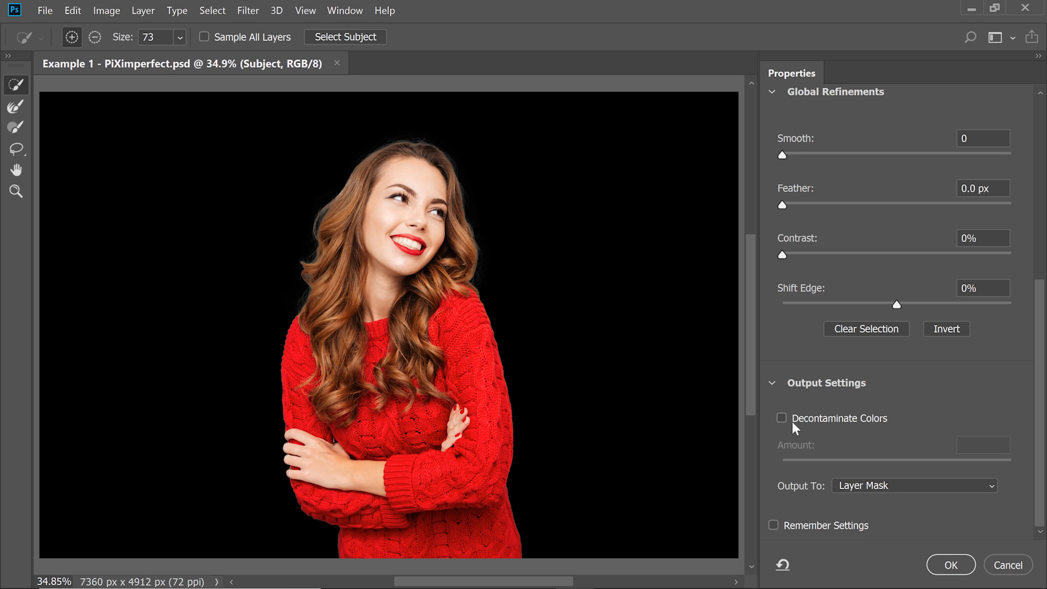
pyautogui.click(913, 485)
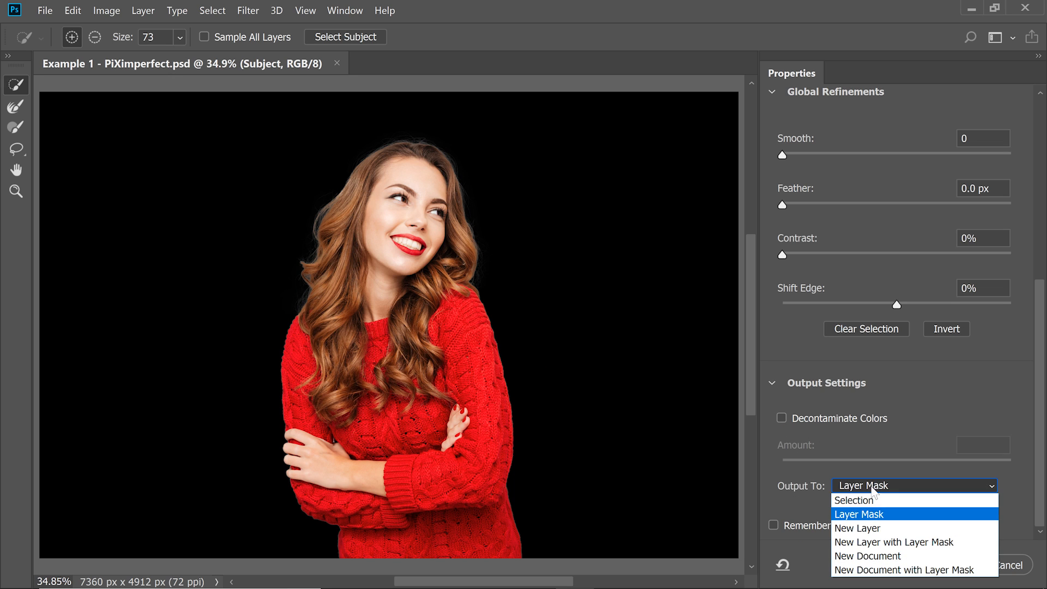
pyautogui.click(858, 513)
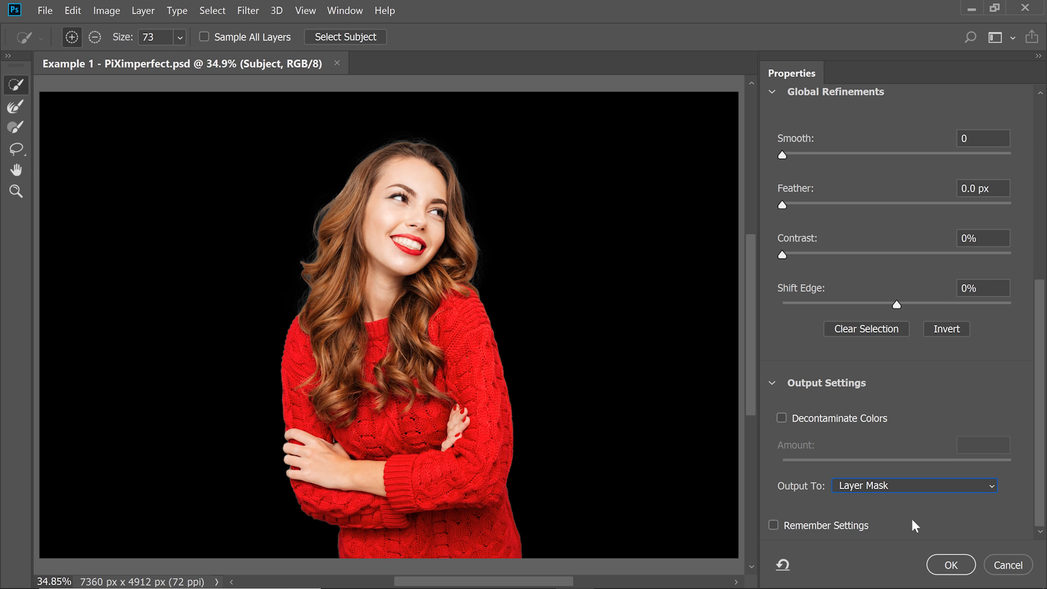
pyautogui.click(950, 565)
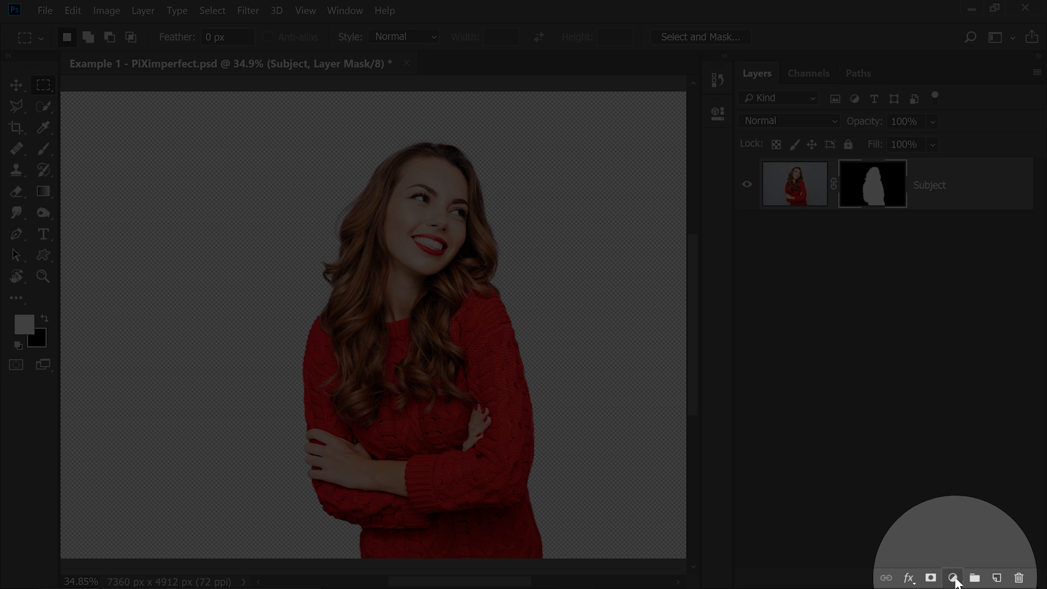
# Add a black Solid Color fill layer and move it below the Subject layer.
pyautogui.click(952, 578)
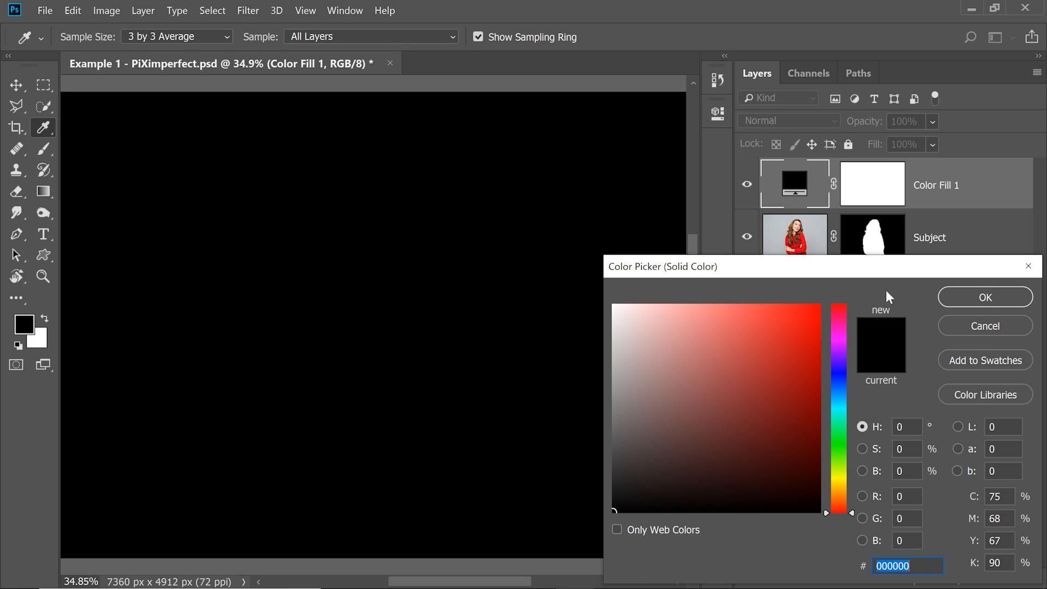
pyautogui.click(984, 296)
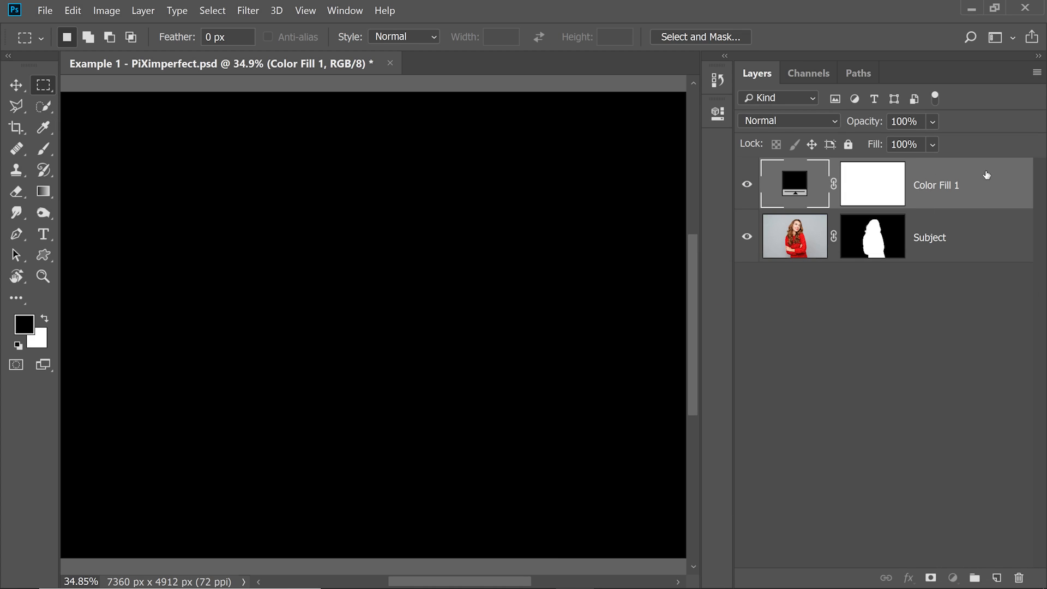
pyautogui.moveTo(928, 236); pyautogui.dragTo(928, 183)
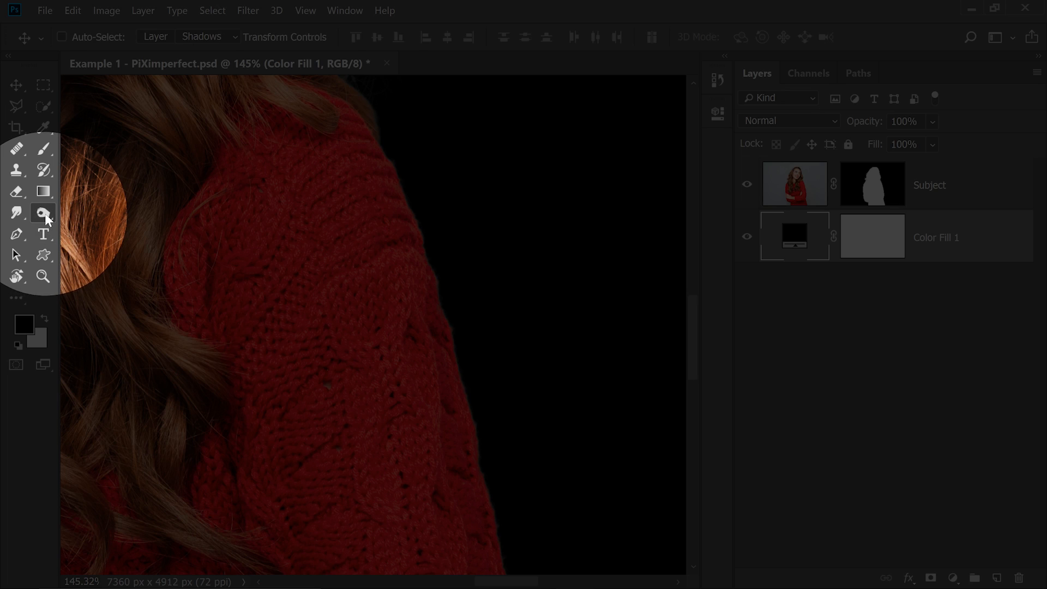
pyautogui.moveTo(42, 213)
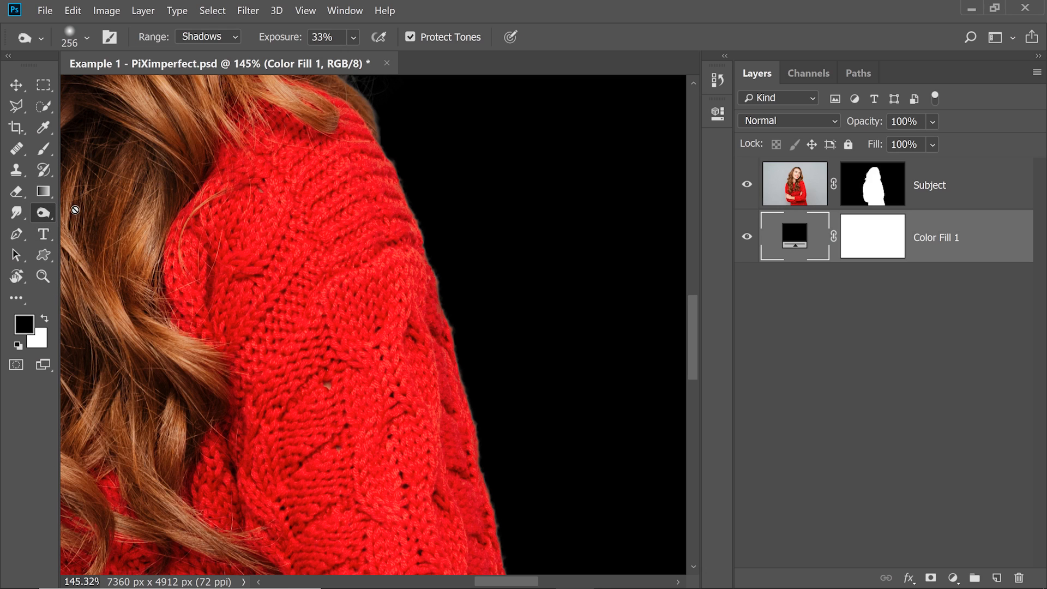
# Target the Subject layer's mask for burning the shadows at 33% exposure.
pyautogui.click(870, 185)
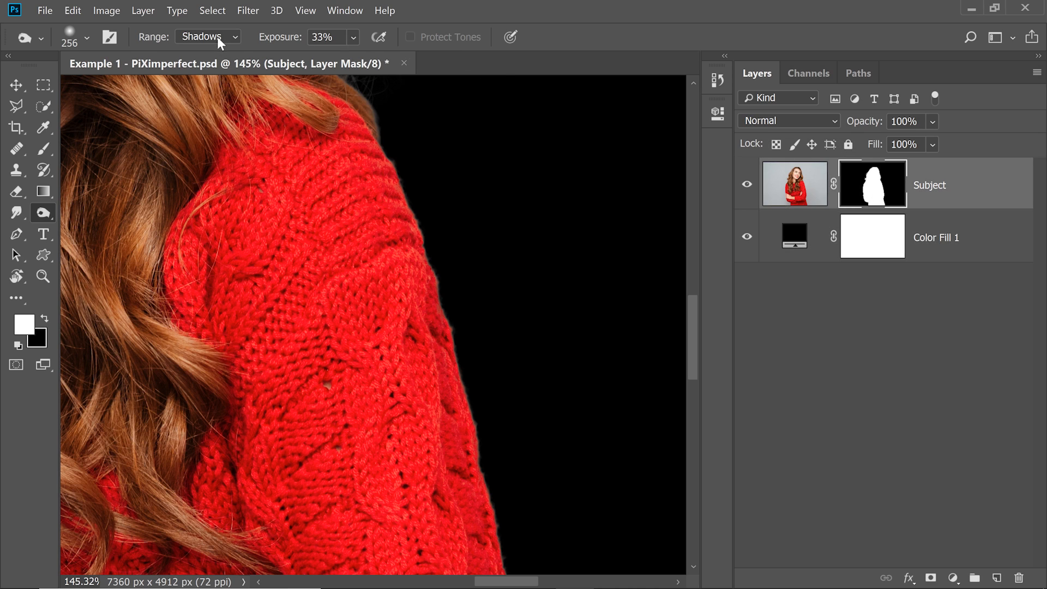
pyautogui.moveTo(296, 39)
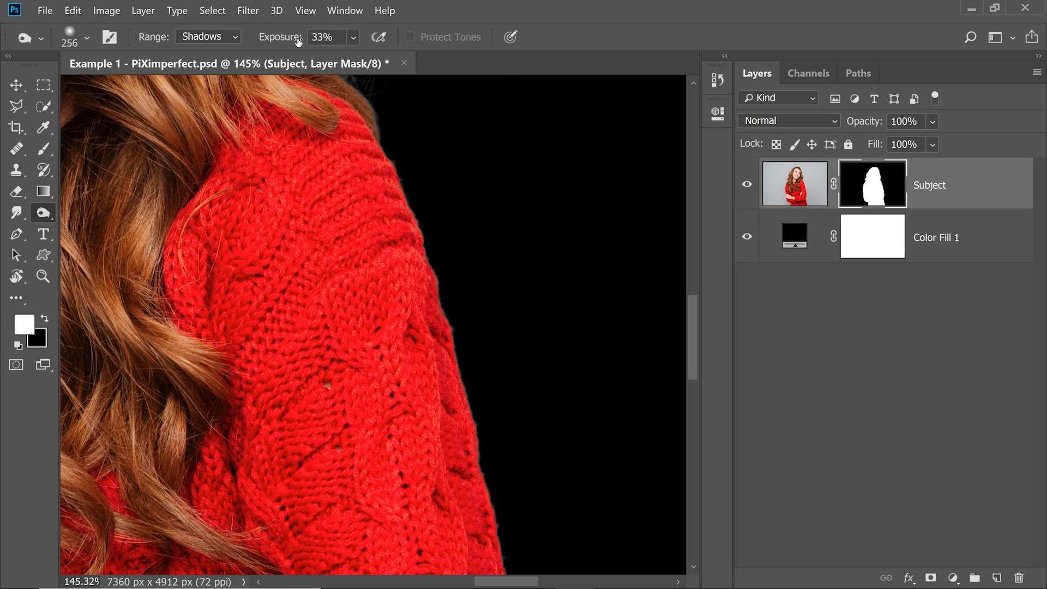
pyautogui.moveTo(292, 42)
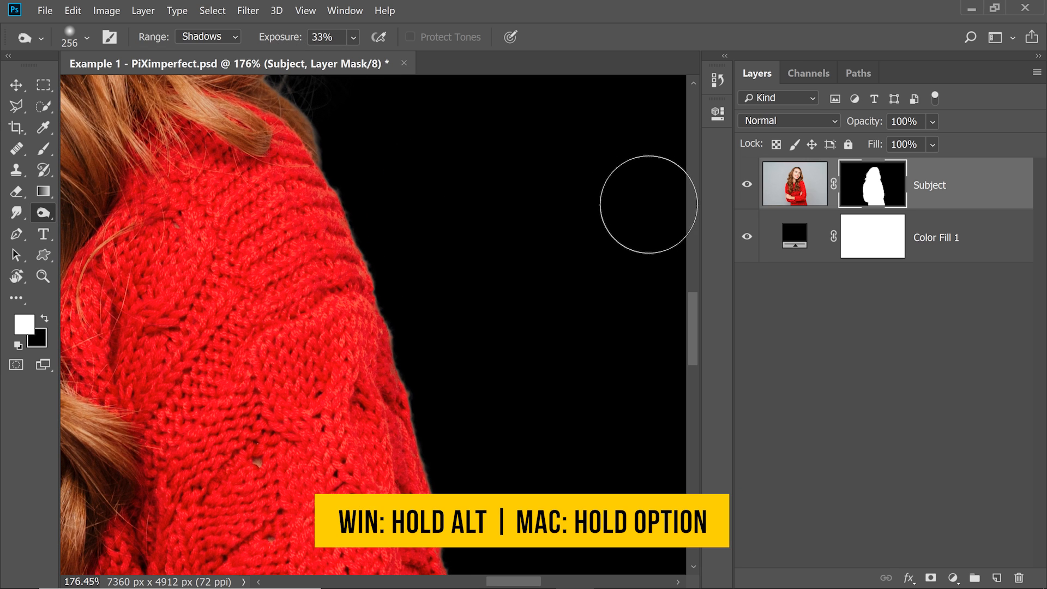
# Show the Subject mask on its own and lower the Burn exposure to 20%.
pyautogui.click(872, 183)
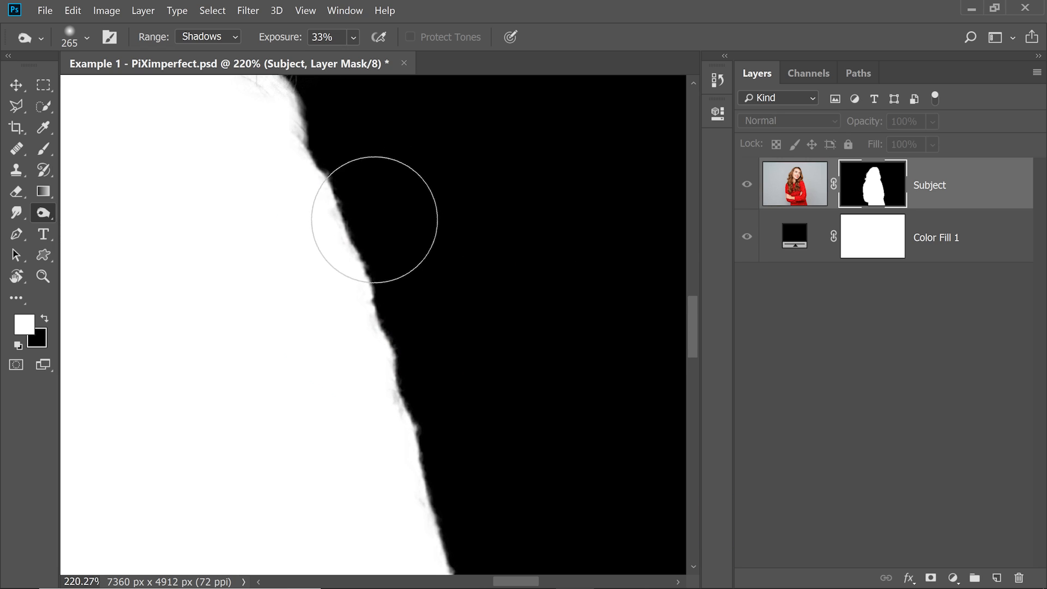
pyautogui.moveTo(374, 218); pyautogui.dragTo(374, 366)
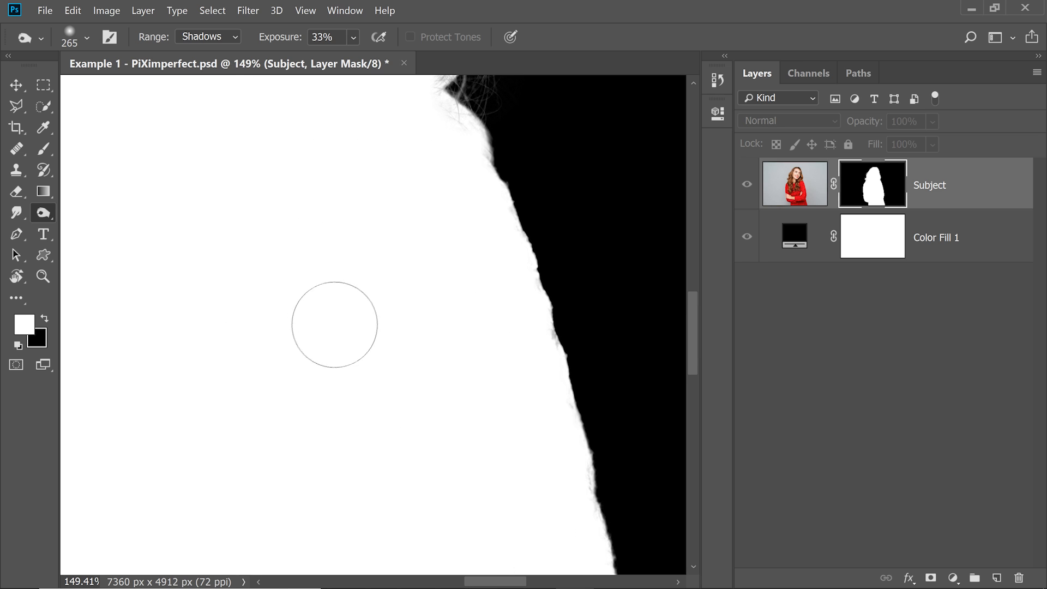
pyautogui.moveTo(311, 336)
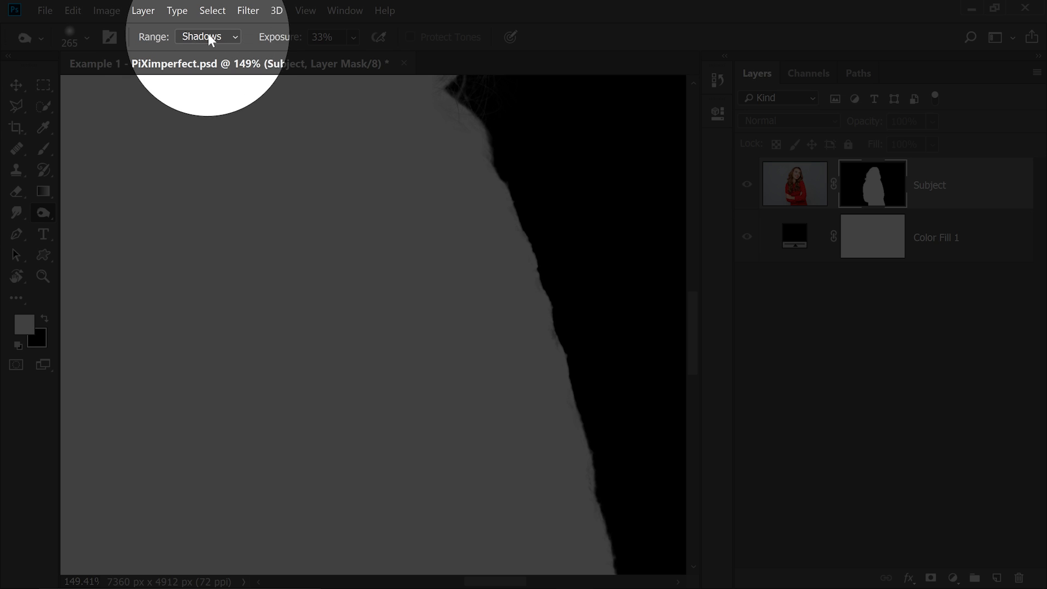
pyautogui.click(207, 36)
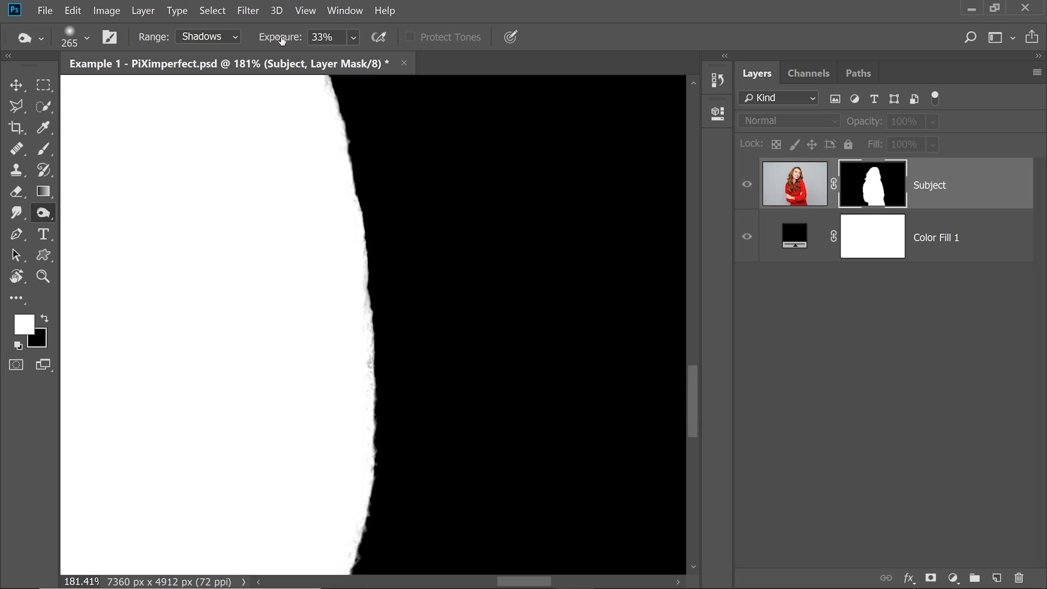
pyautogui.moveTo(277, 40)
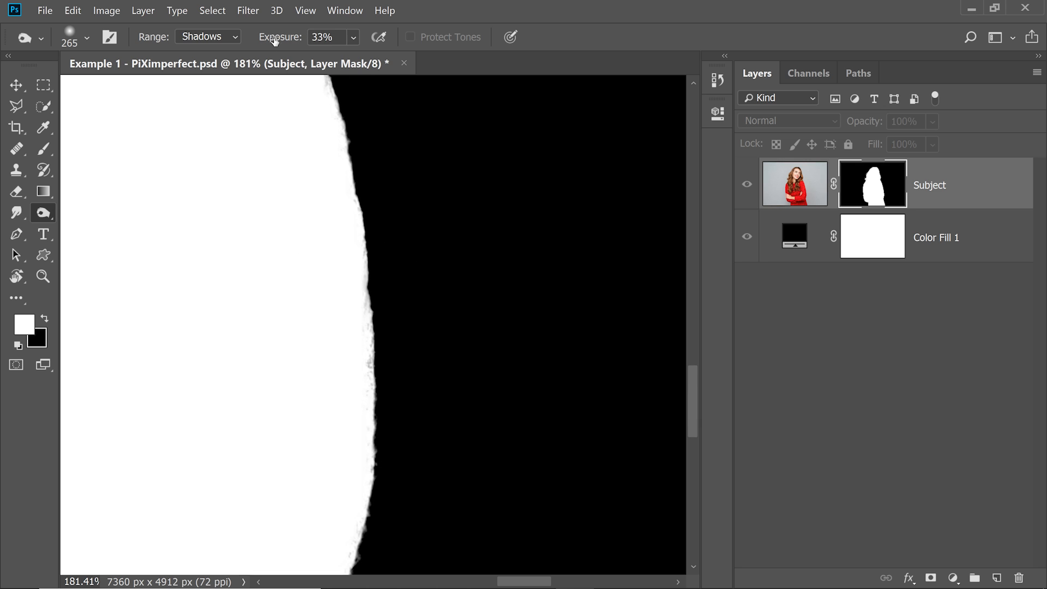
pyautogui.write('100%')
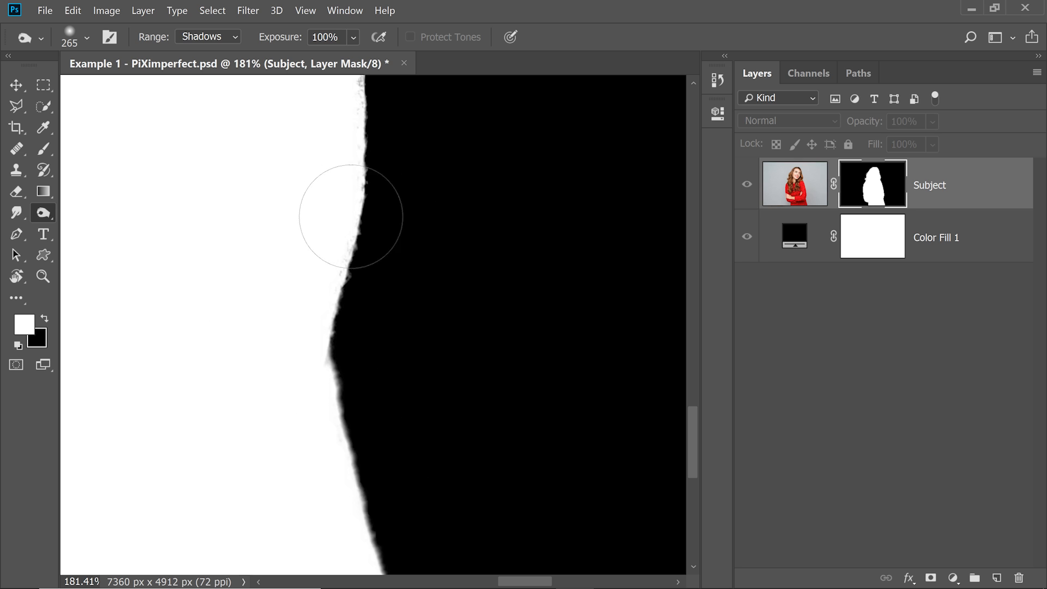
pyautogui.write('2%')
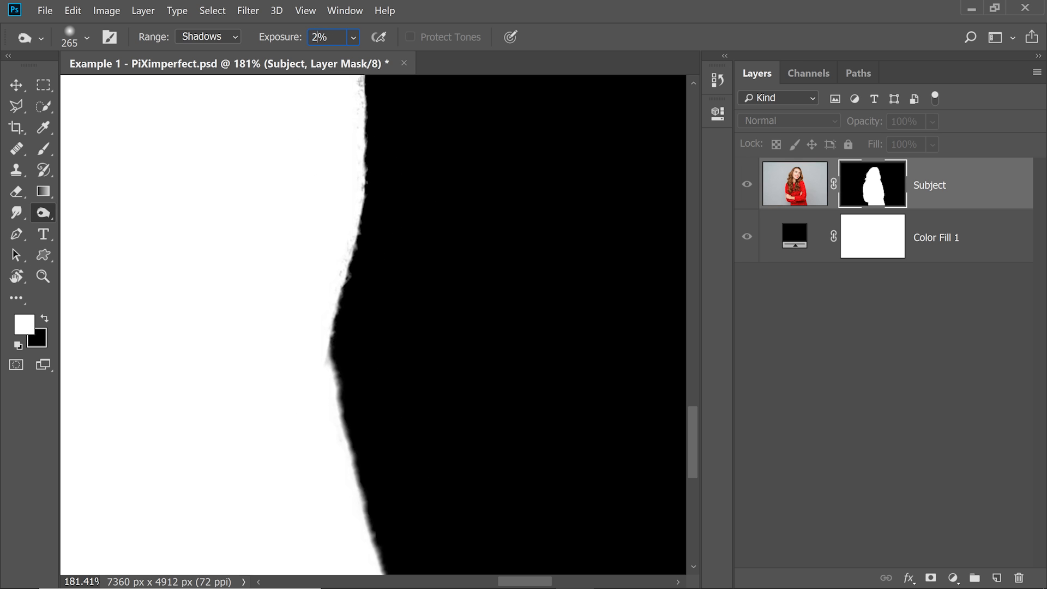
pyautogui.write('20')
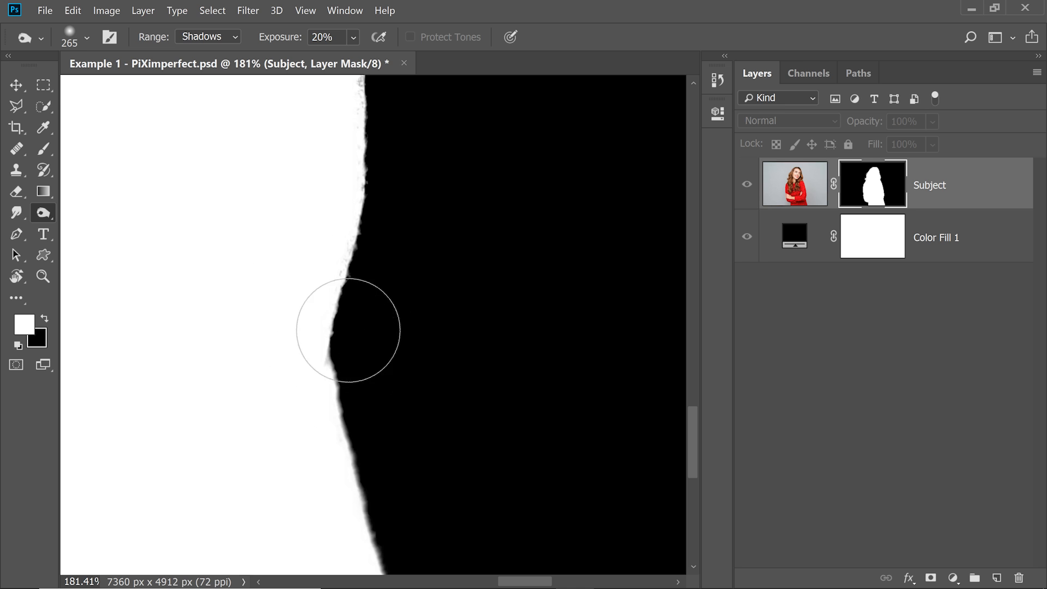
# Burn the grey fringe along both mask edges of the sweater.
pyautogui.moveTo(347, 331); pyautogui.dragTo(378, 411)
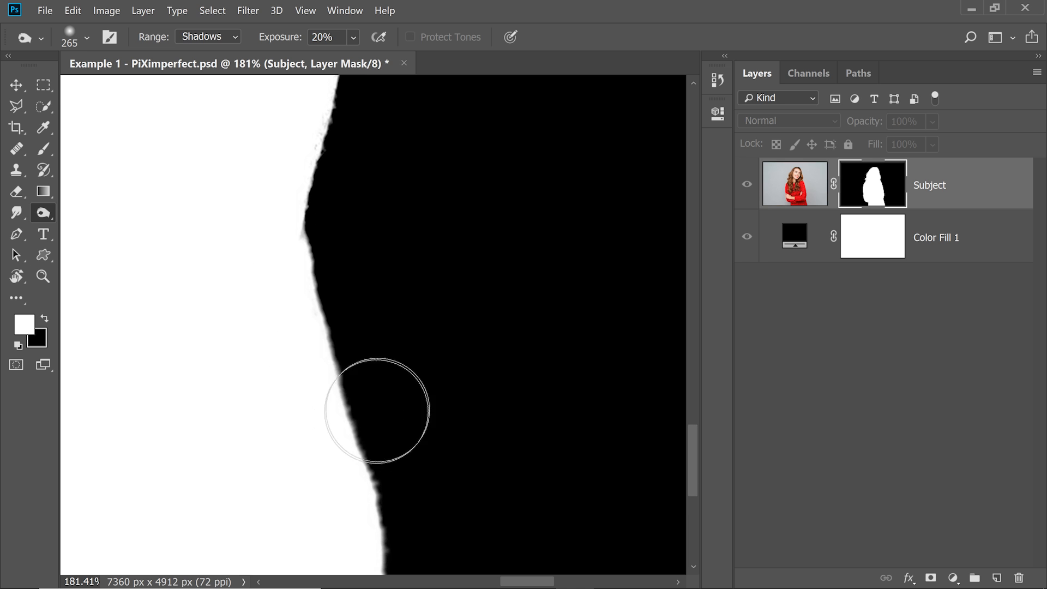
pyautogui.moveTo(377, 411); pyautogui.dragTo(378, 447)
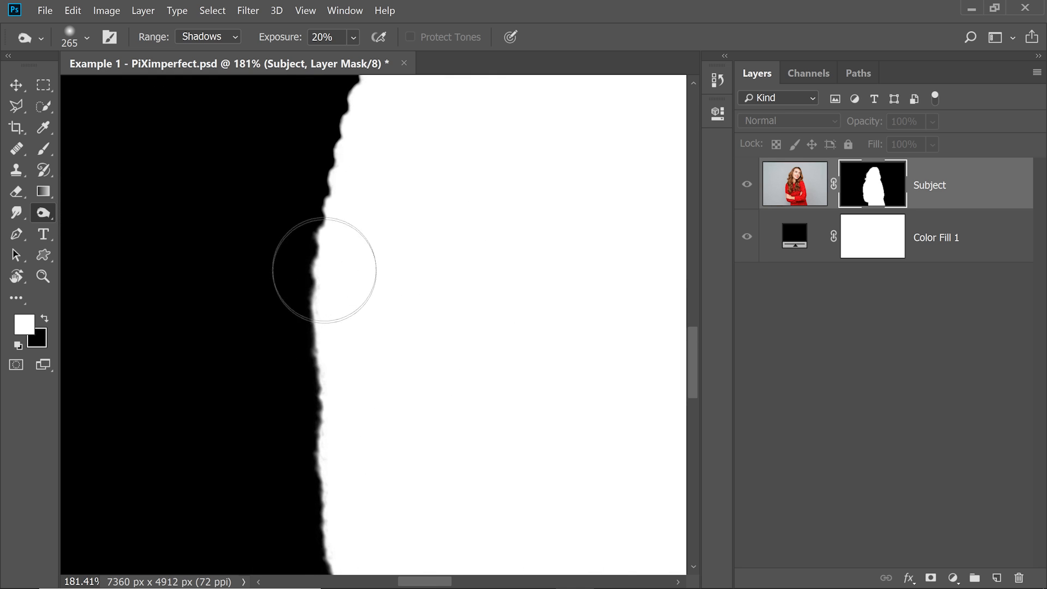
pyautogui.moveTo(324, 270); pyautogui.dragTo(321, 307)
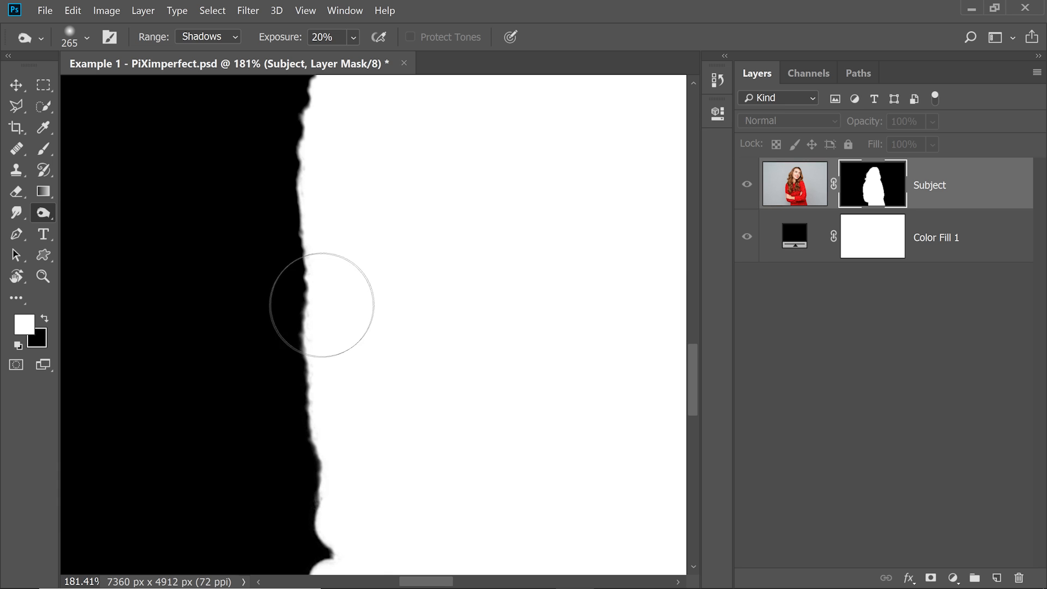
pyautogui.moveTo(413, 273)
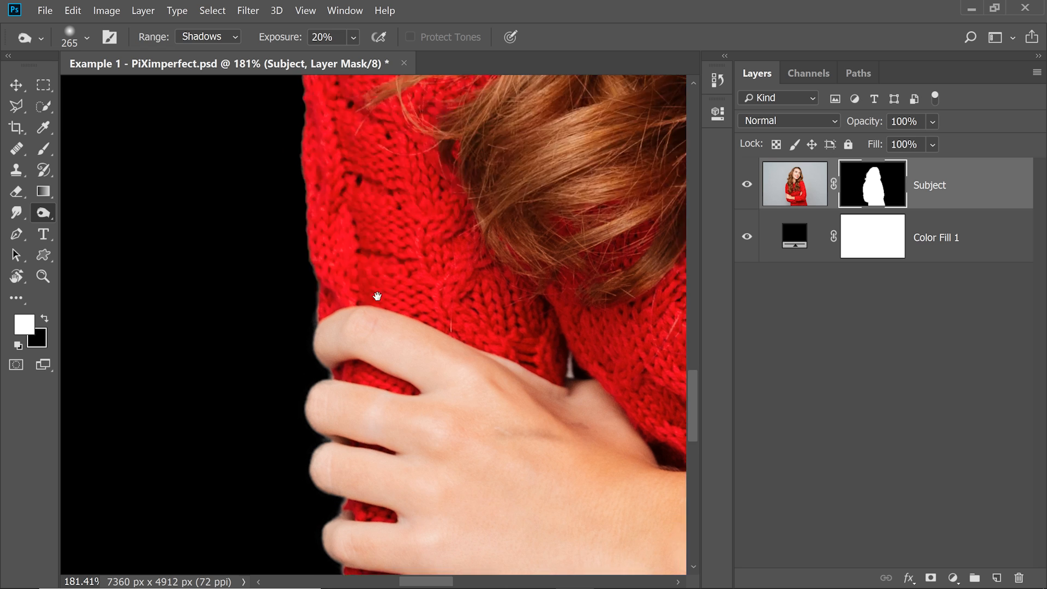
# Move to the shoulder edge and show the Subject mask on its own again.
pyautogui.scroll(-3)
pyautogui.write('53')
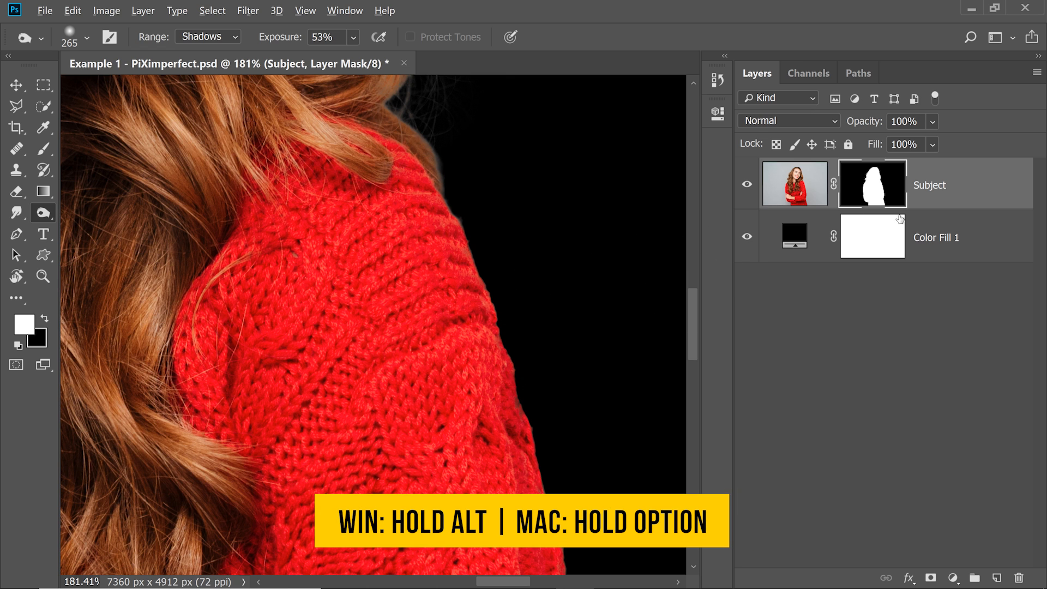
pyautogui.click(871, 183)
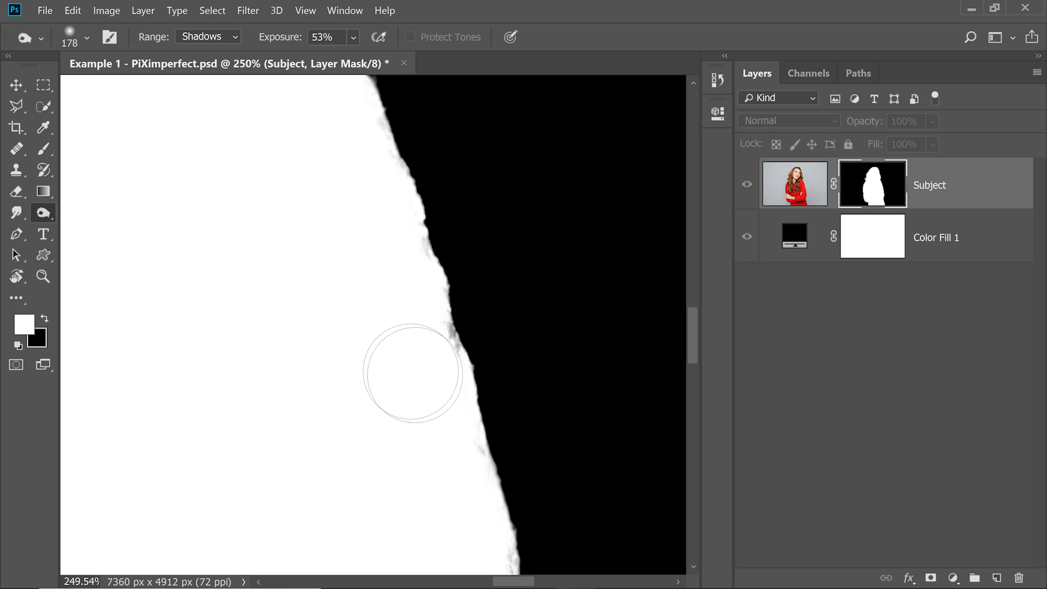
pyautogui.moveTo(459, 309)
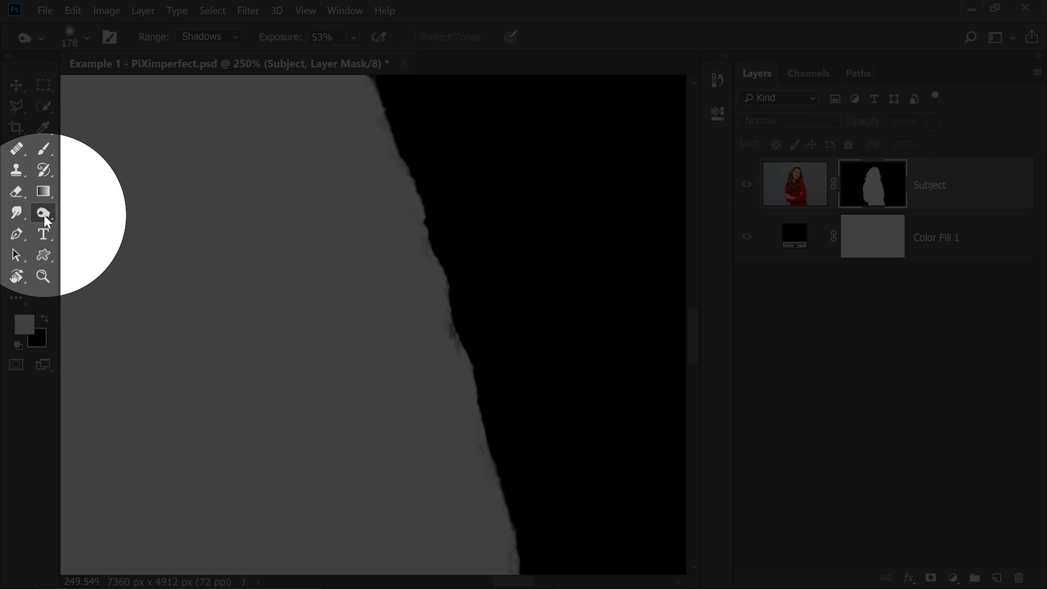
# Switch to the Dodge Tool with Range set to Highlights for lightening the mask's inner edge.
pyautogui.click(43, 212)
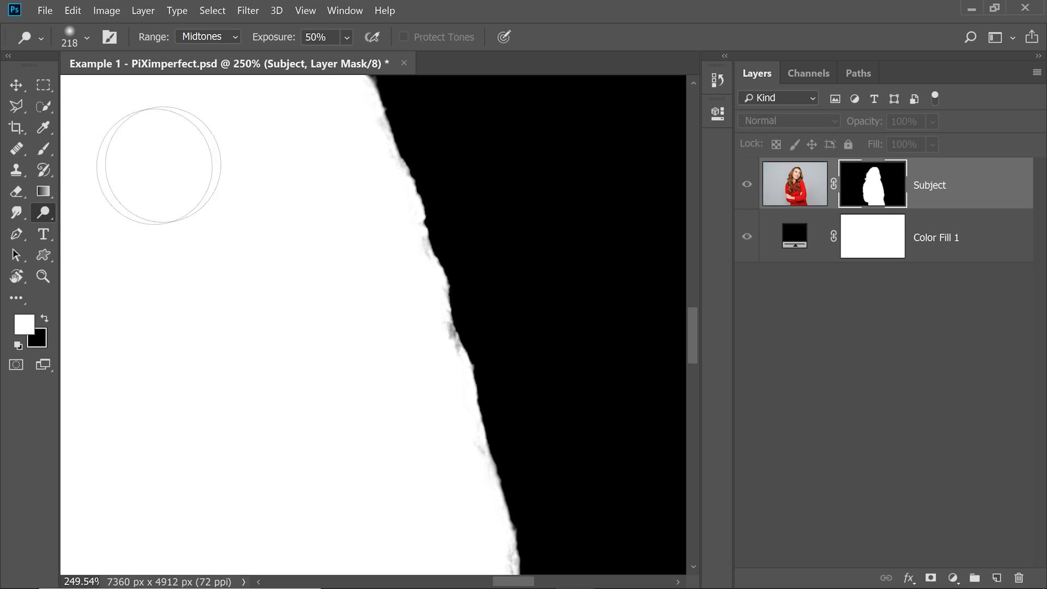
pyautogui.click(207, 37)
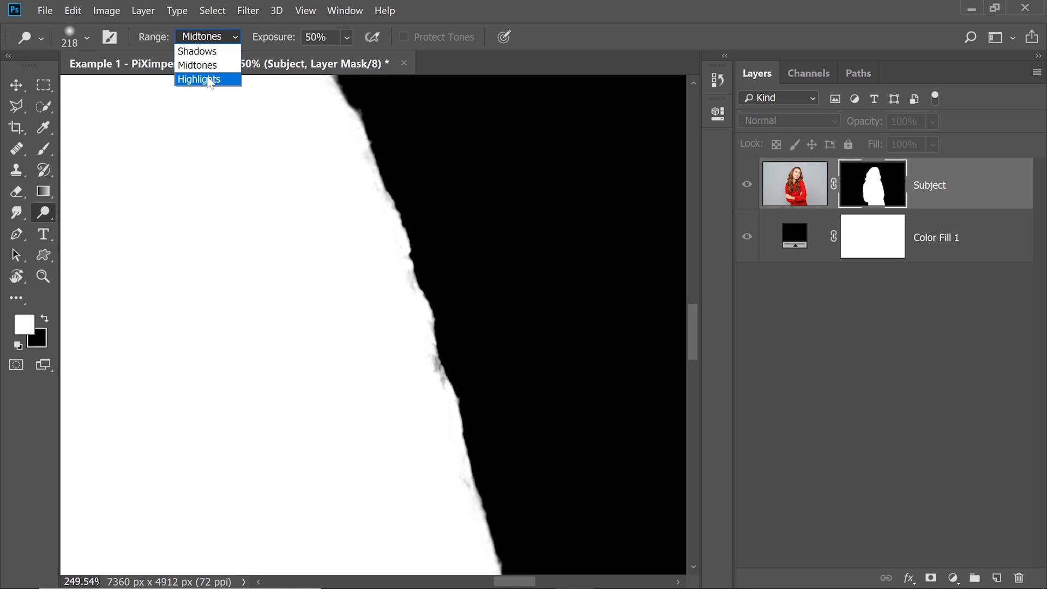
pyautogui.click(198, 80)
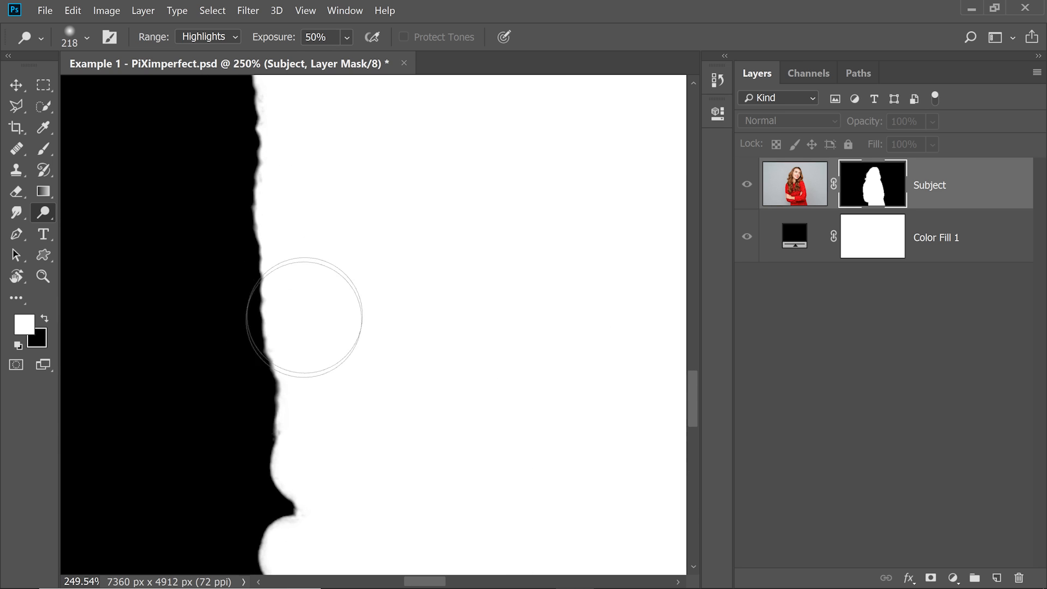
pyautogui.click(207, 37)
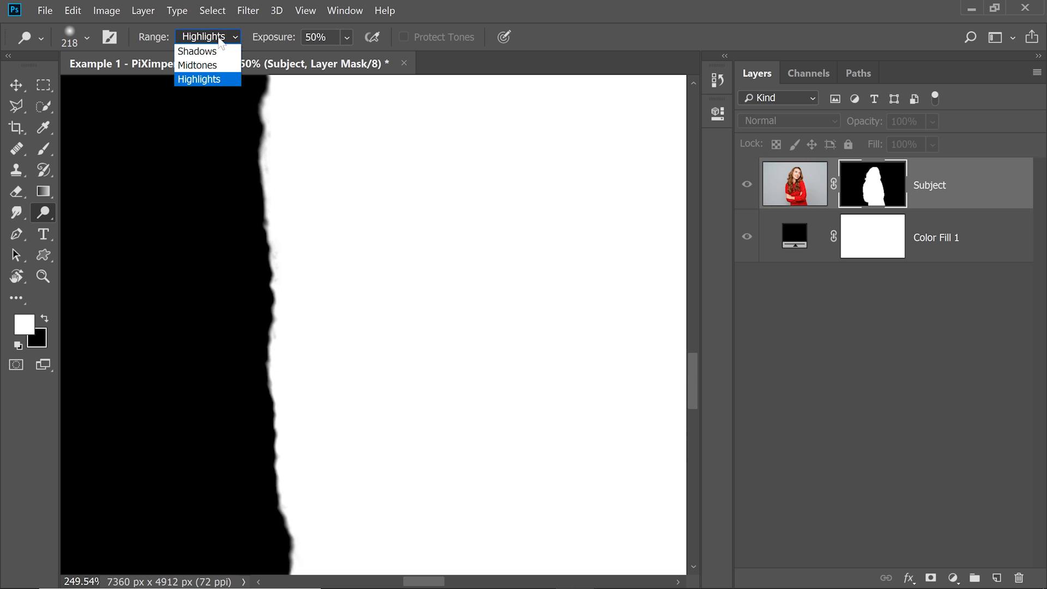
pyautogui.click(197, 64)
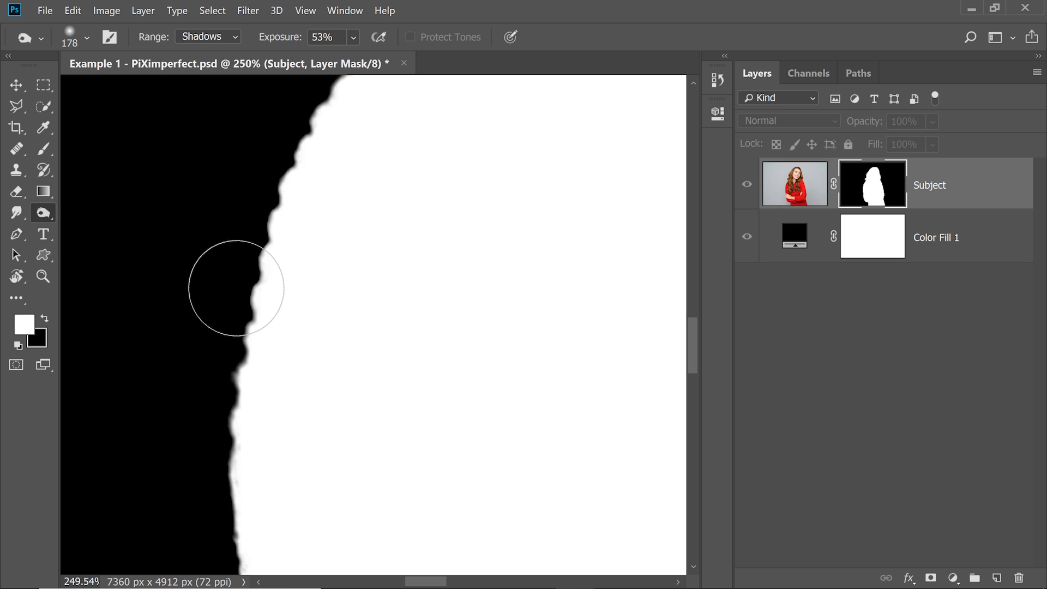
# Set the Burn range to Midtones, then switch to Dodge and choose its tonal range.
pyautogui.click(207, 37)
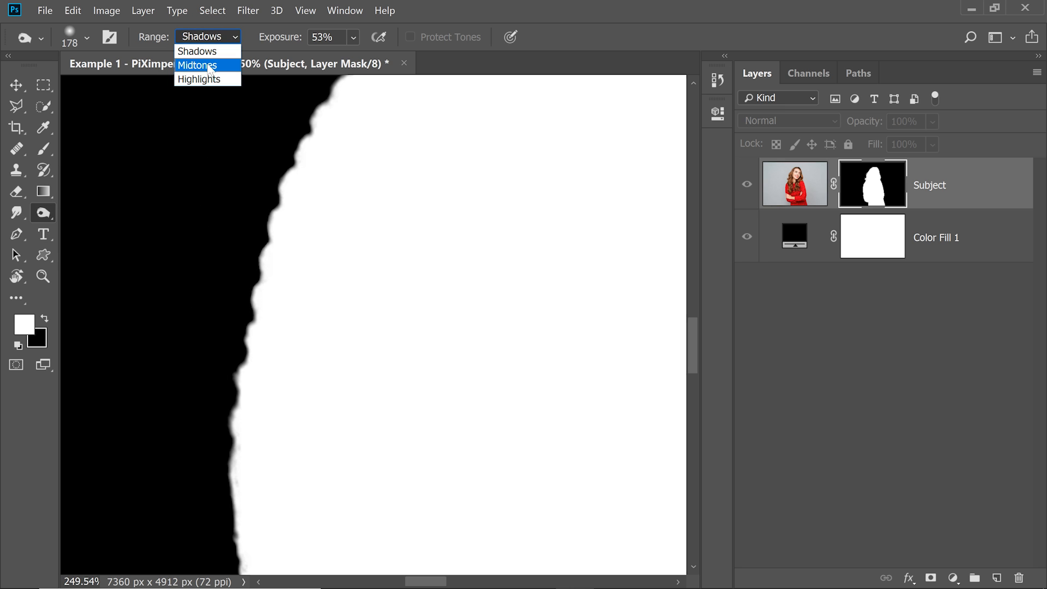
pyautogui.click(197, 65)
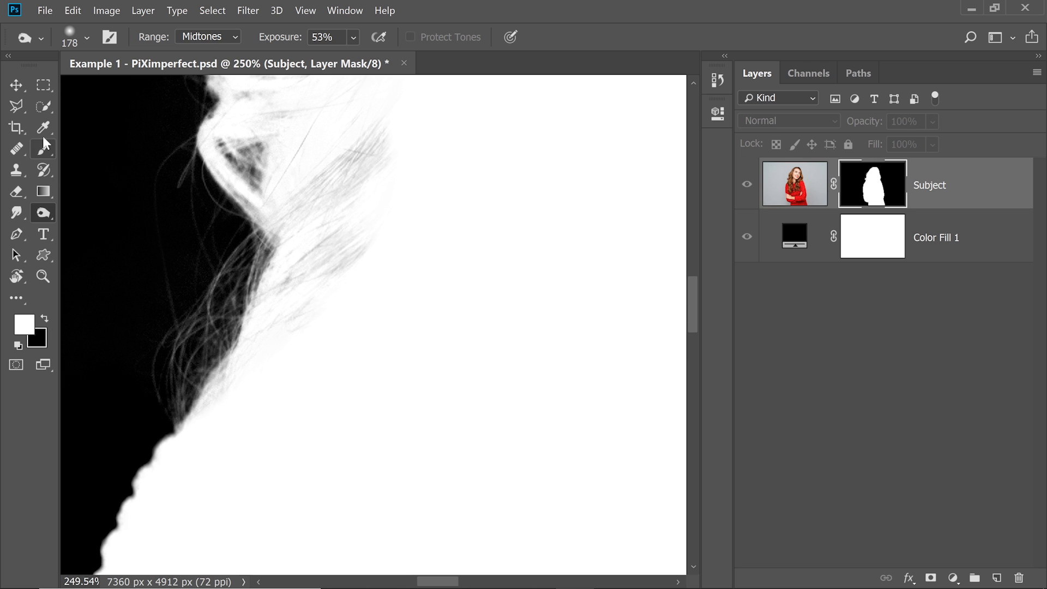
pyautogui.click(207, 36)
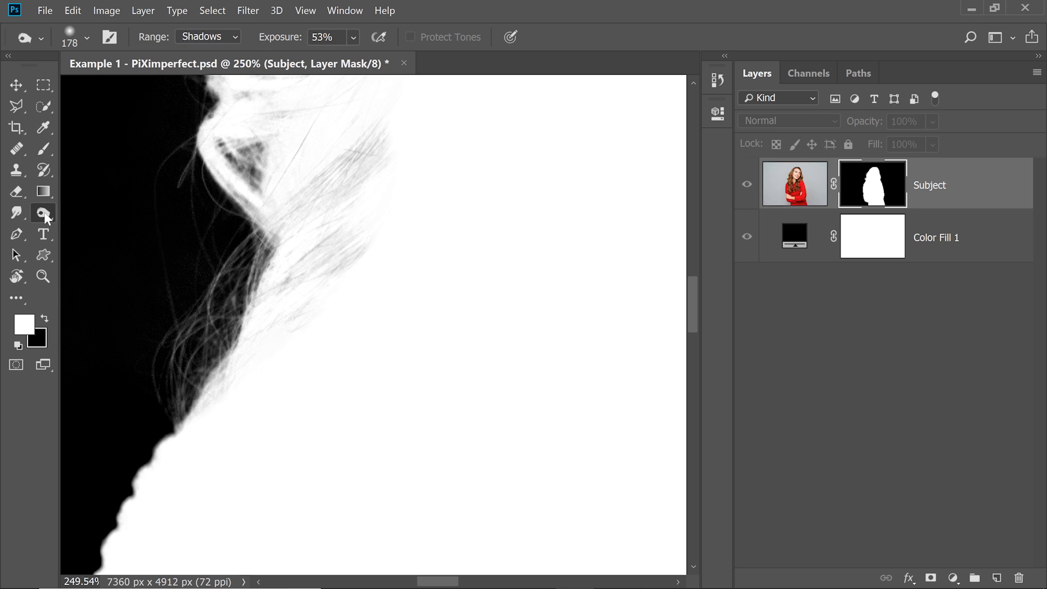
pyautogui.click(207, 37)
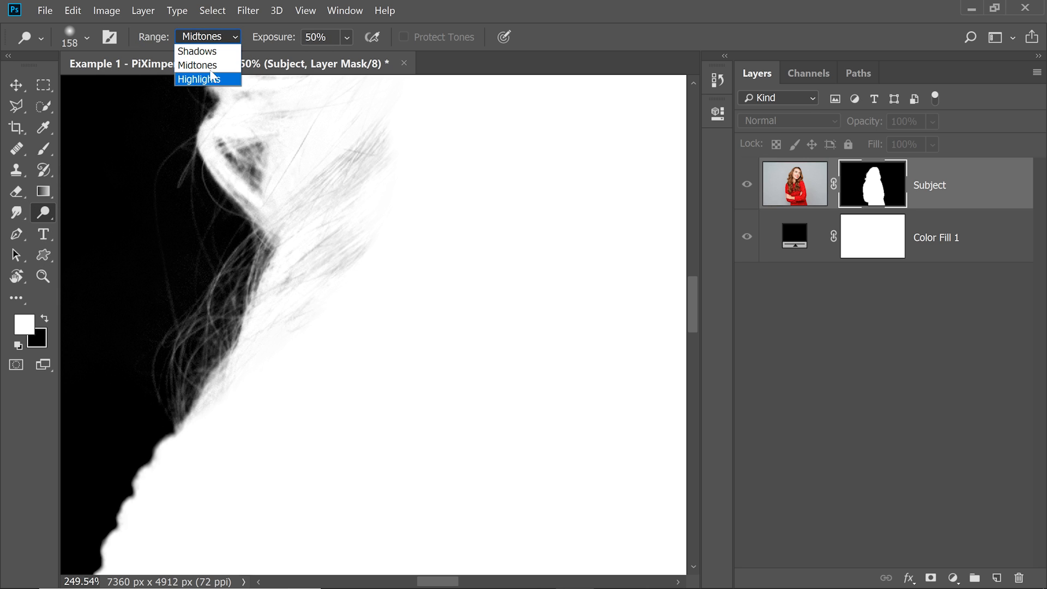
pyautogui.click(196, 51)
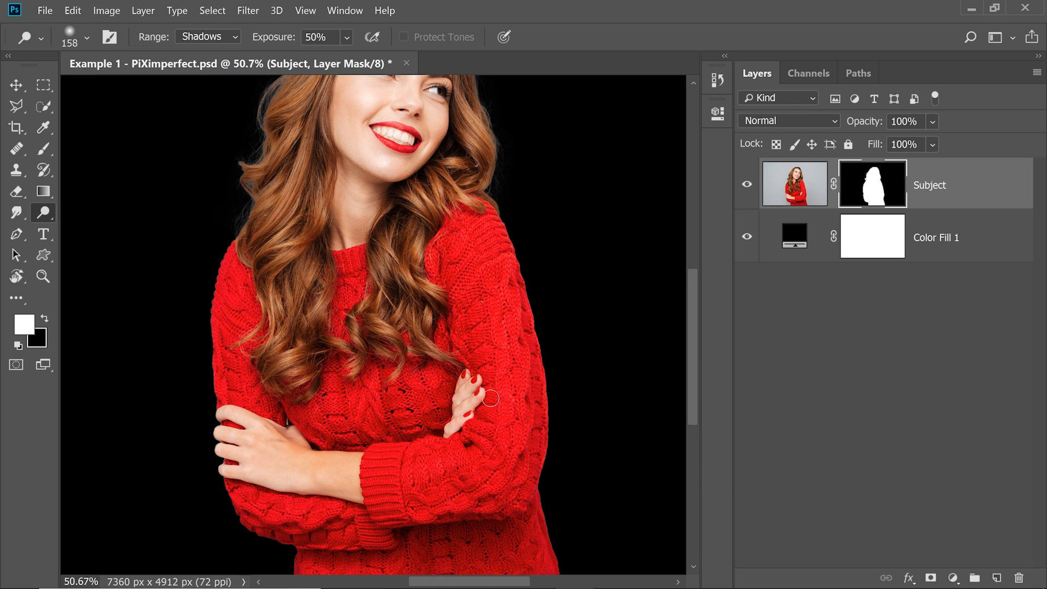
pyautogui.moveTo(550, 293)
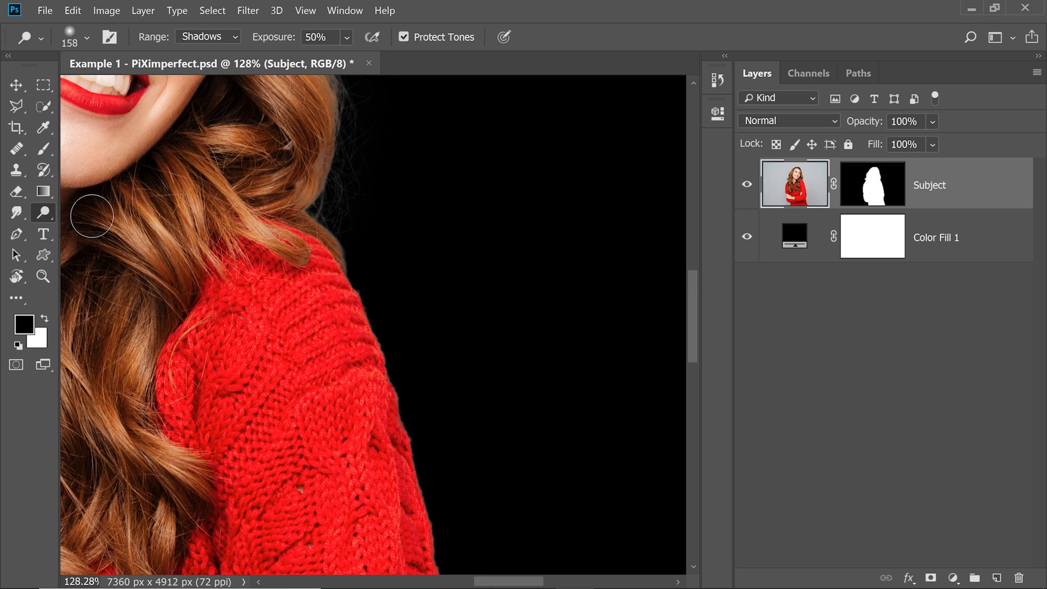
pyautogui.moveTo(82, 302)
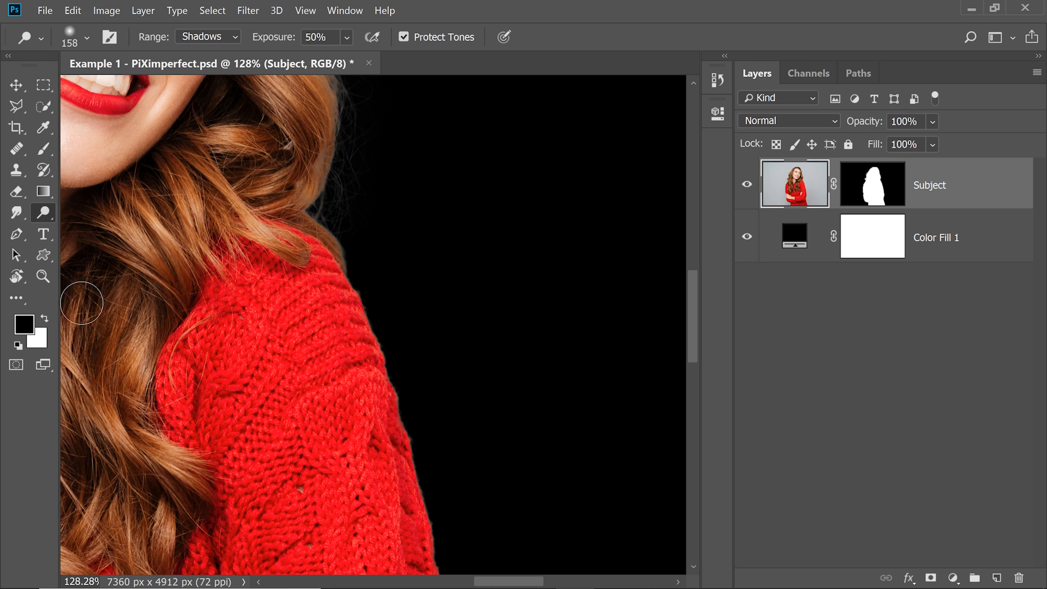
pyautogui.moveTo(16, 213)
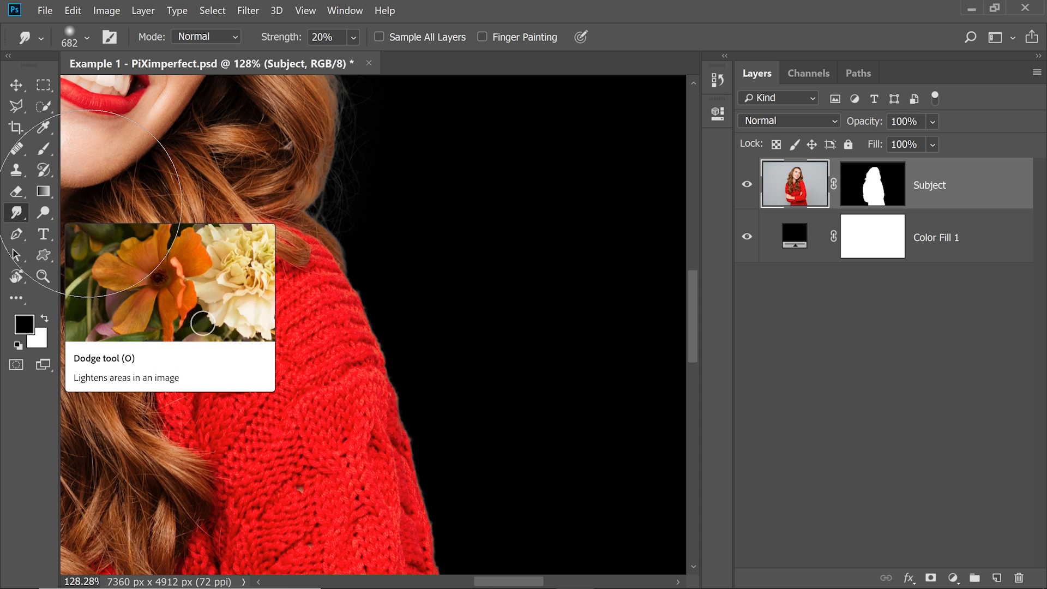
pyautogui.moveTo(16, 214)
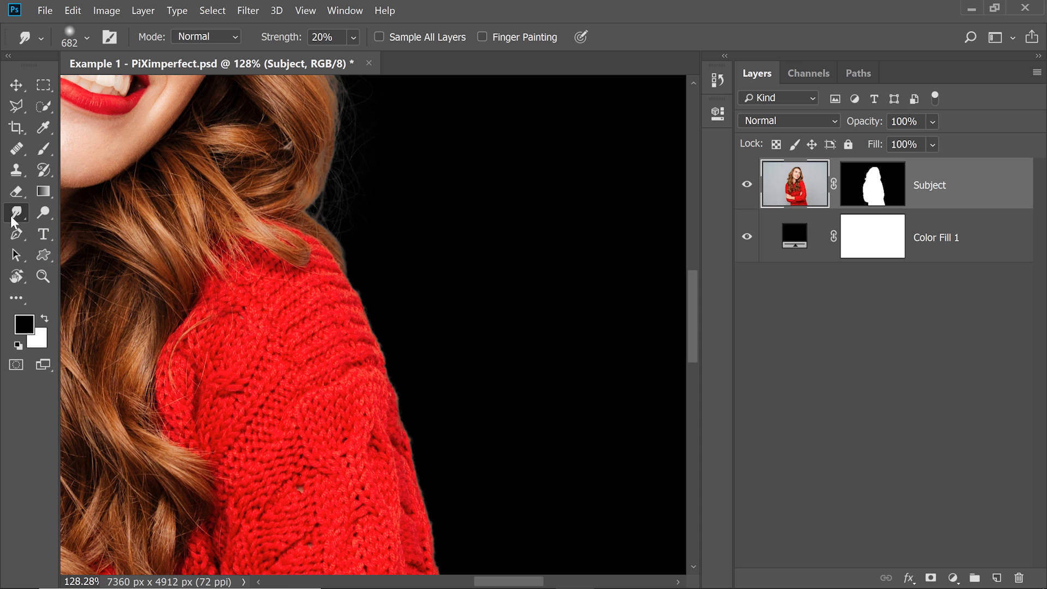
pyautogui.moveTo(927, 192)
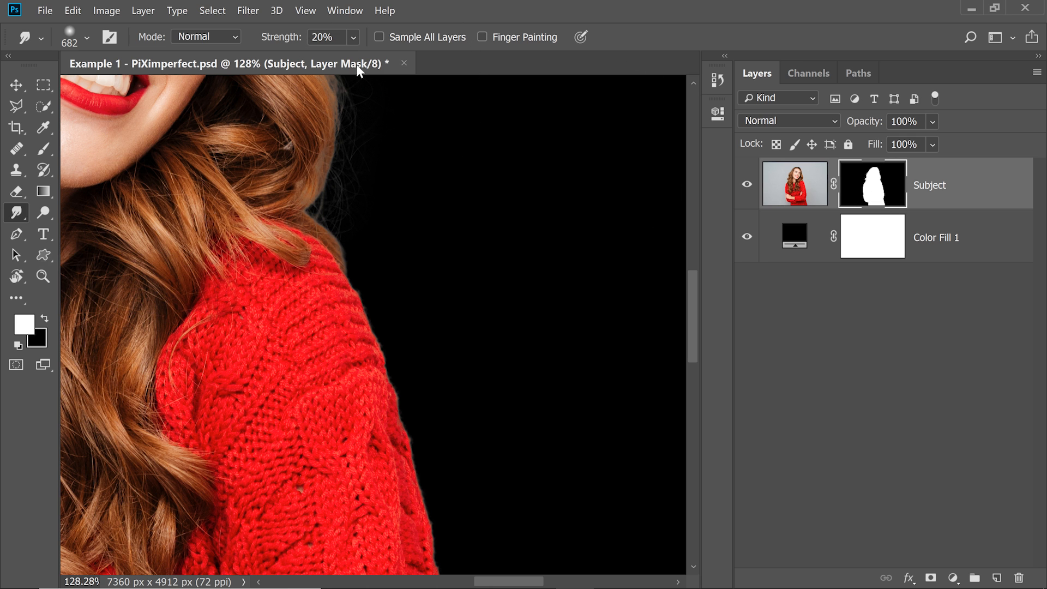
pyautogui.moveTo(431, 277)
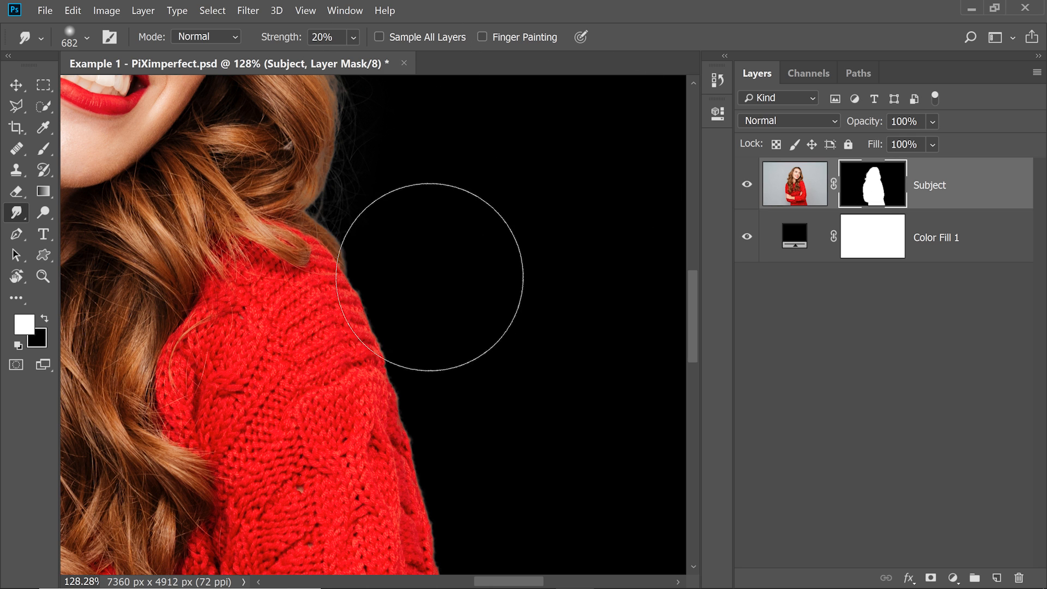
pyautogui.moveTo(450, 307)
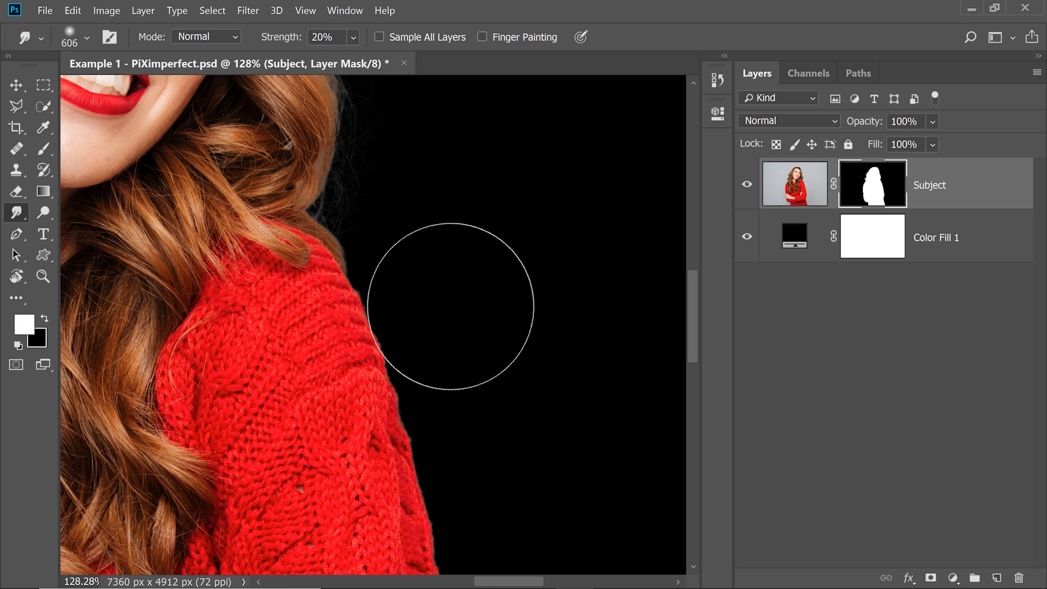
pyautogui.moveTo(390, 327)
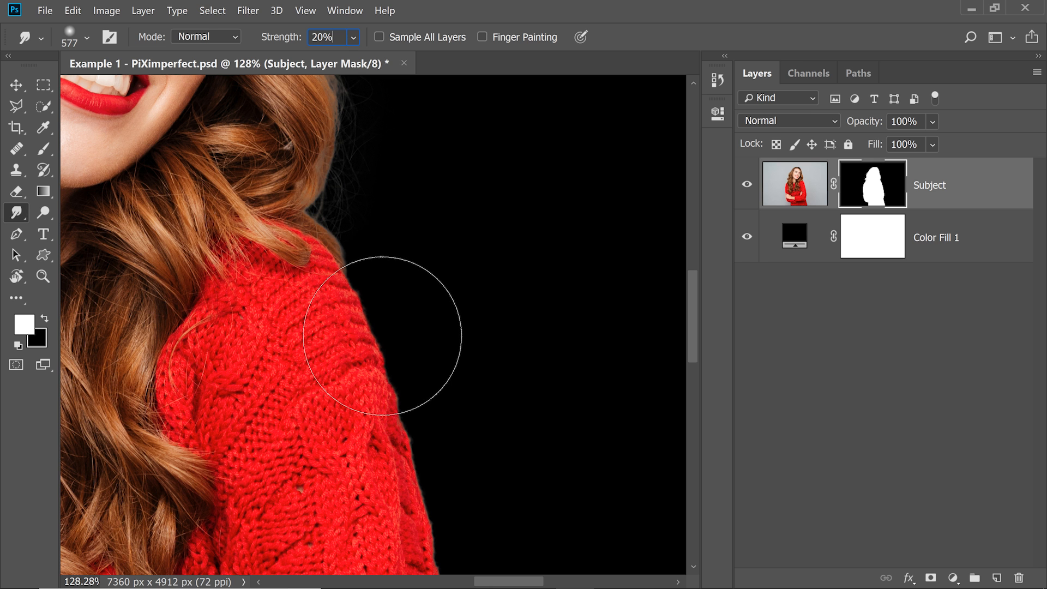
# Scroll the canvas to bring the sweater and hand edge into view while smudging the Subject mask.
pyautogui.scroll(-3)
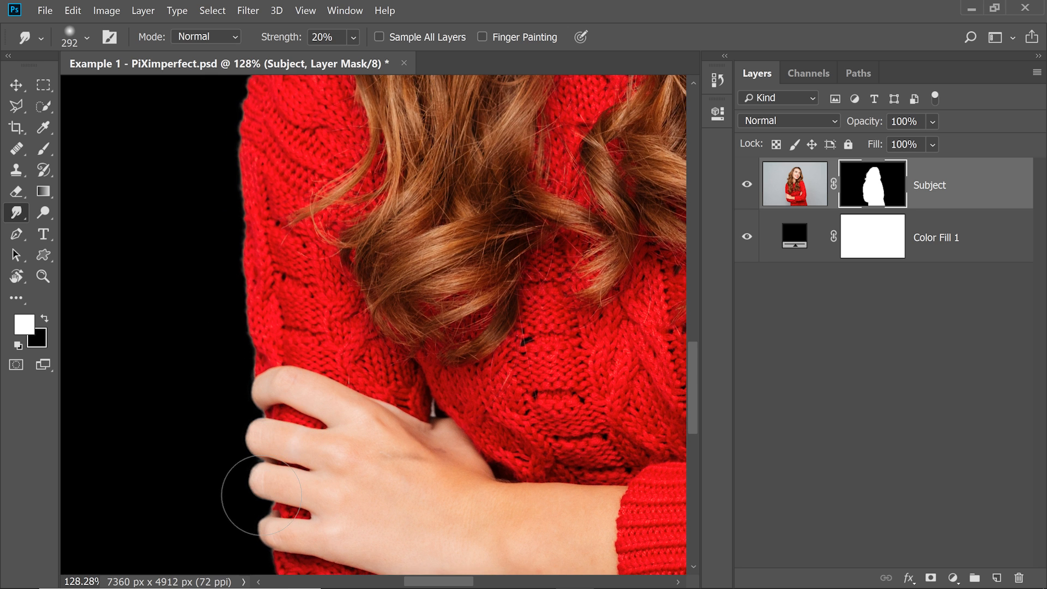
pyautogui.moveTo(61, 260)
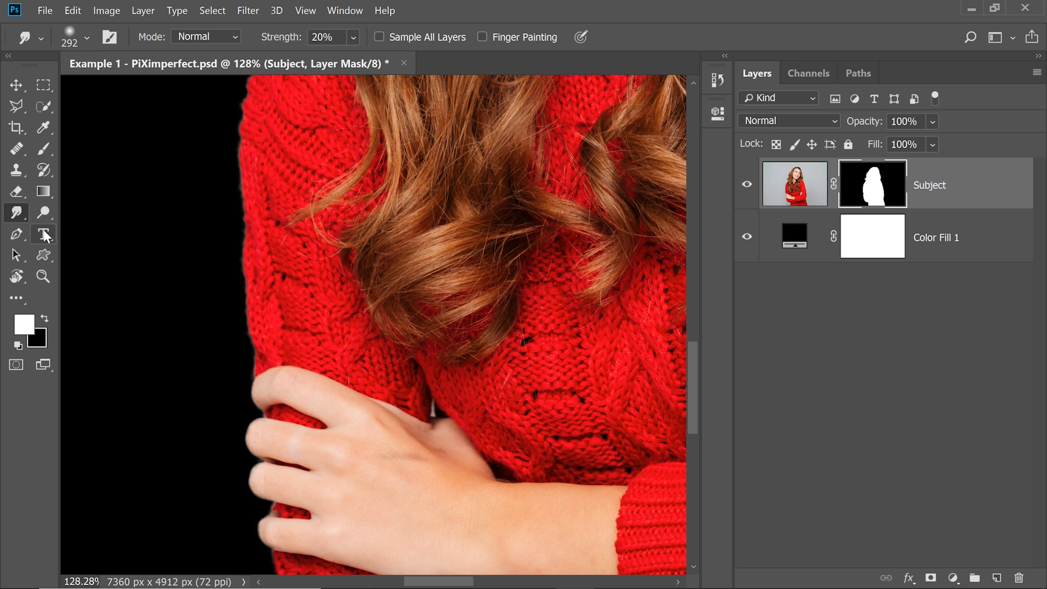
# Choose the Dodge tool from the dodge/burn flyout and limit its Range to Highlights.
pyautogui.click(43, 213)
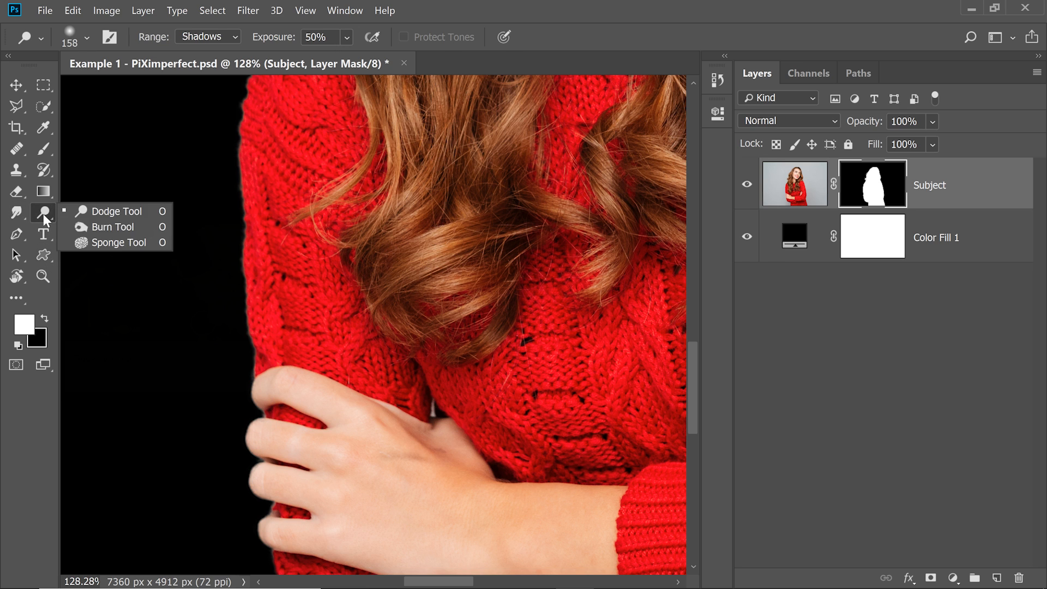
pyautogui.moveTo(114, 227)
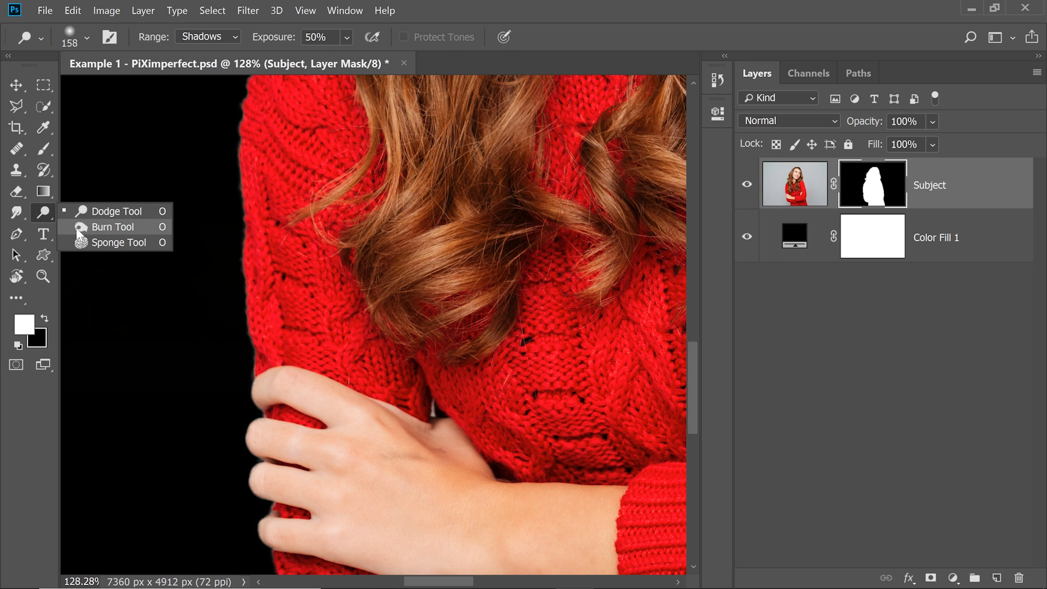
pyautogui.click(114, 227)
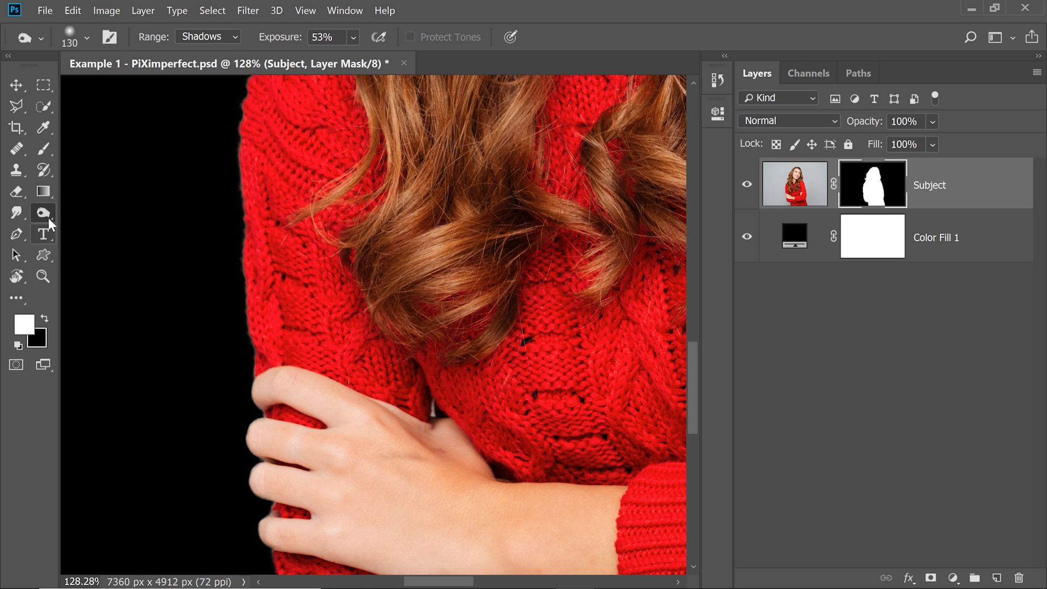
pyautogui.click(42, 213)
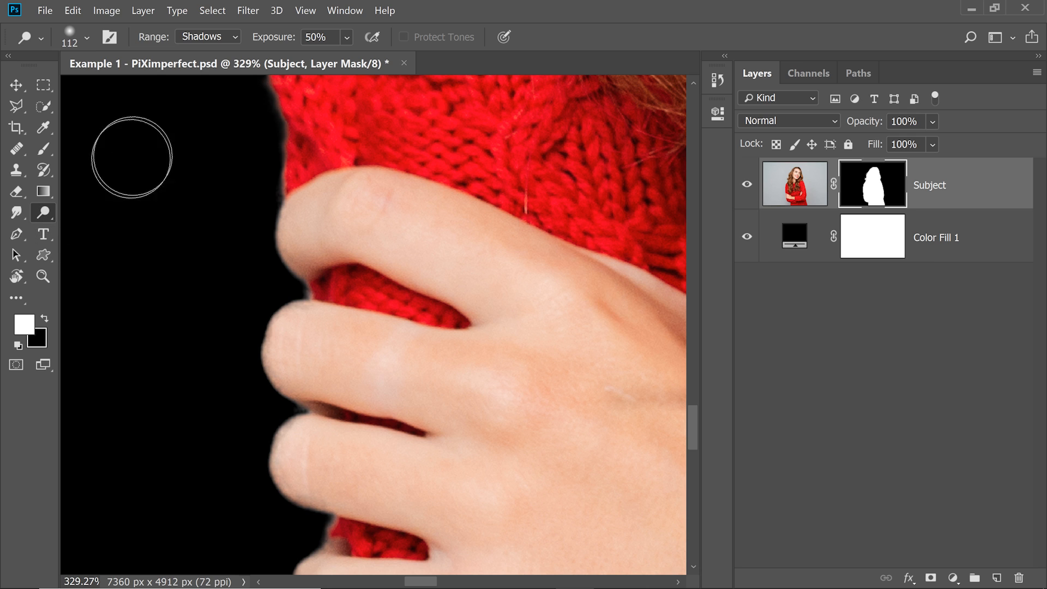
pyautogui.click(207, 36)
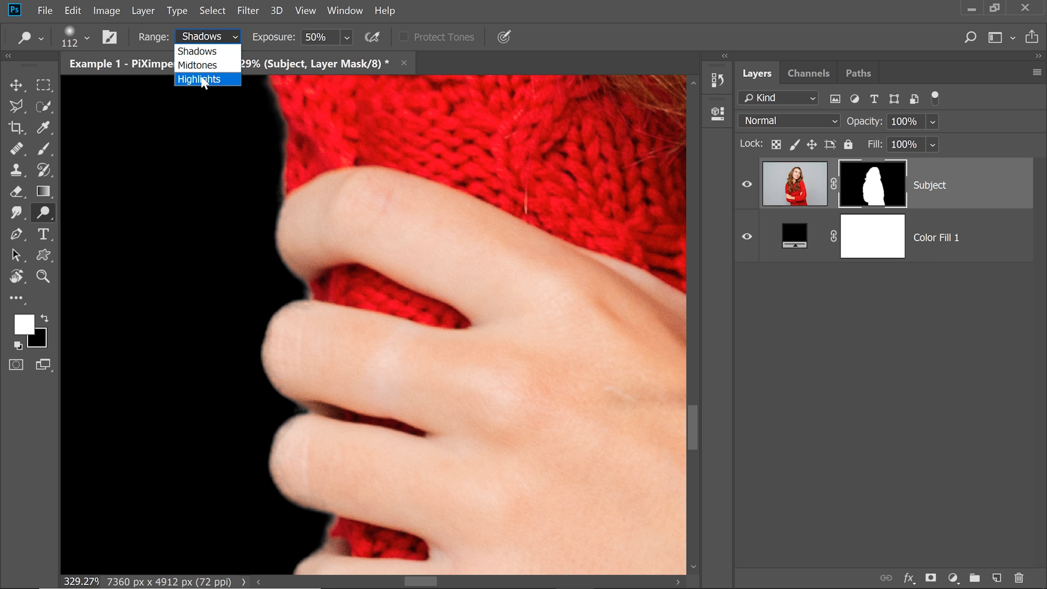
pyautogui.click(206, 78)
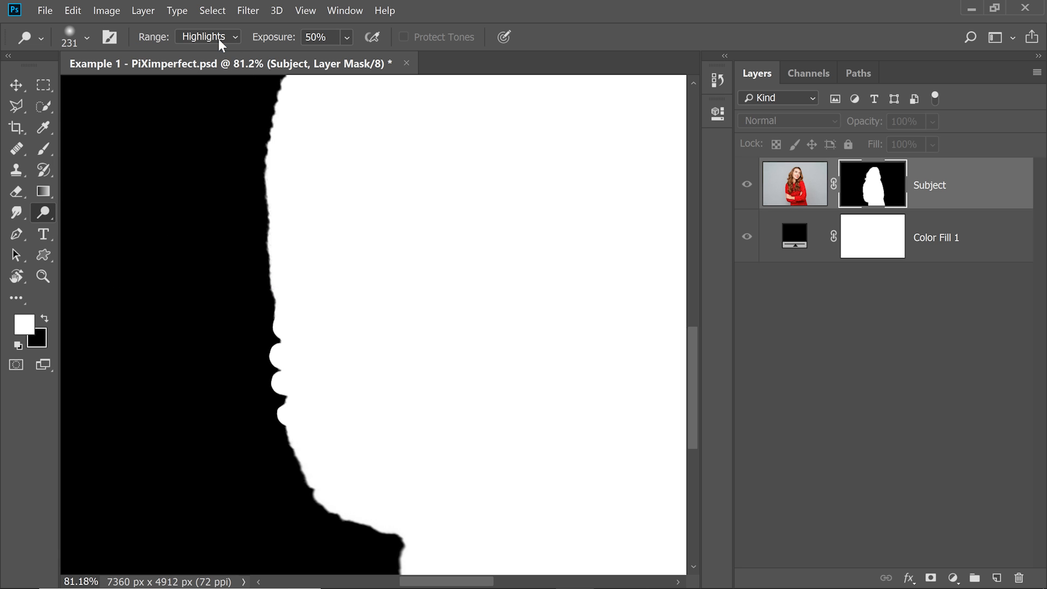
# Adjust the Burn tool's range and brush settings to darken the grey fringe on the mask edge.
pyautogui.click(208, 37)
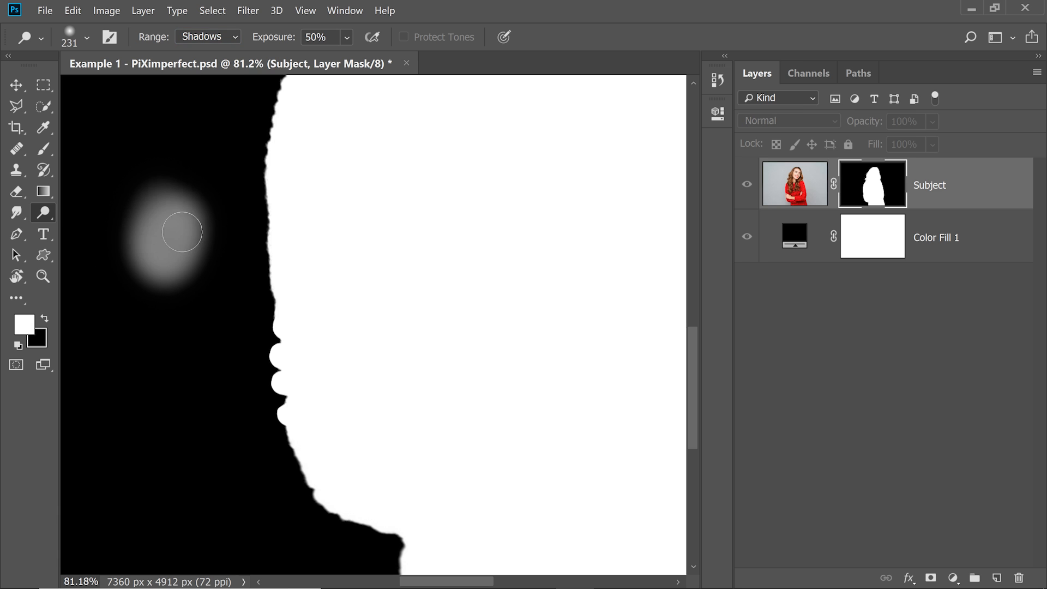
pyautogui.rightClick(43, 211)
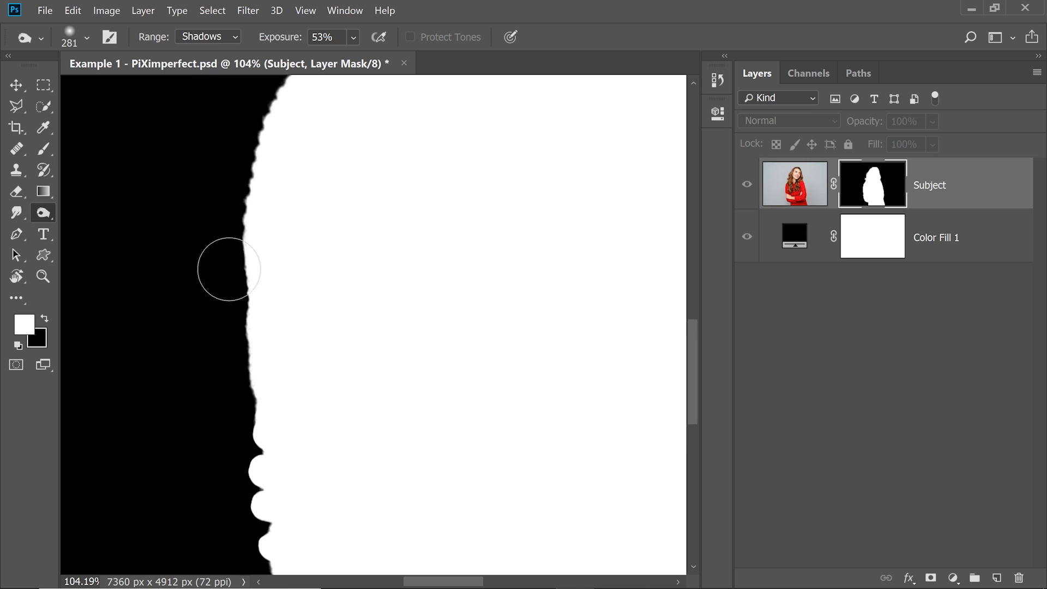
pyautogui.moveTo(178, 69)
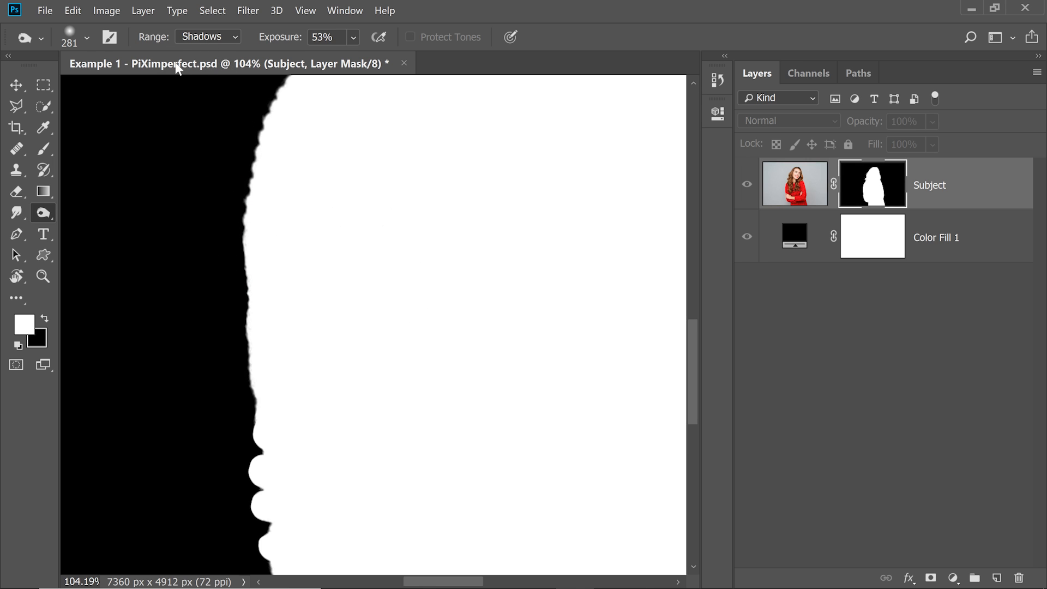
pyautogui.click(207, 37)
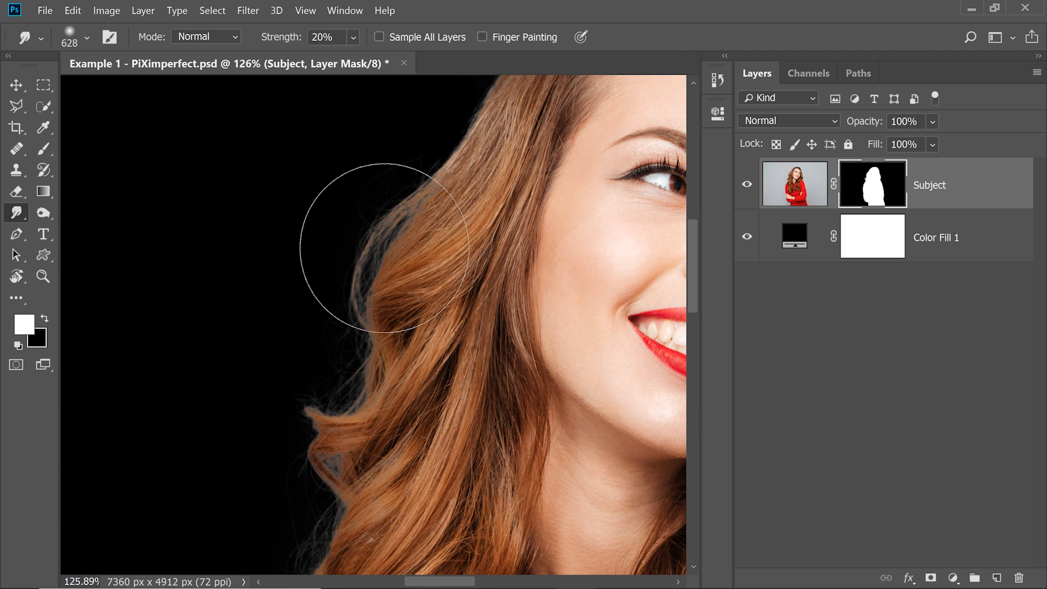
pyautogui.moveTo(52, 214)
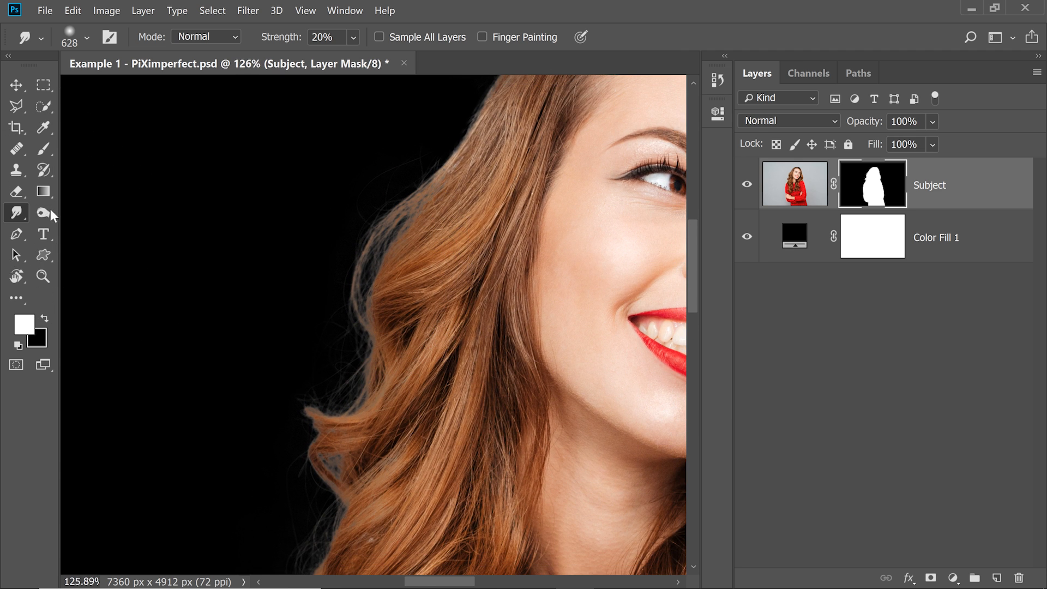
# Switch to the Burn tool set to Highlights for darkening the hair-edge halo on the mask.
pyautogui.click(43, 212)
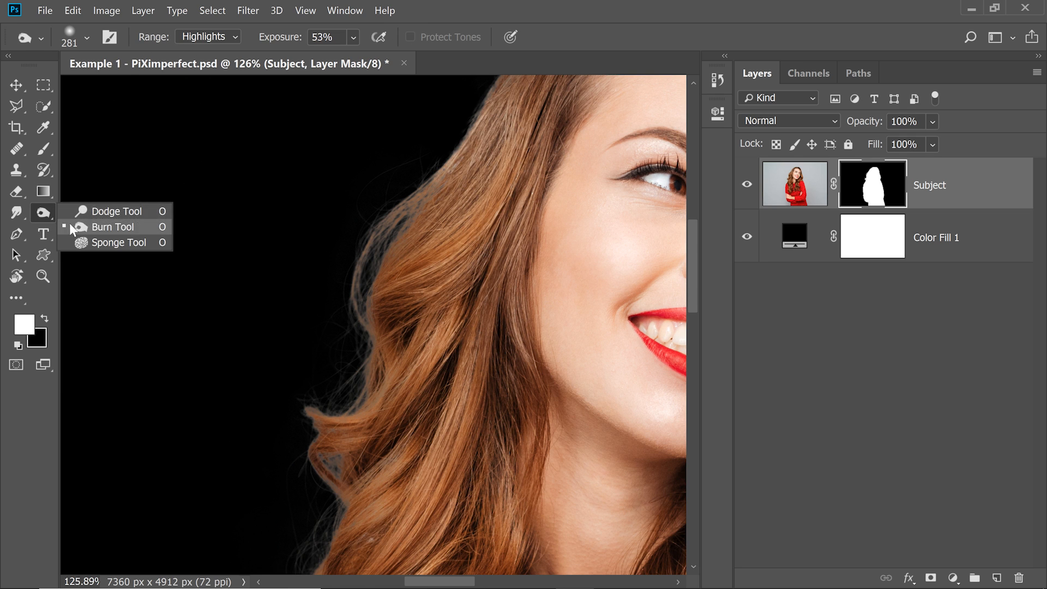
pyautogui.click(208, 37)
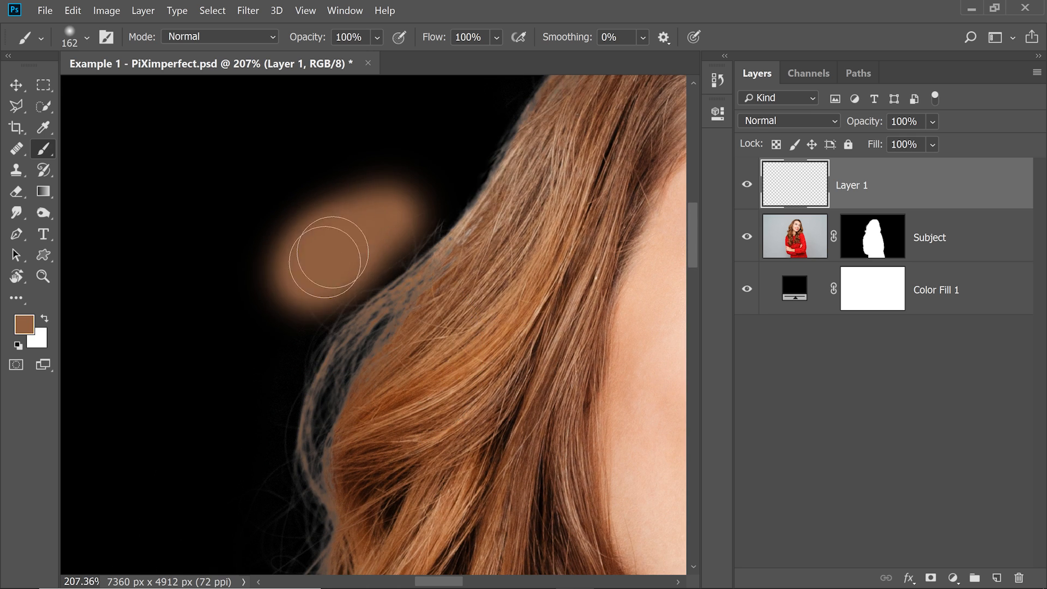
# Paint a brown stroke beside the hair, then set Eyedropper to Current & Below with 5 by 5 Average.
pyautogui.moveTo(327, 254); pyautogui.dragTo(305, 280)
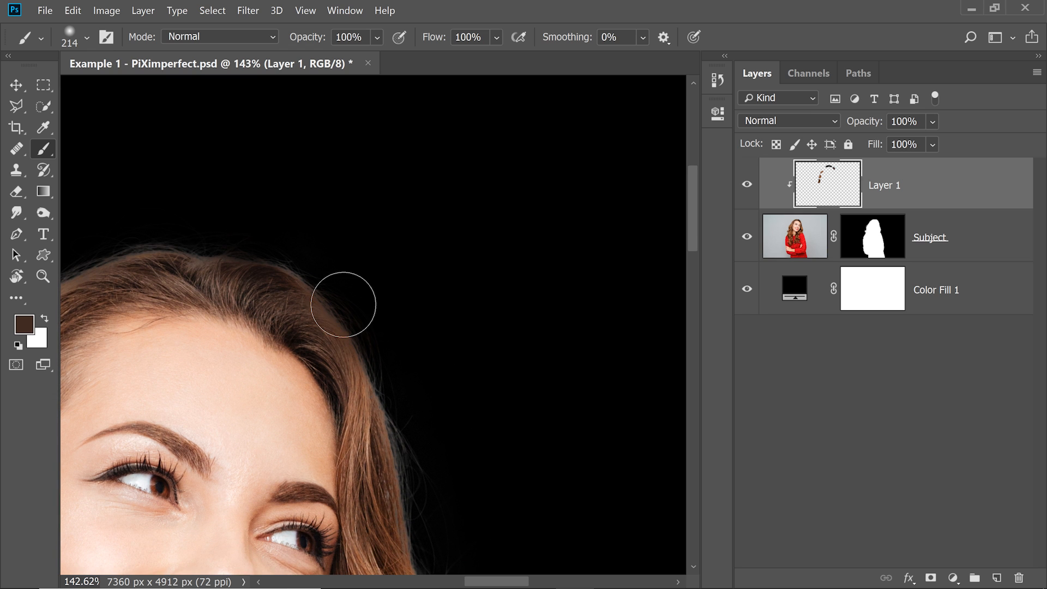
pyautogui.click(43, 129)
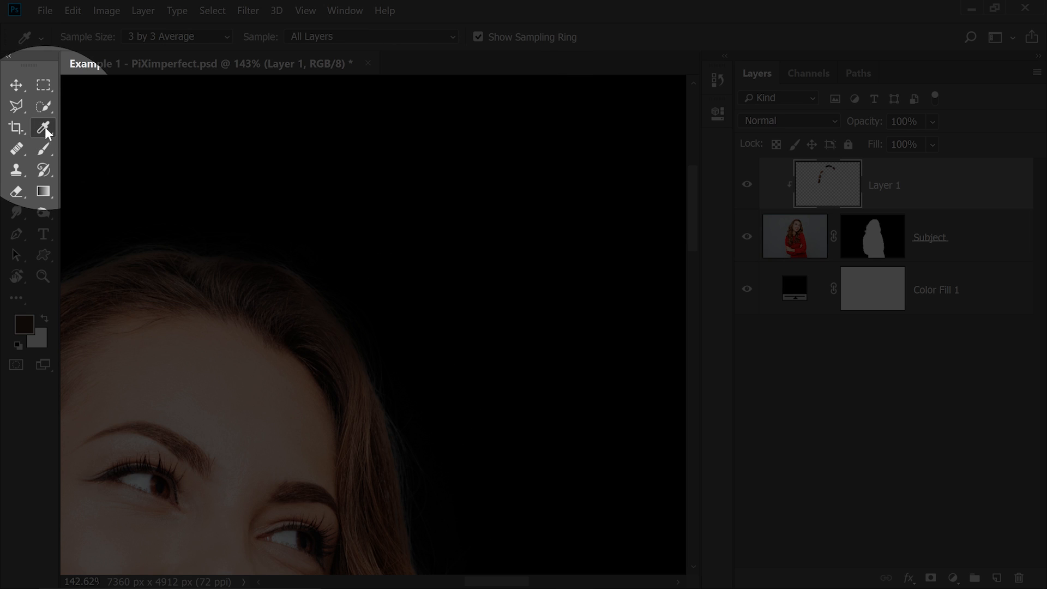
pyautogui.click(371, 36)
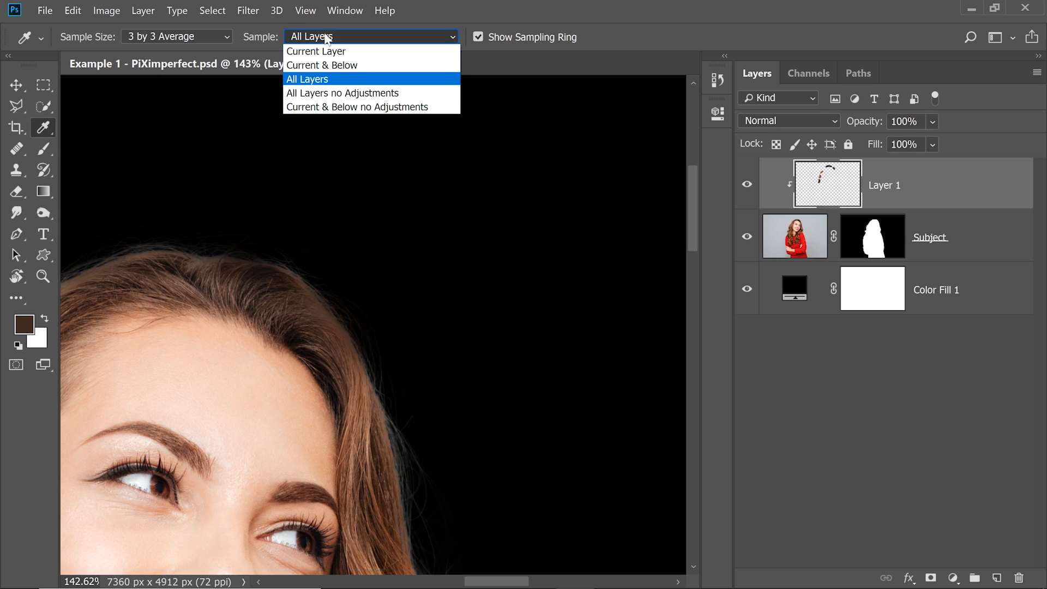
pyautogui.click(322, 64)
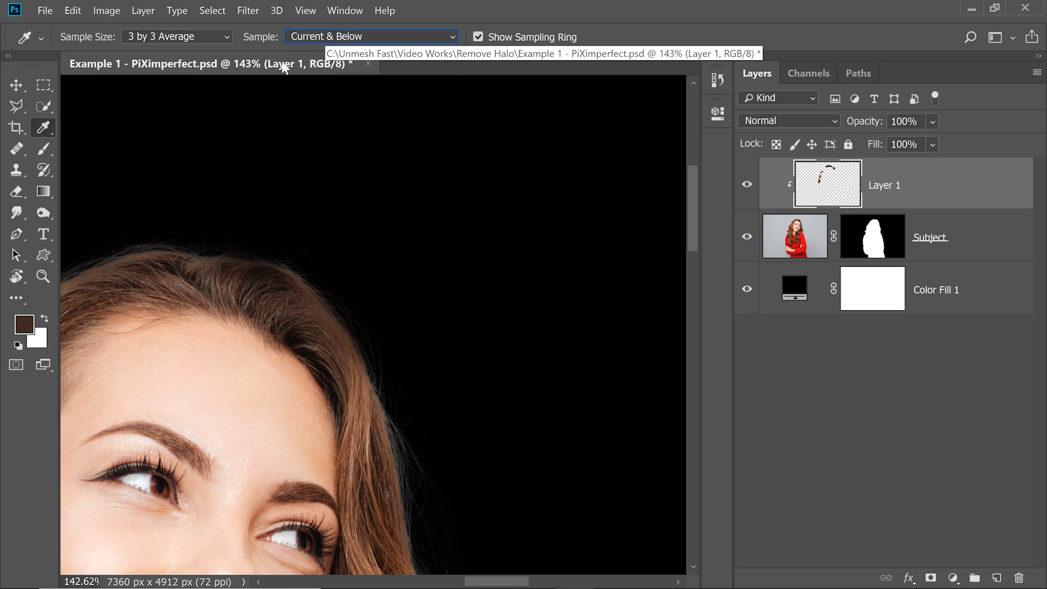
pyautogui.click(177, 36)
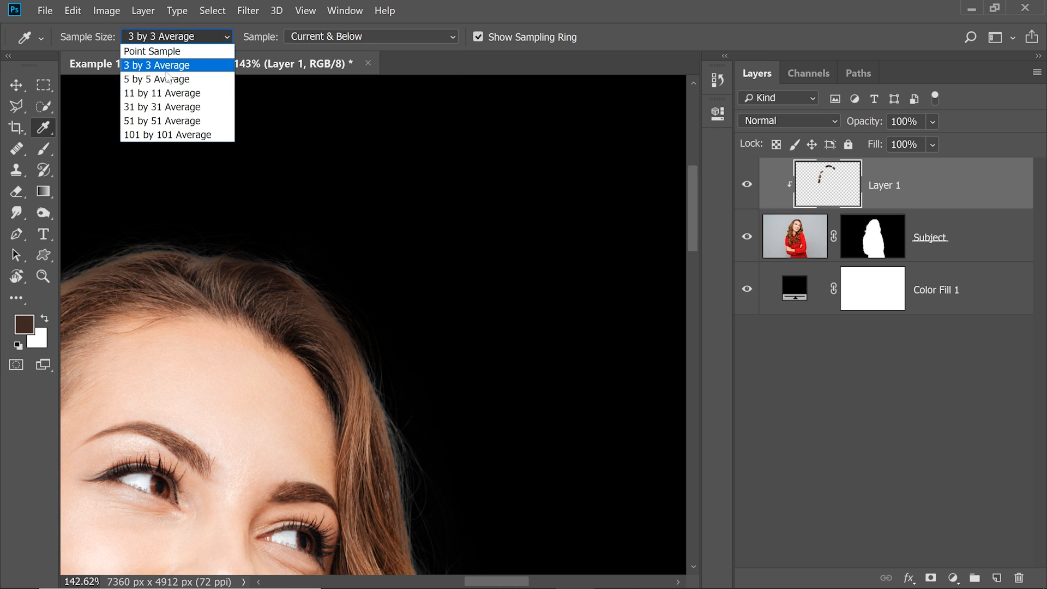
pyautogui.moveTo(167, 79)
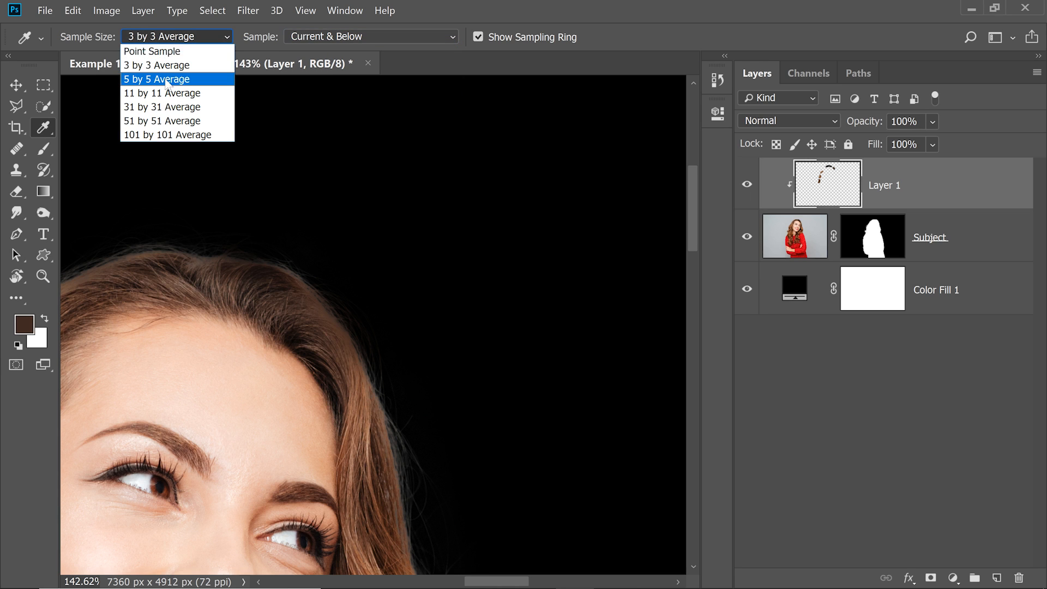
pyautogui.click(16, 150)
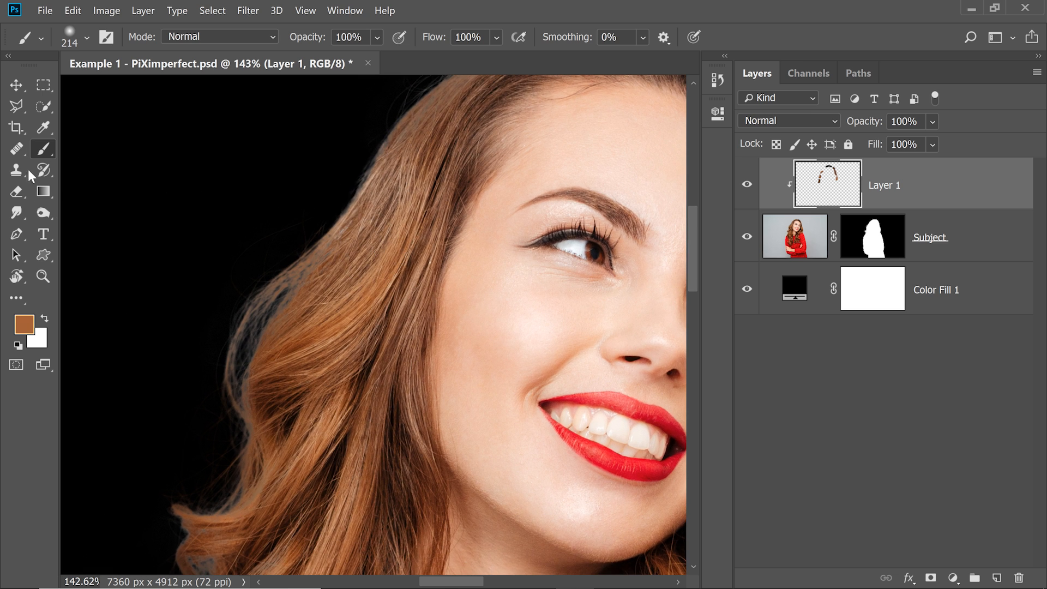
# Alternate Clone Stamp and Brush, sample hair inside the strand and clone over its haloed edge.
pyautogui.click(16, 170)
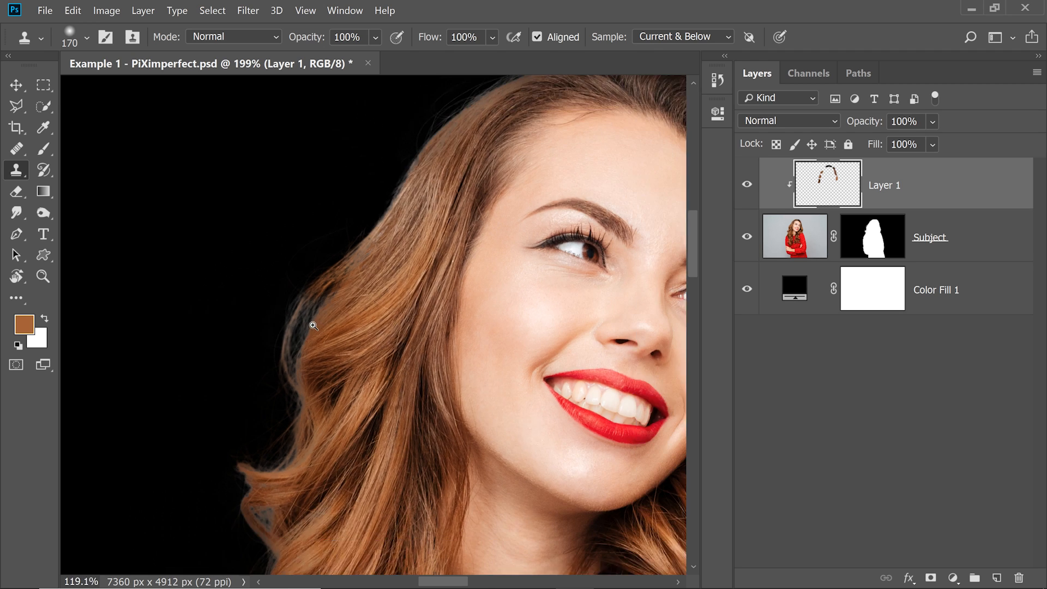
pyautogui.scroll(-3)
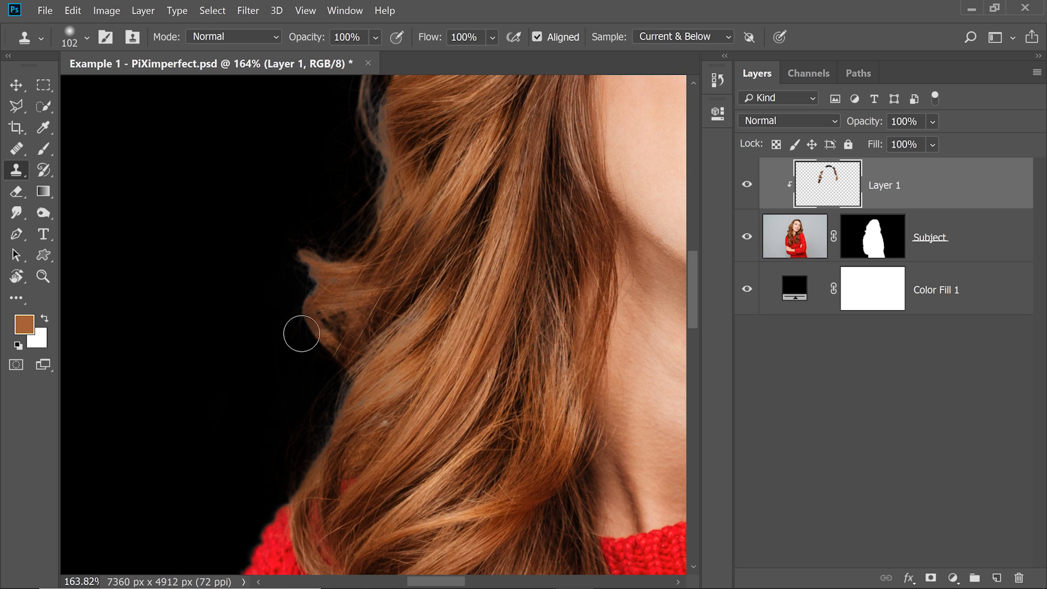
pyautogui.click(16, 148)
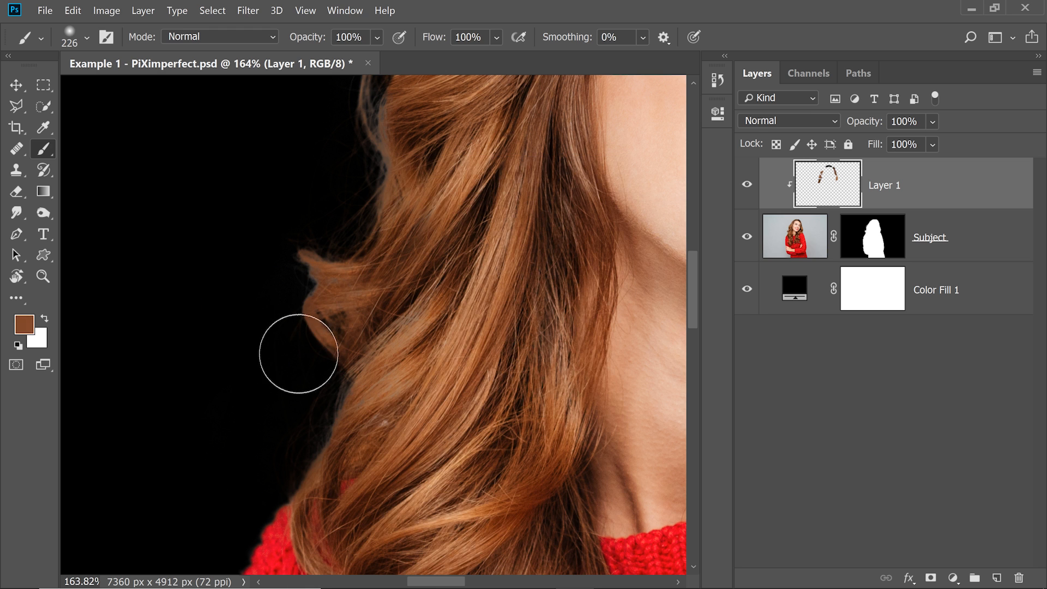
pyautogui.moveTo(150, 294)
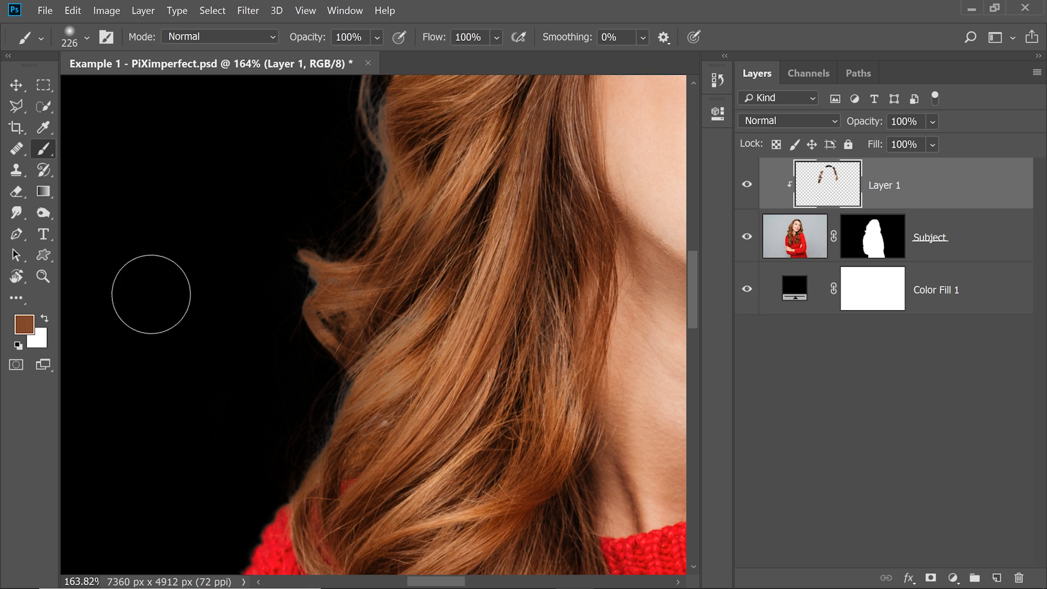
pyautogui.click(17, 169)
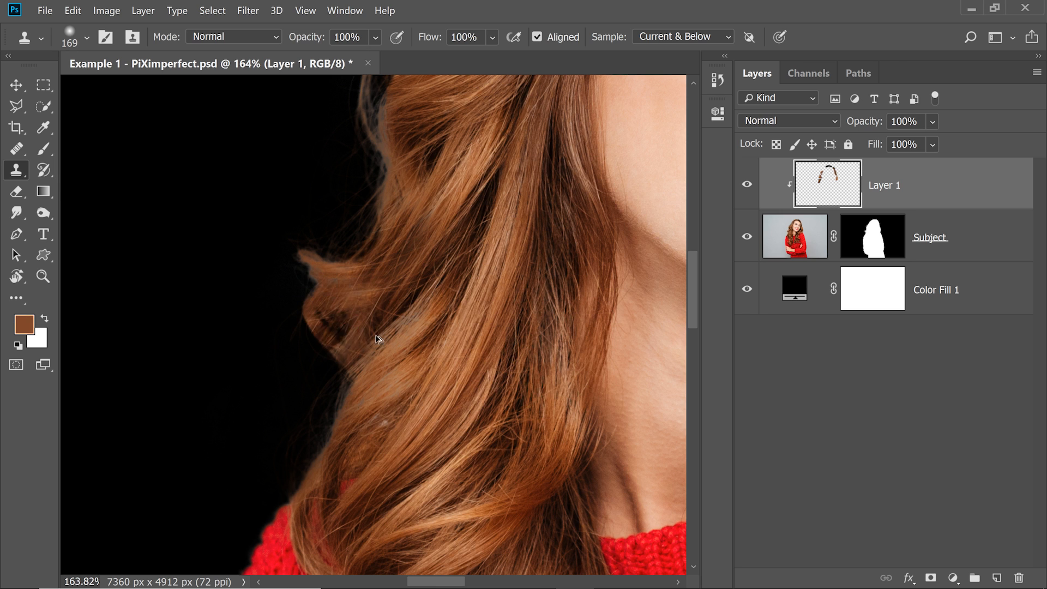
pyautogui.click(376, 328)
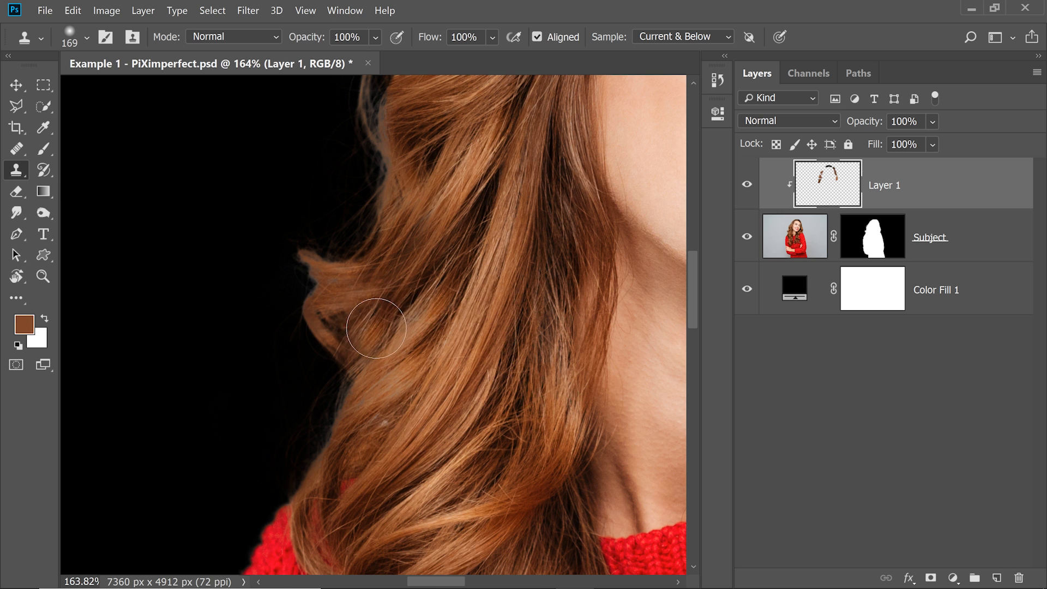
pyautogui.moveTo(375, 328); pyautogui.dragTo(348, 345)
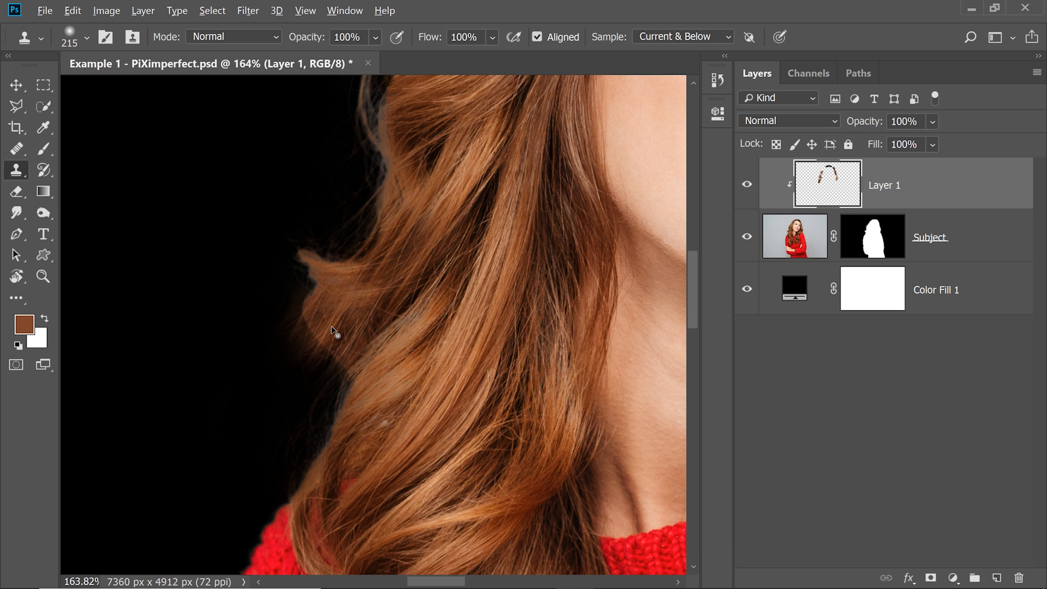
# Clone-stamp hair texture onto the strand's outer edge beside the neck.
pyautogui.click(334, 332)
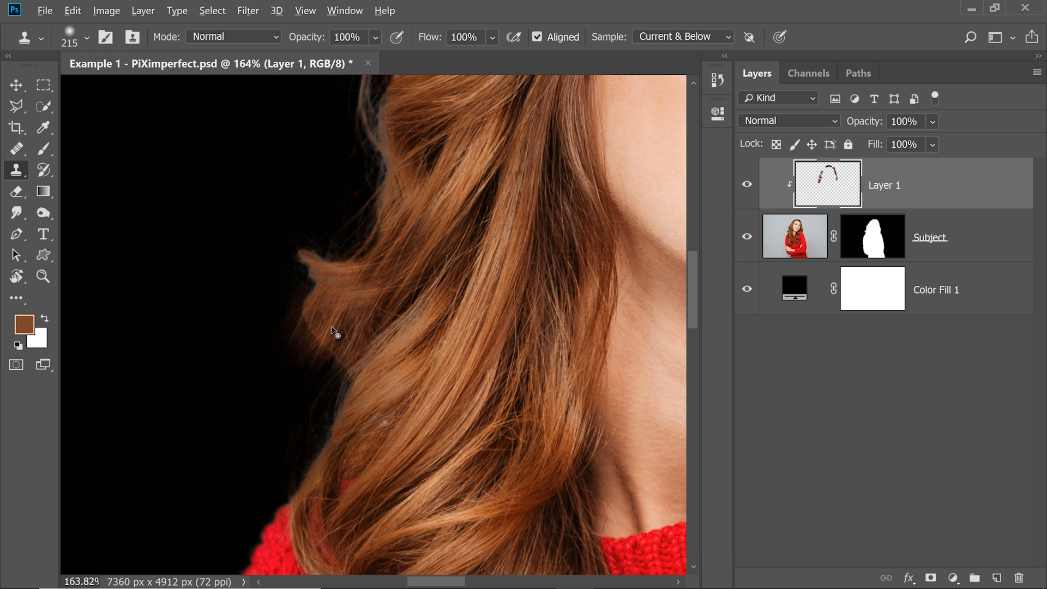
pyautogui.click(334, 332)
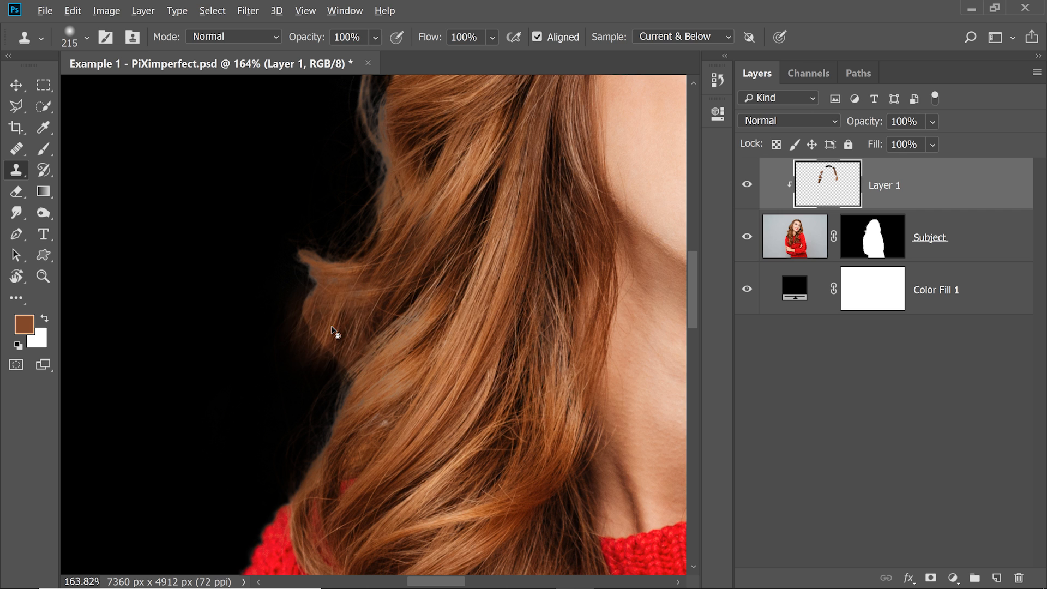
pyautogui.click(334, 321)
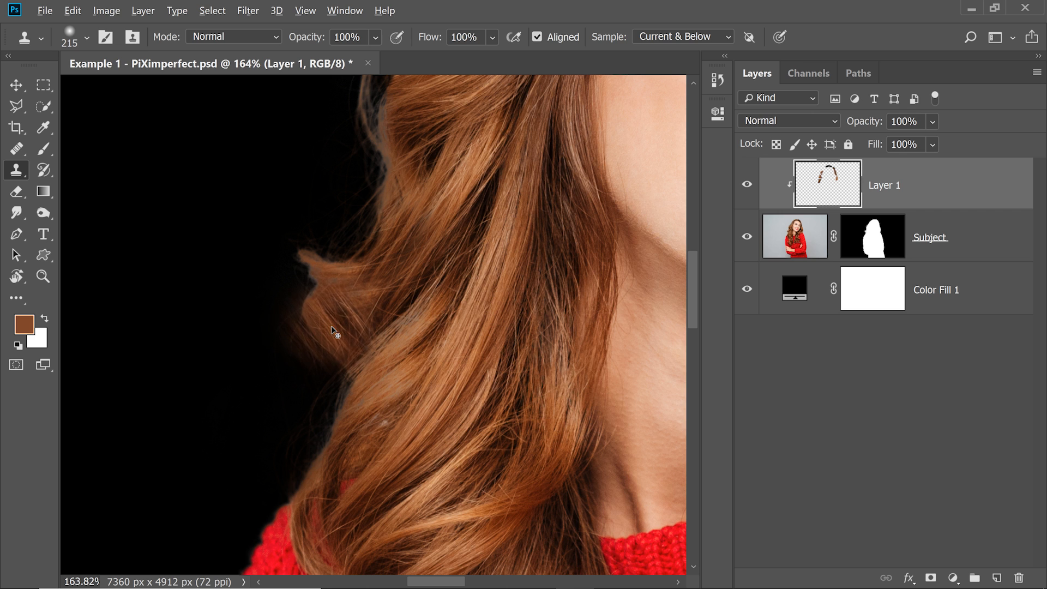
pyautogui.click(311, 340)
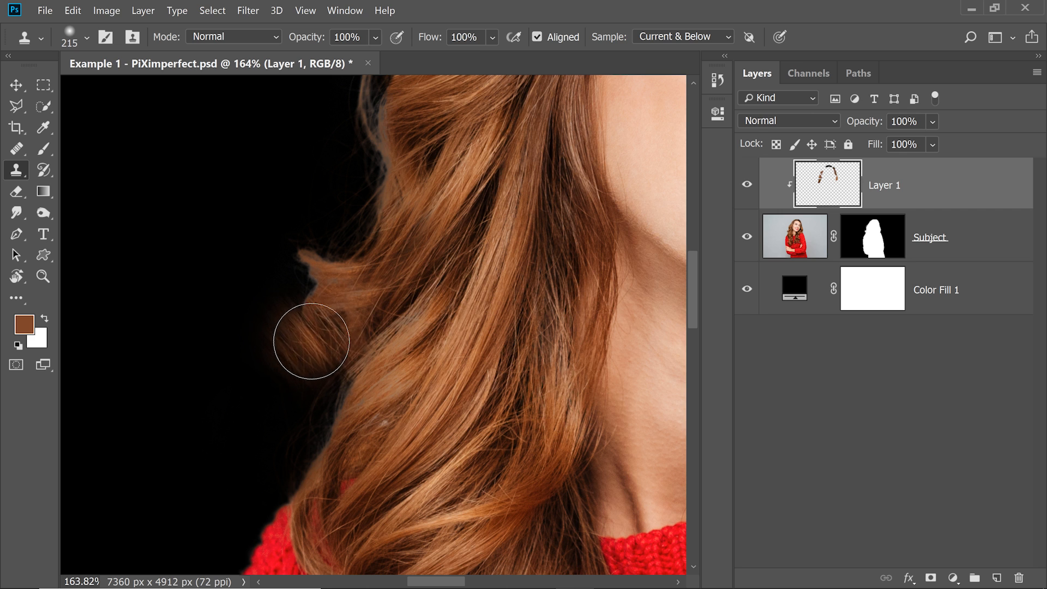
pyautogui.click(311, 340)
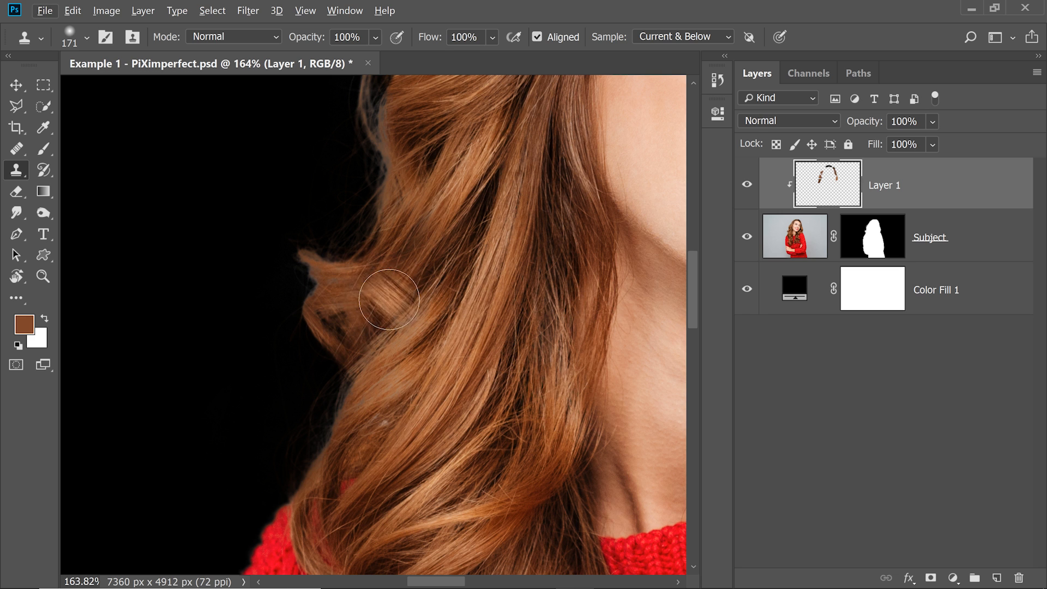
pyautogui.click(345, 11)
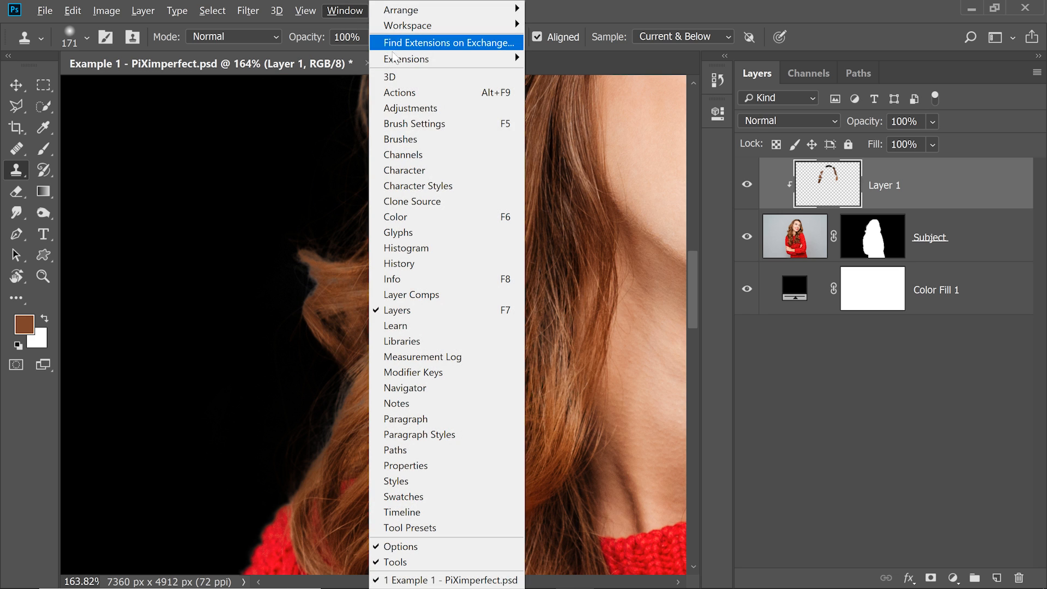
# Reset Clone Source angle to 0° and clone hair along the top hairline and upper side edge.
pyautogui.click(412, 201)
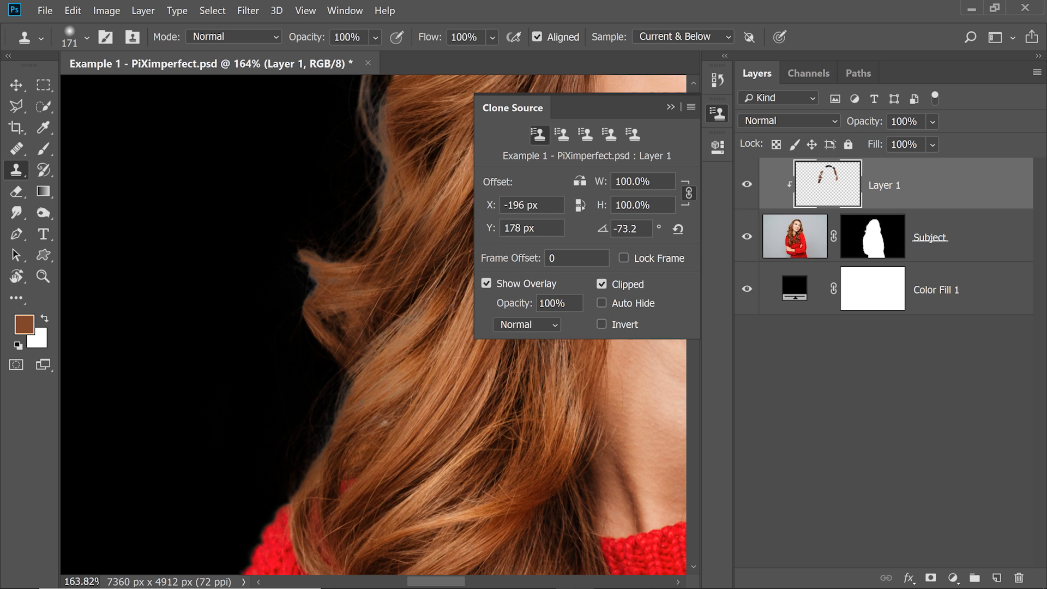
pyautogui.click(677, 228)
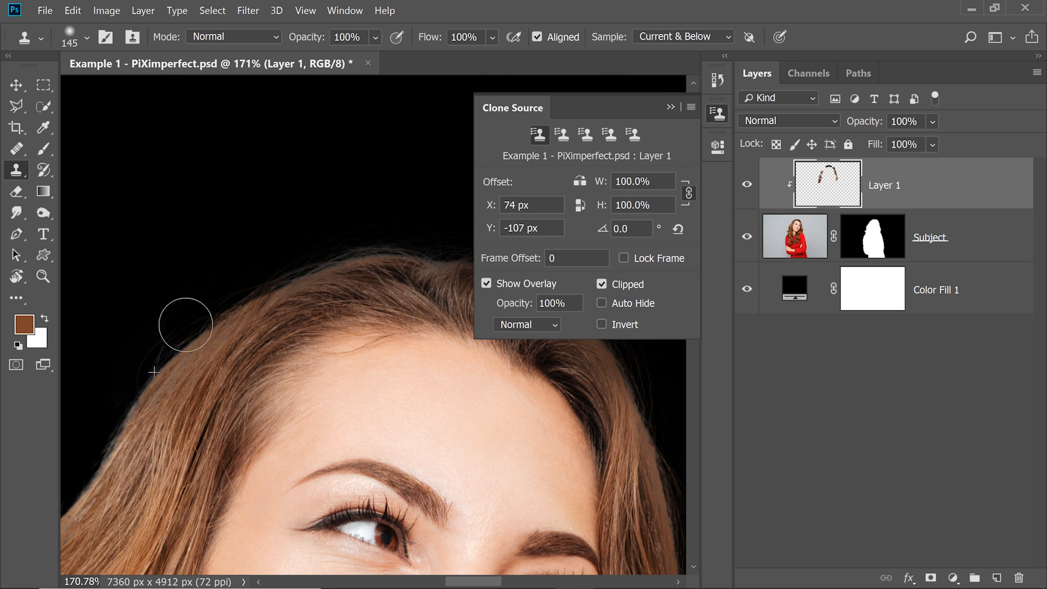
pyautogui.moveTo(186, 325); pyautogui.dragTo(226, 324)
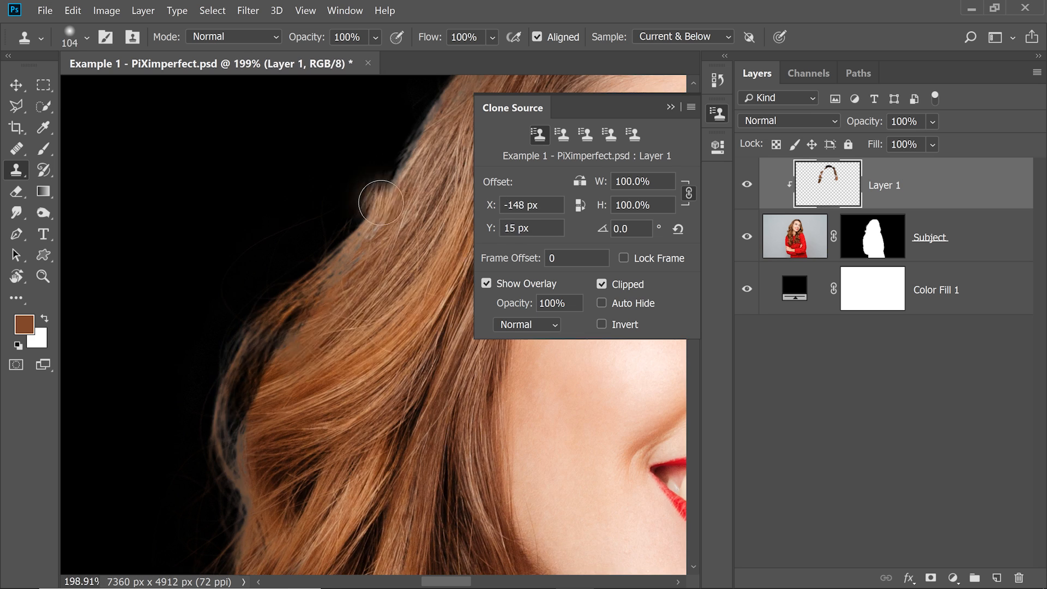
pyautogui.moveTo(380, 202); pyautogui.dragTo(226, 378)
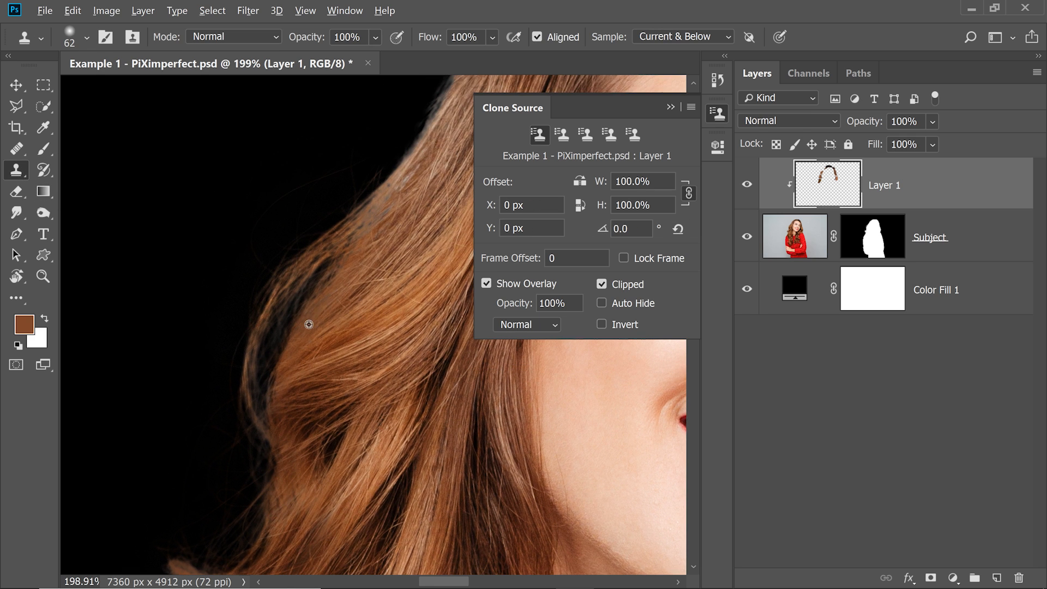
pyautogui.click(16, 148)
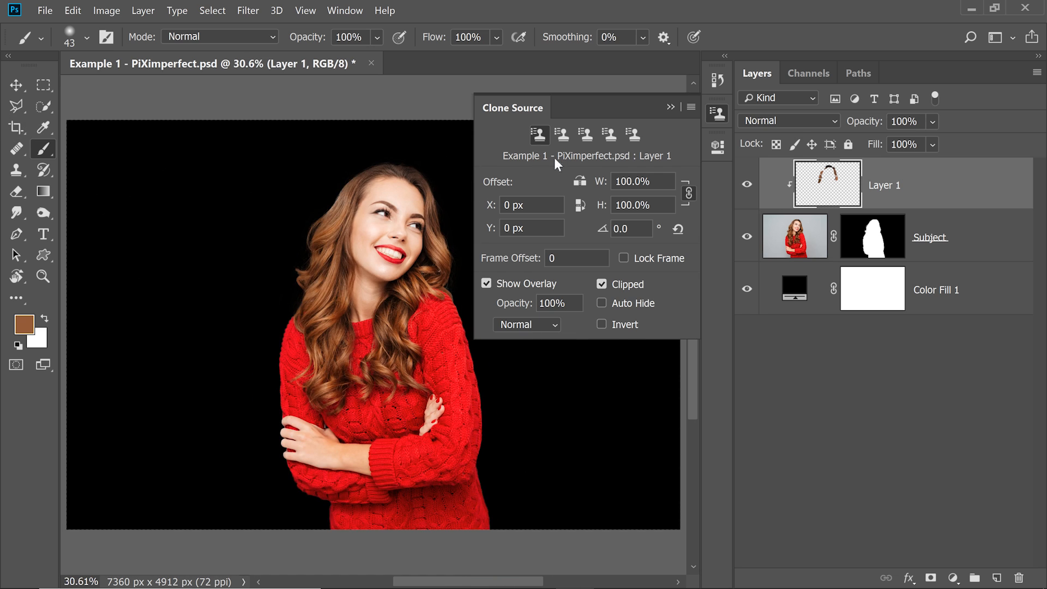
pyautogui.moveTo(633, 135)
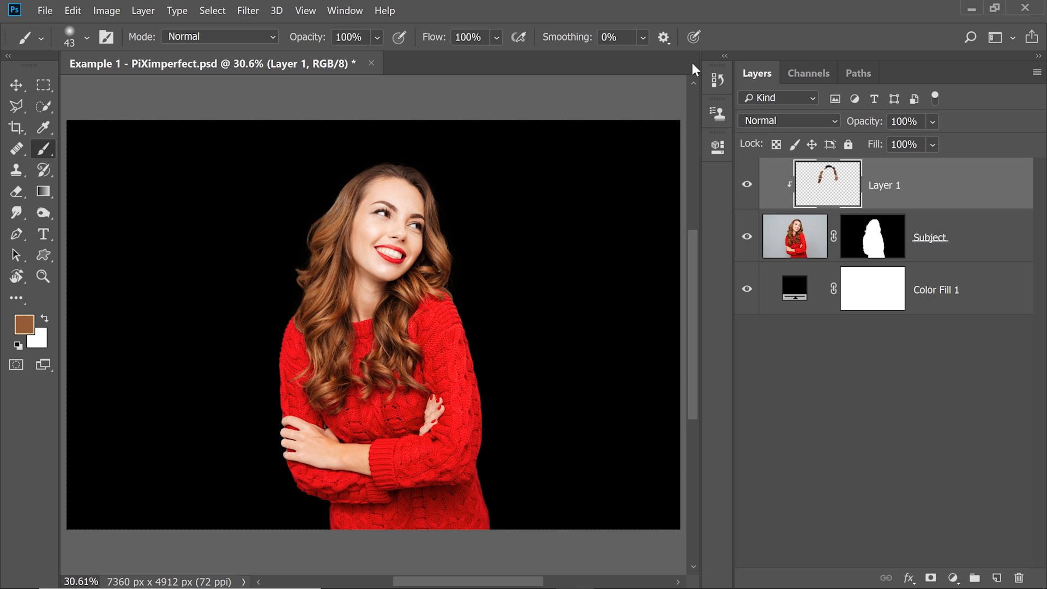
# Set the Dodge tool to Highlights for the mask edges, then make clipped Layer 1 active again.
pyautogui.click(43, 213)
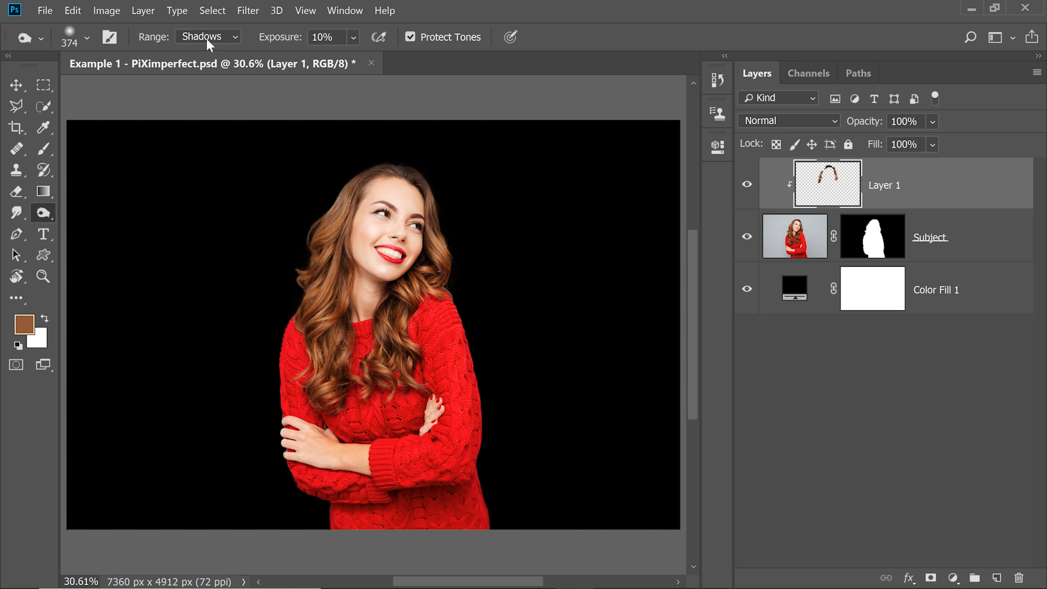
pyautogui.moveTo(277, 42)
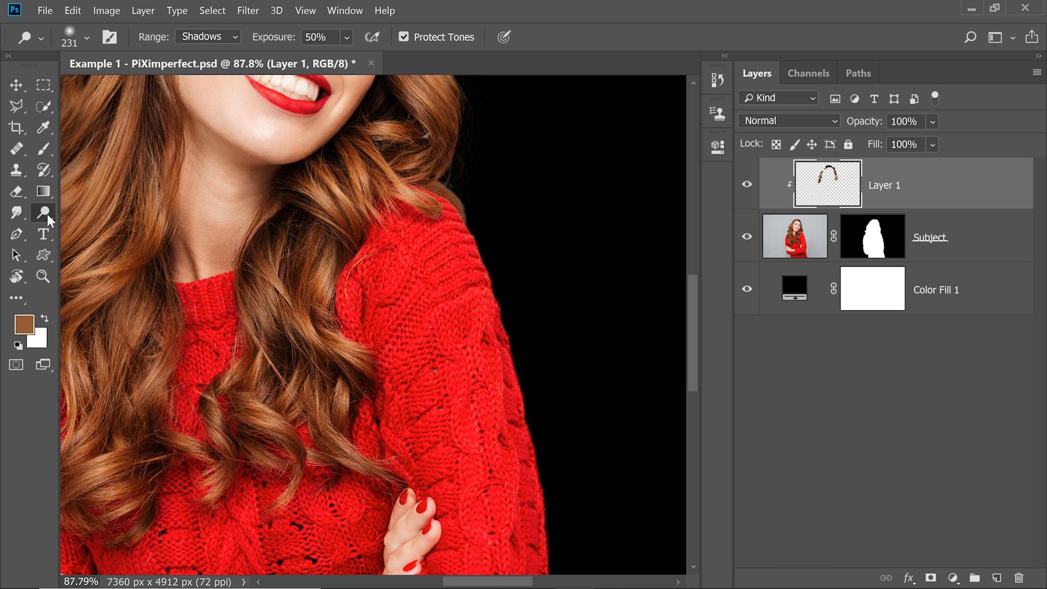
pyautogui.click(207, 36)
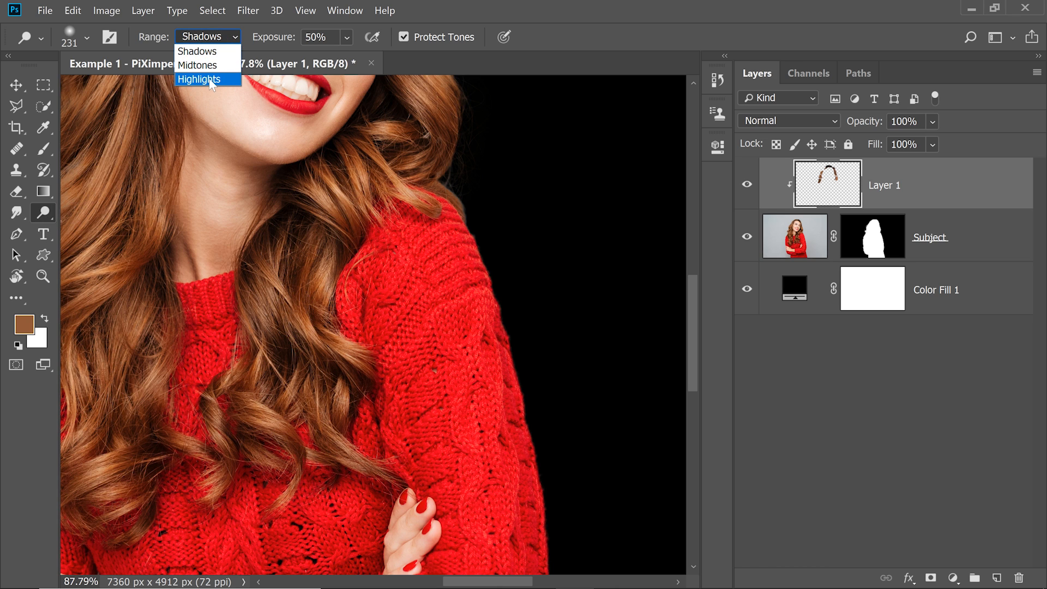
pyautogui.click(200, 78)
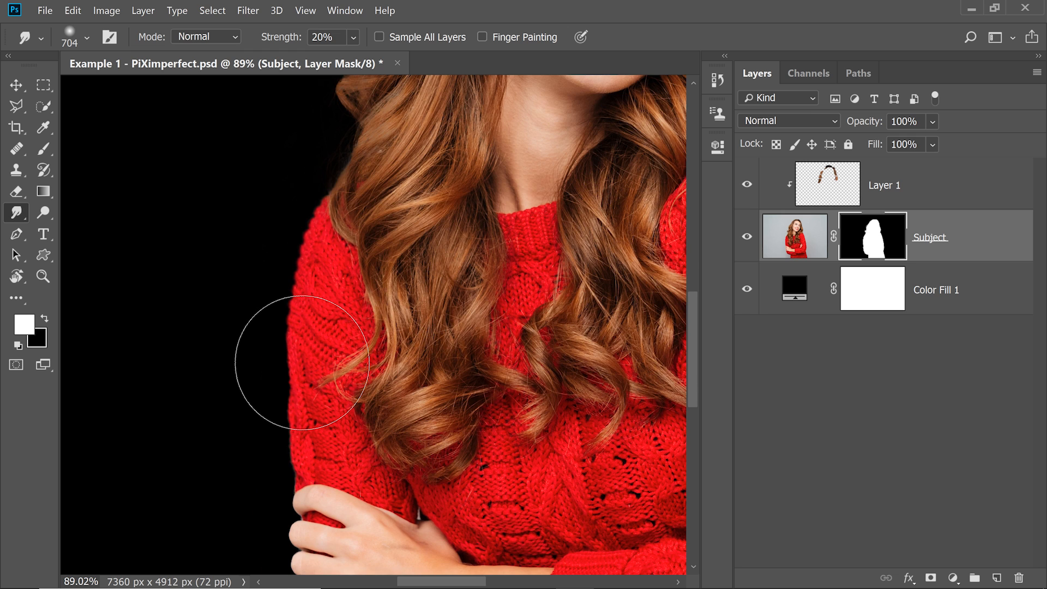
pyautogui.moveTo(418, 214)
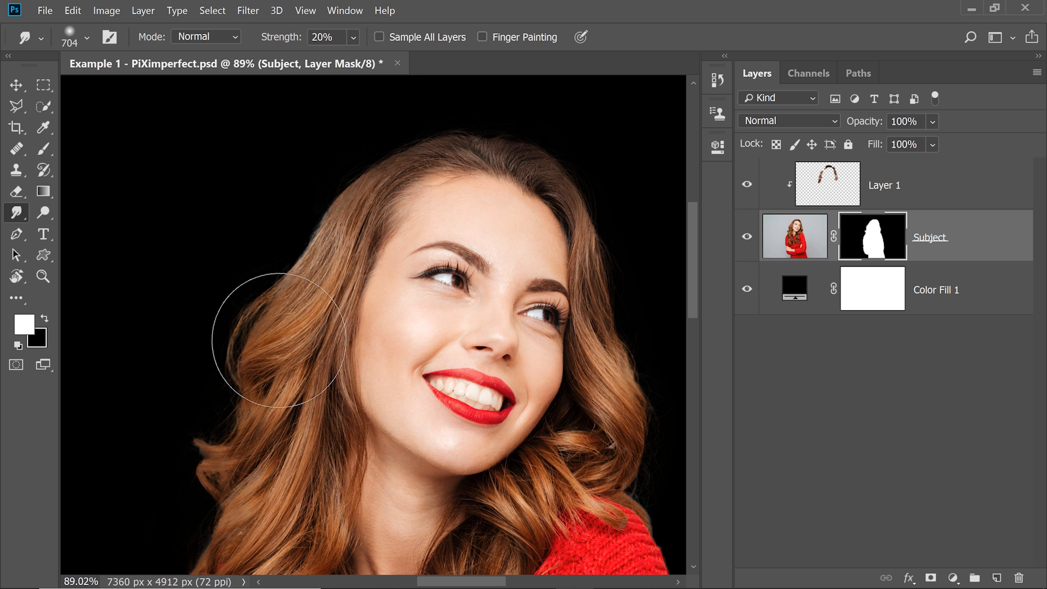
pyautogui.moveTo(960, 202)
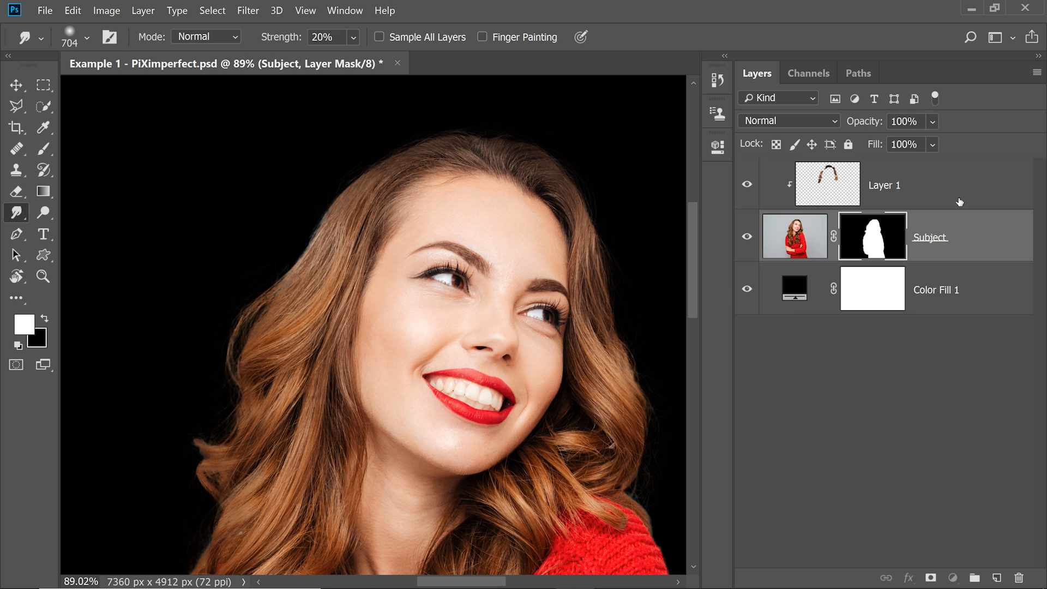
pyautogui.click(44, 150)
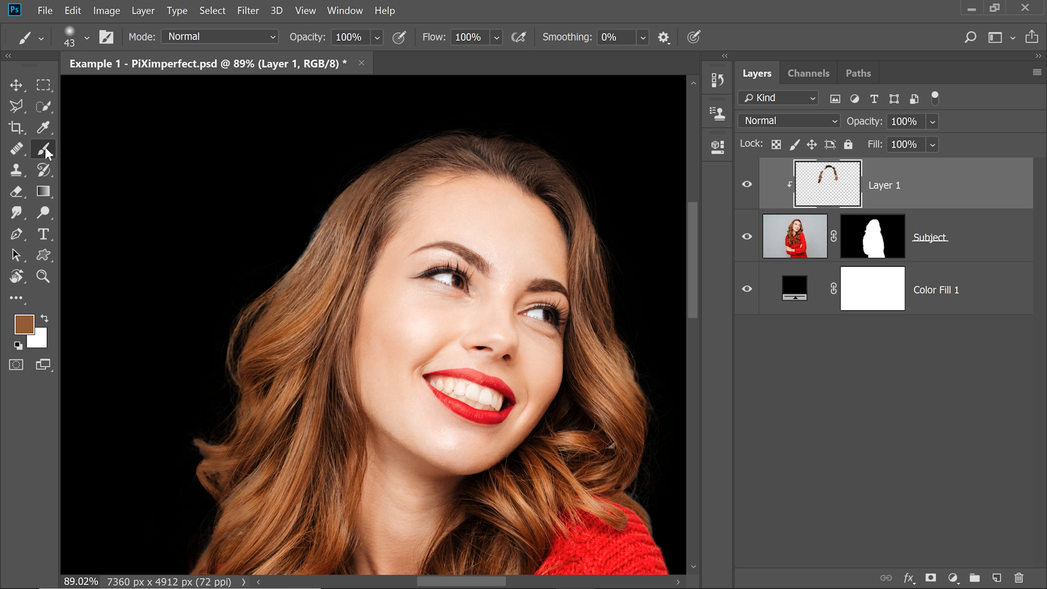